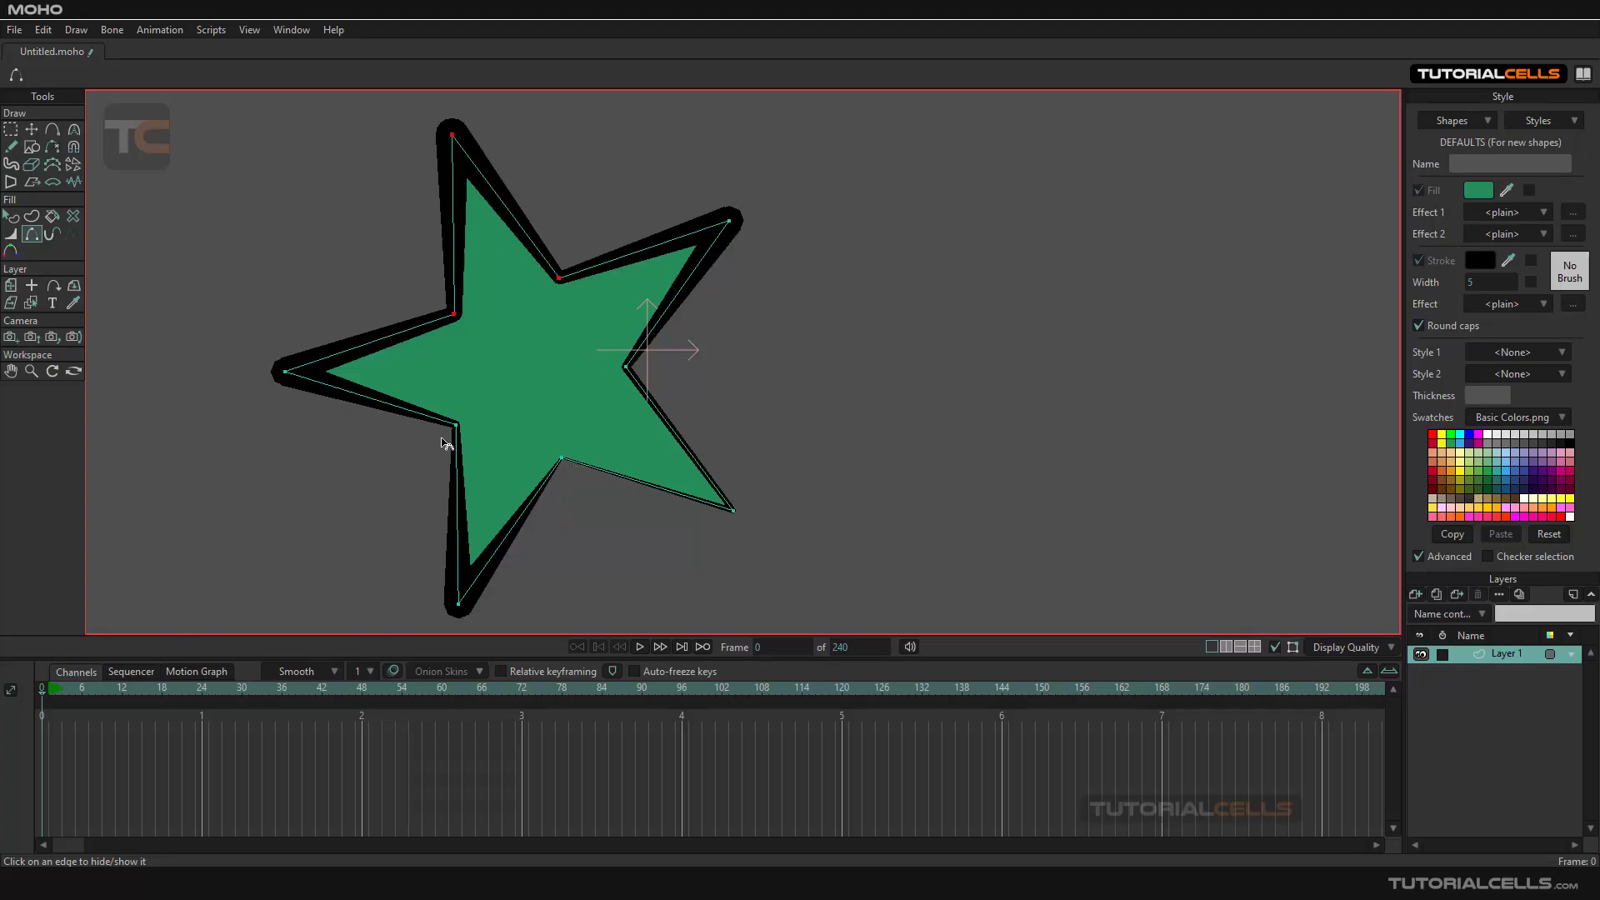
Step: Cut the star's black outline exposure to an End of about 55 percent
click(53, 235)
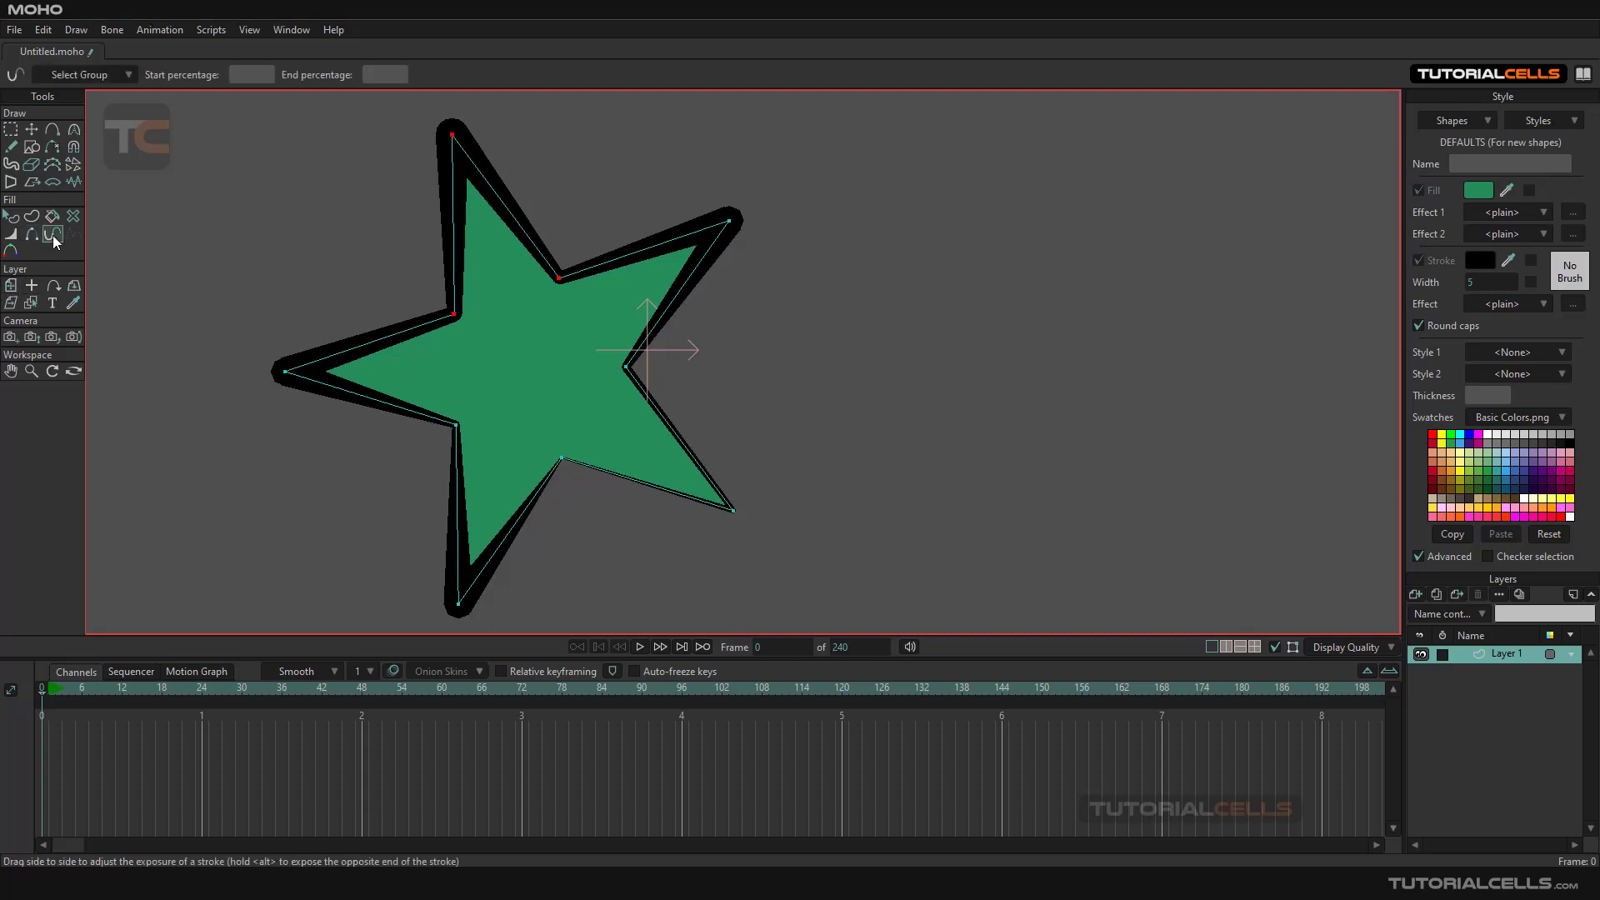
mouse_move(398, 286)
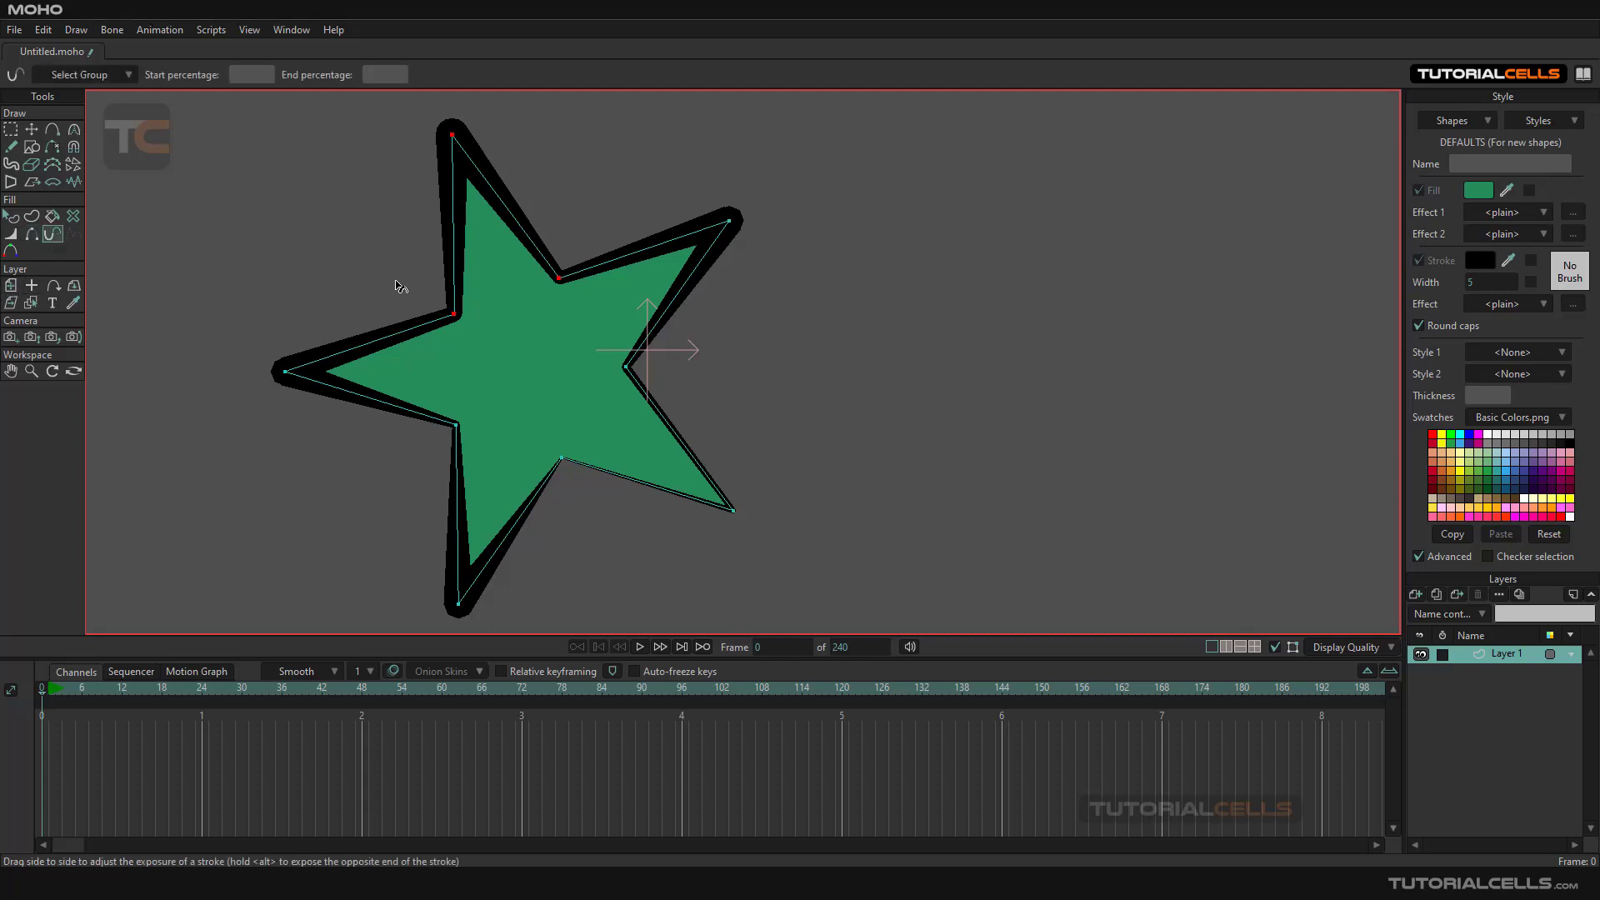
mouse_move(554, 356)
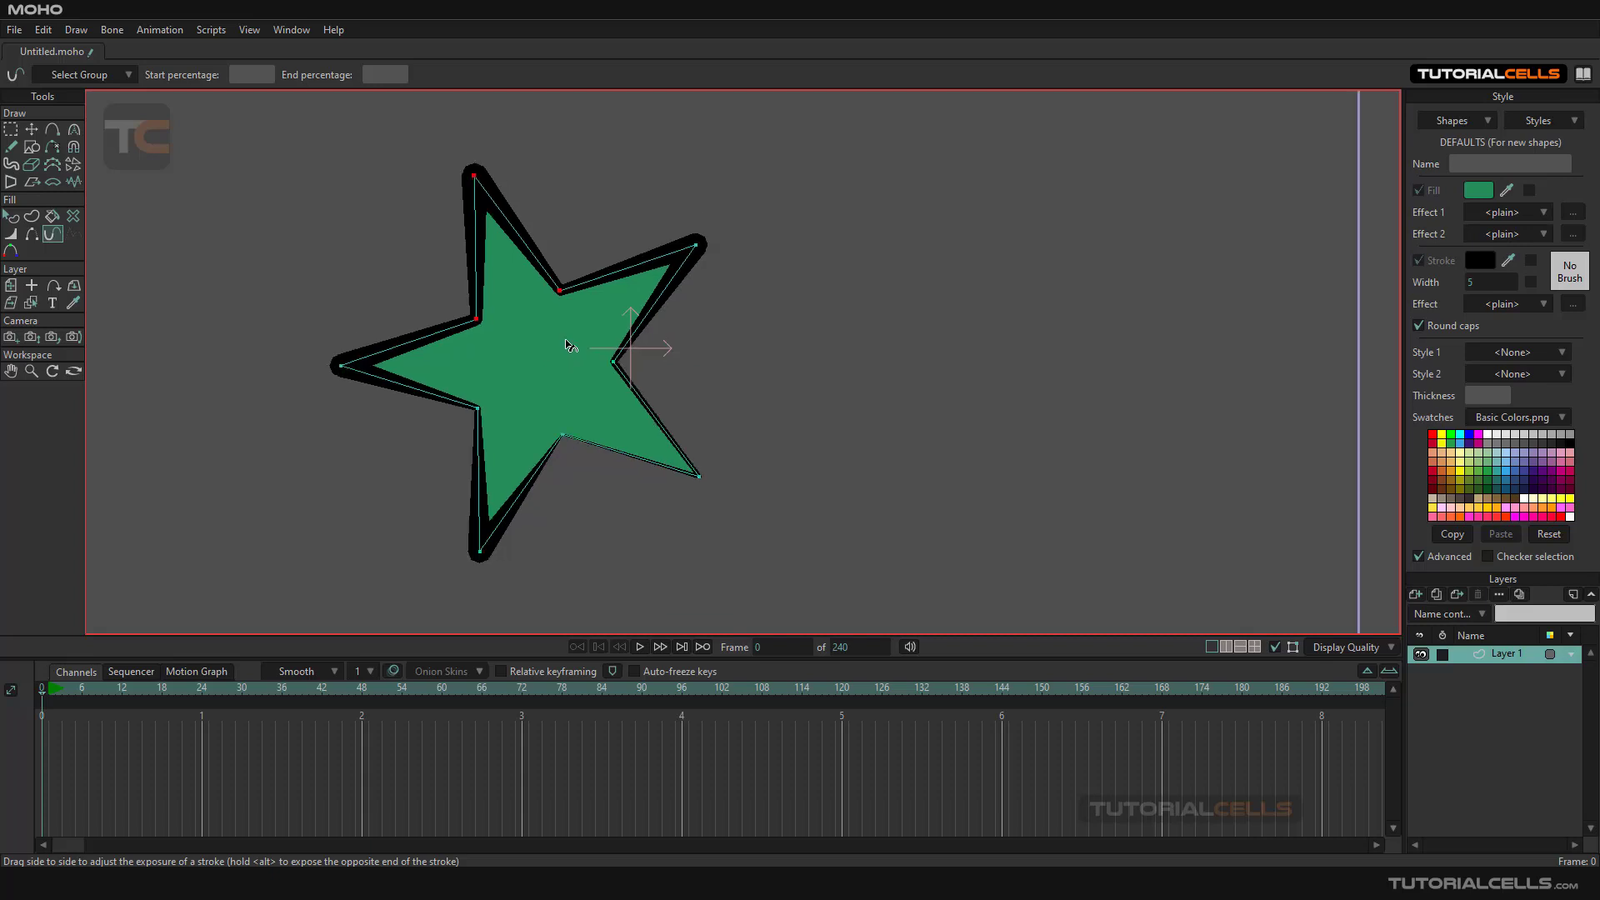
click(32, 130)
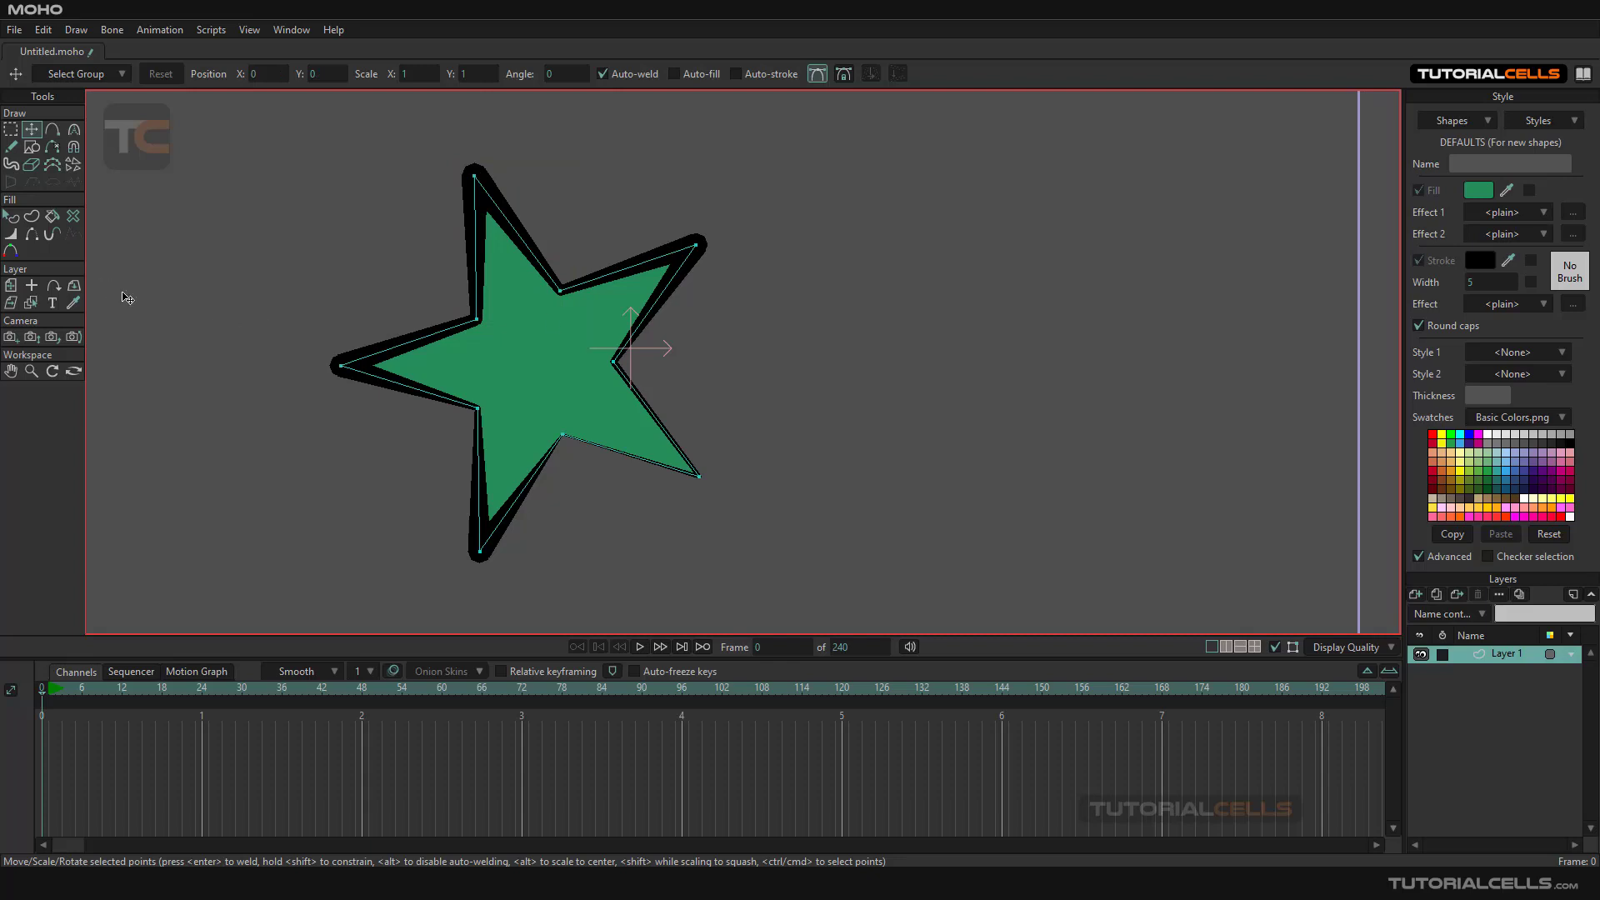
click(53, 235)
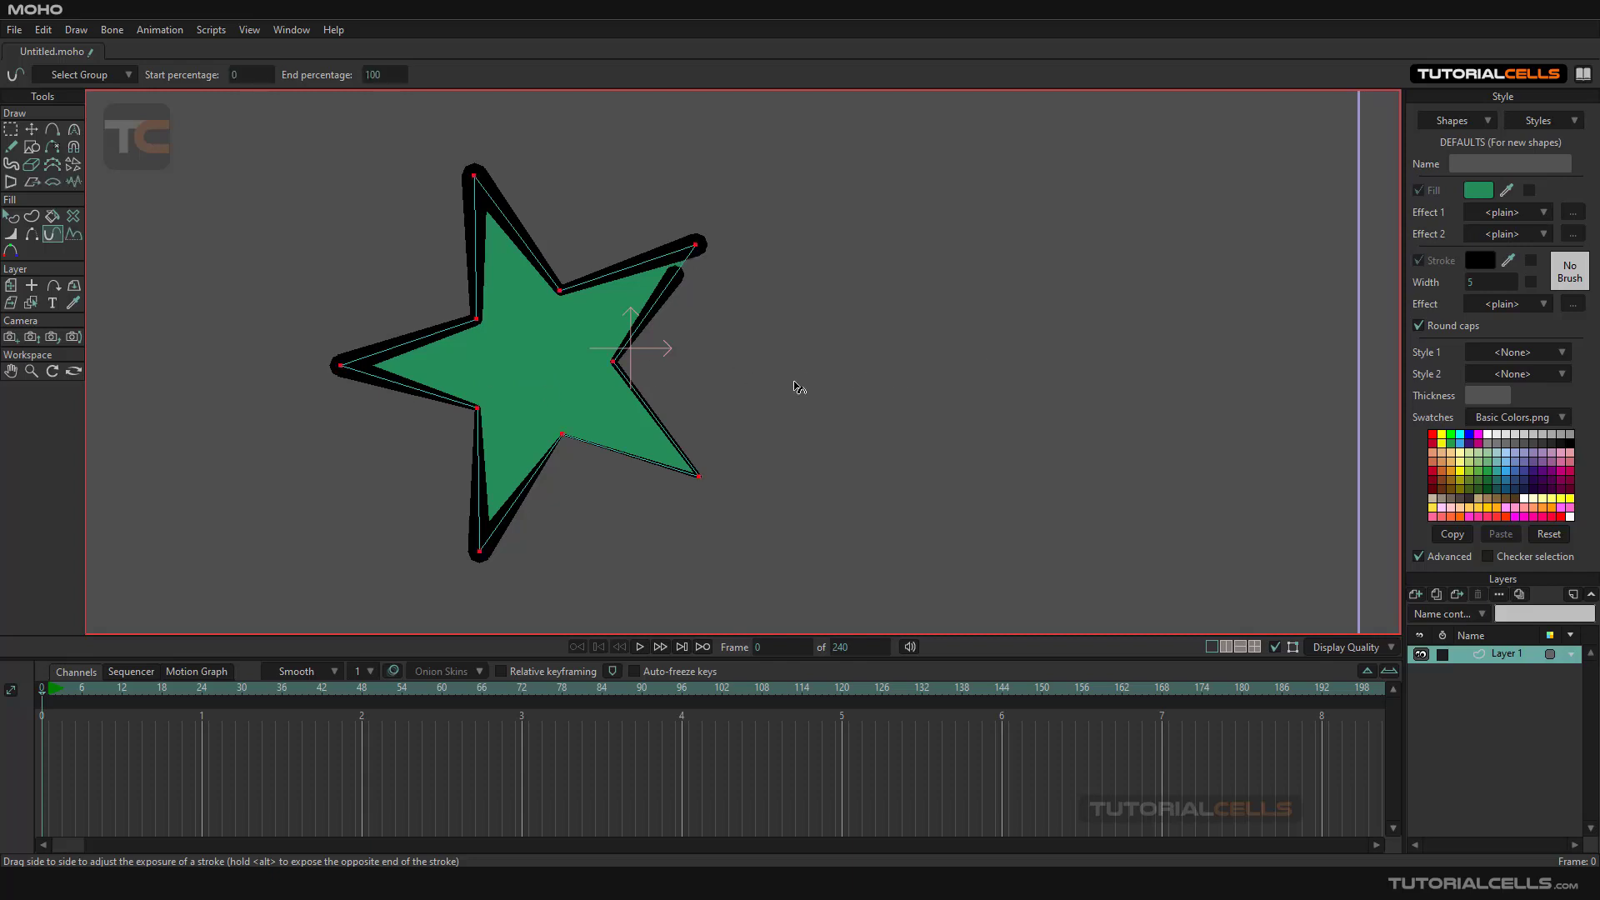
drag(632, 346, 382, 373)
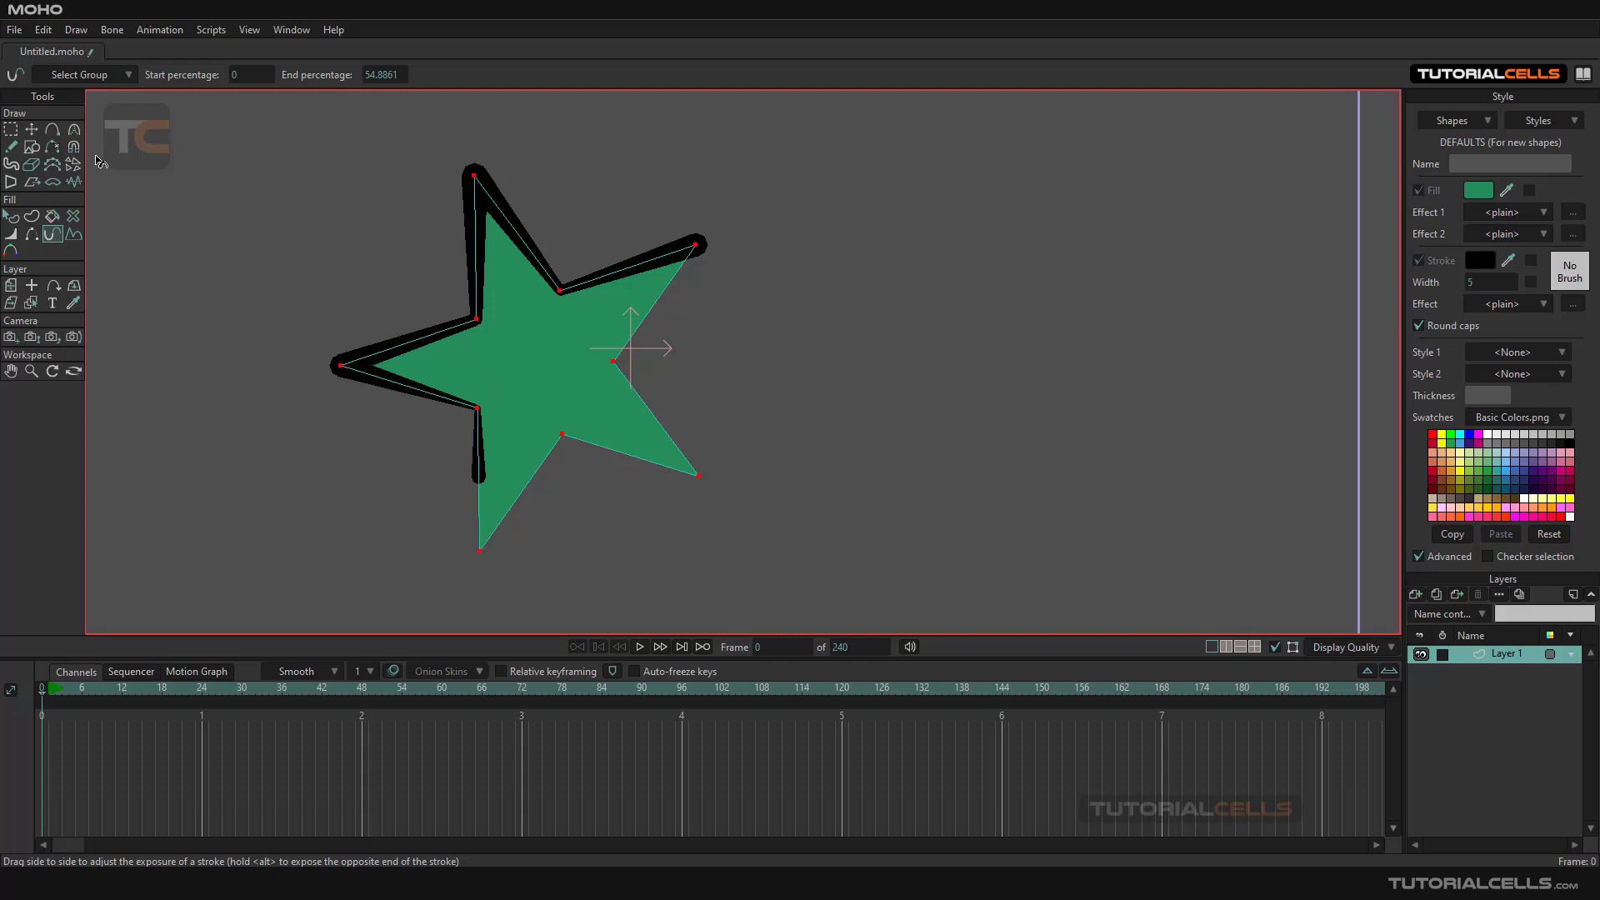
Step: Draw a wavy open curve and paint it with a black stroke of width 17
click(11, 129)
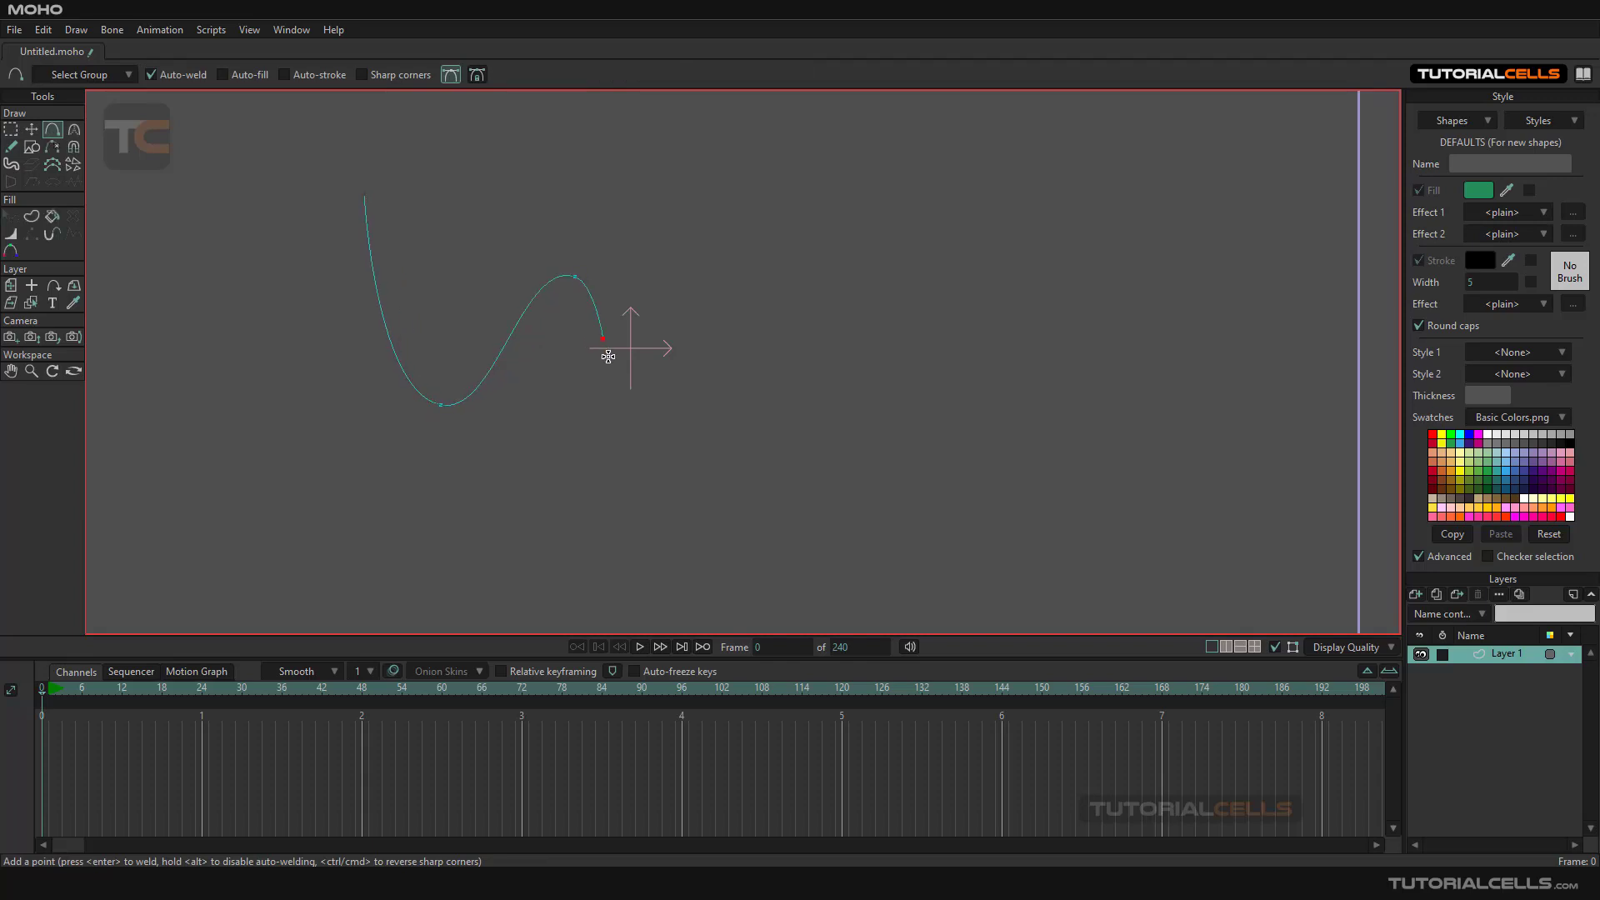
click(859, 319)
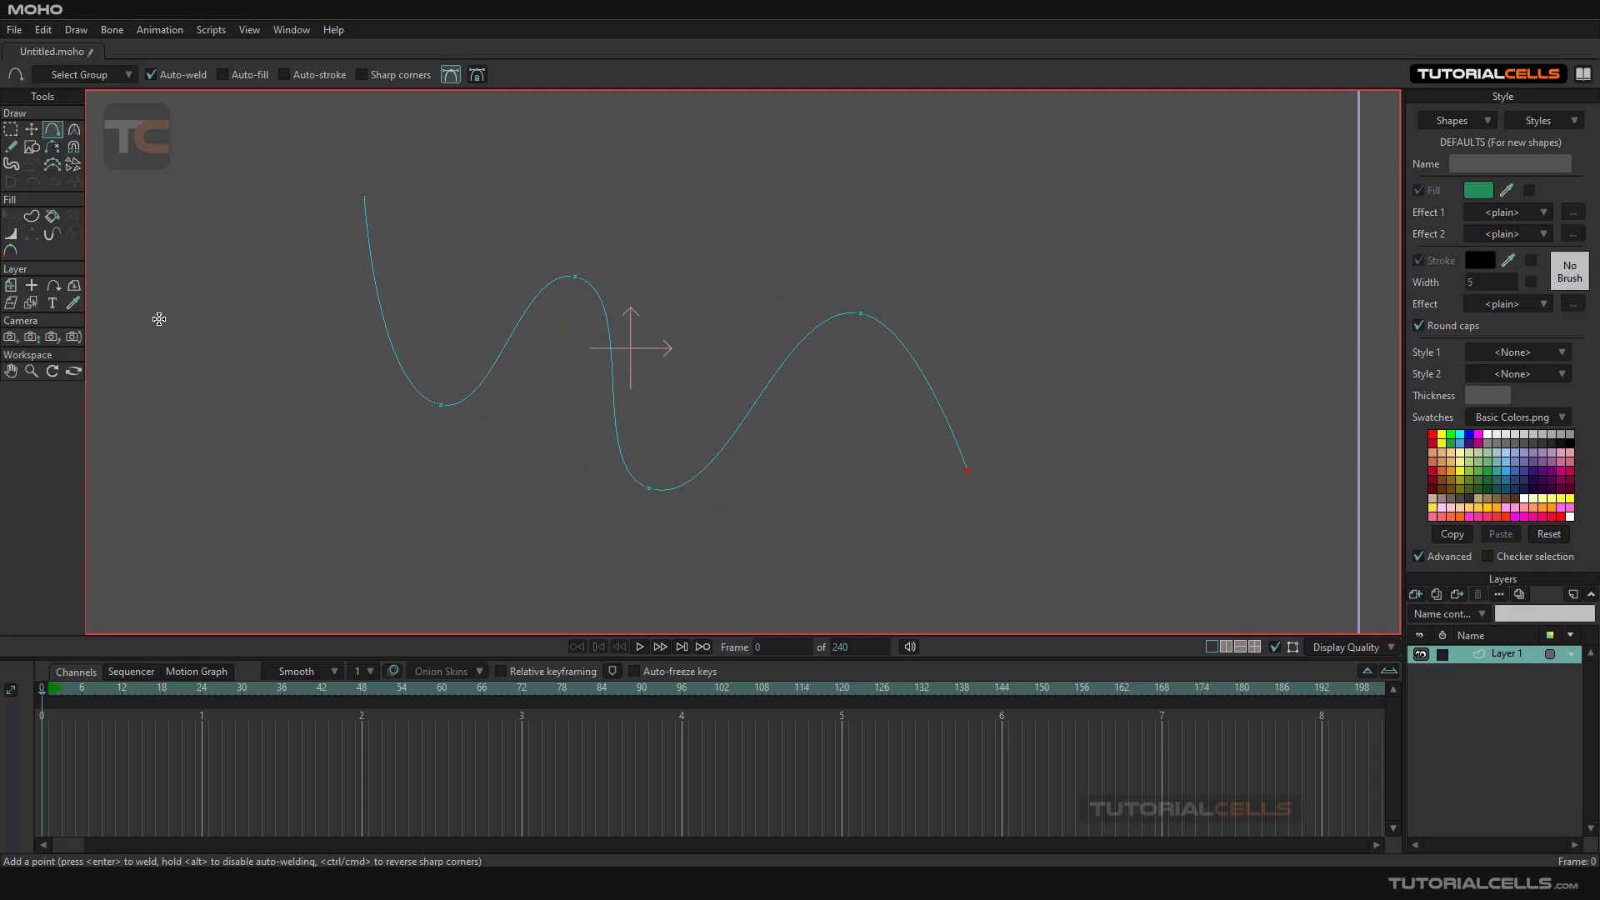
click(53, 215)
text(17)
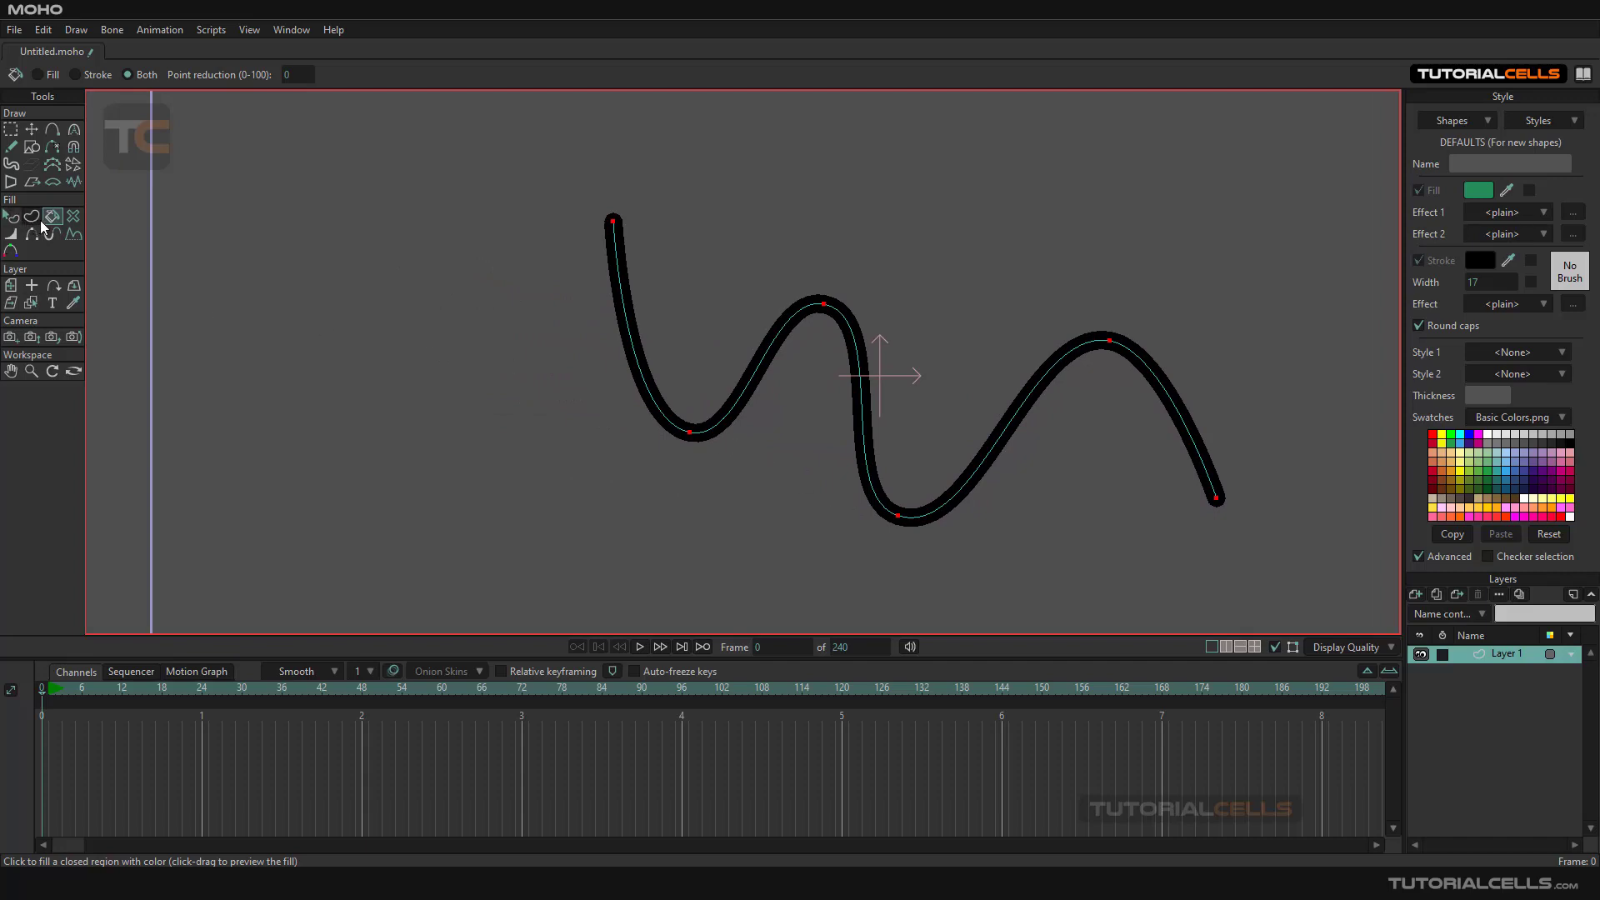
Step: Use Stroke Exposure to shorten the wavy stroke's End to about 68.8 percent
click(53, 233)
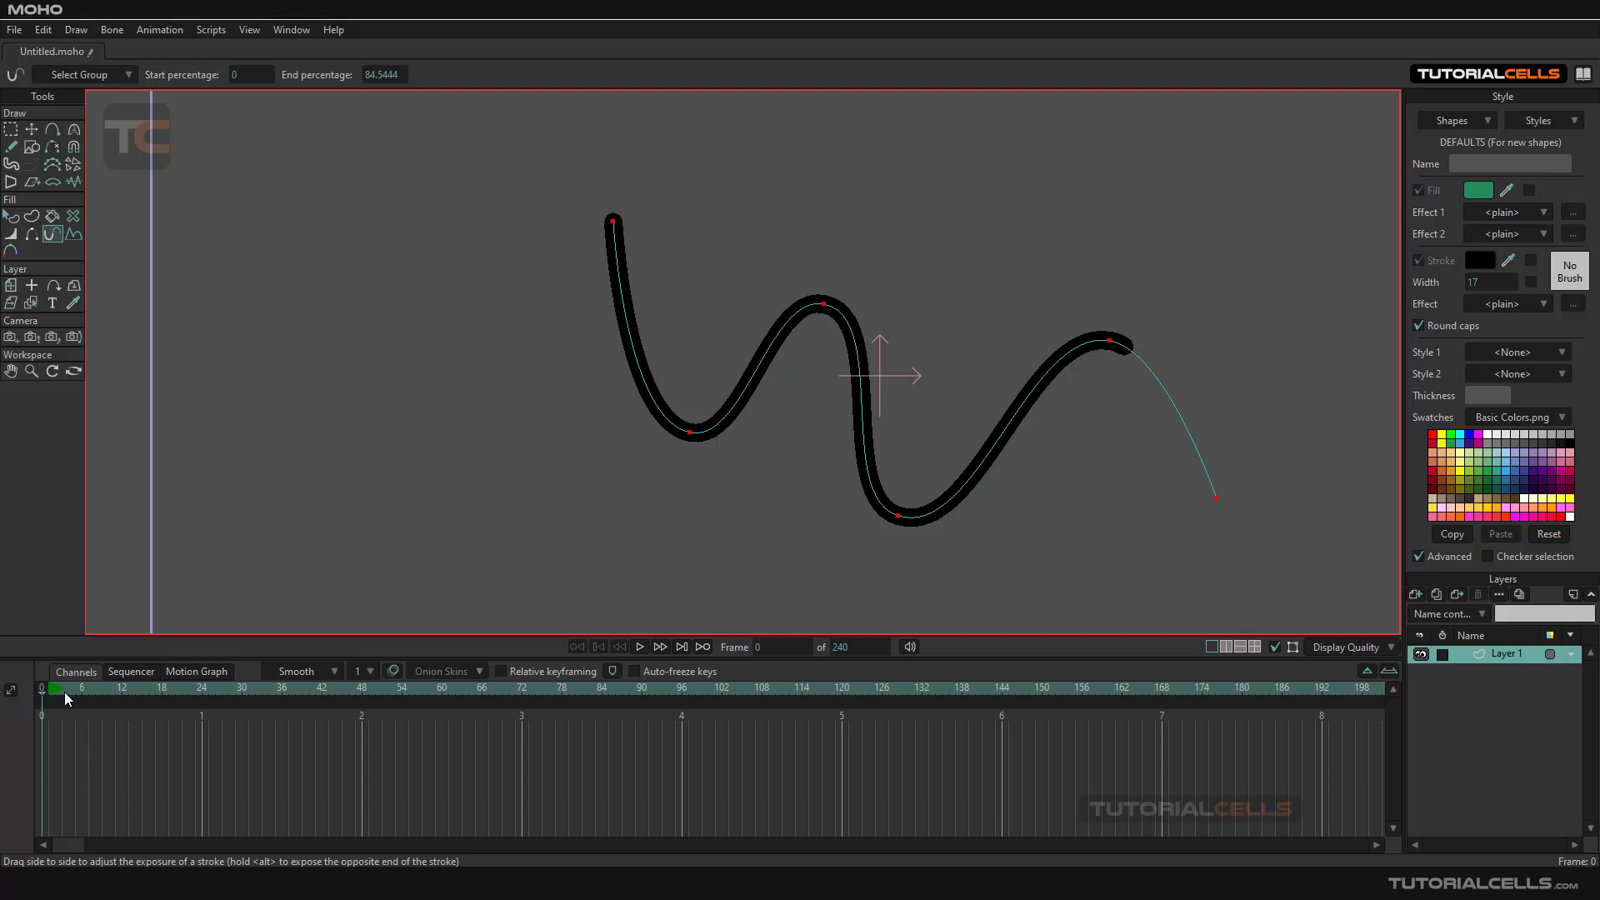
mouse_move(46, 699)
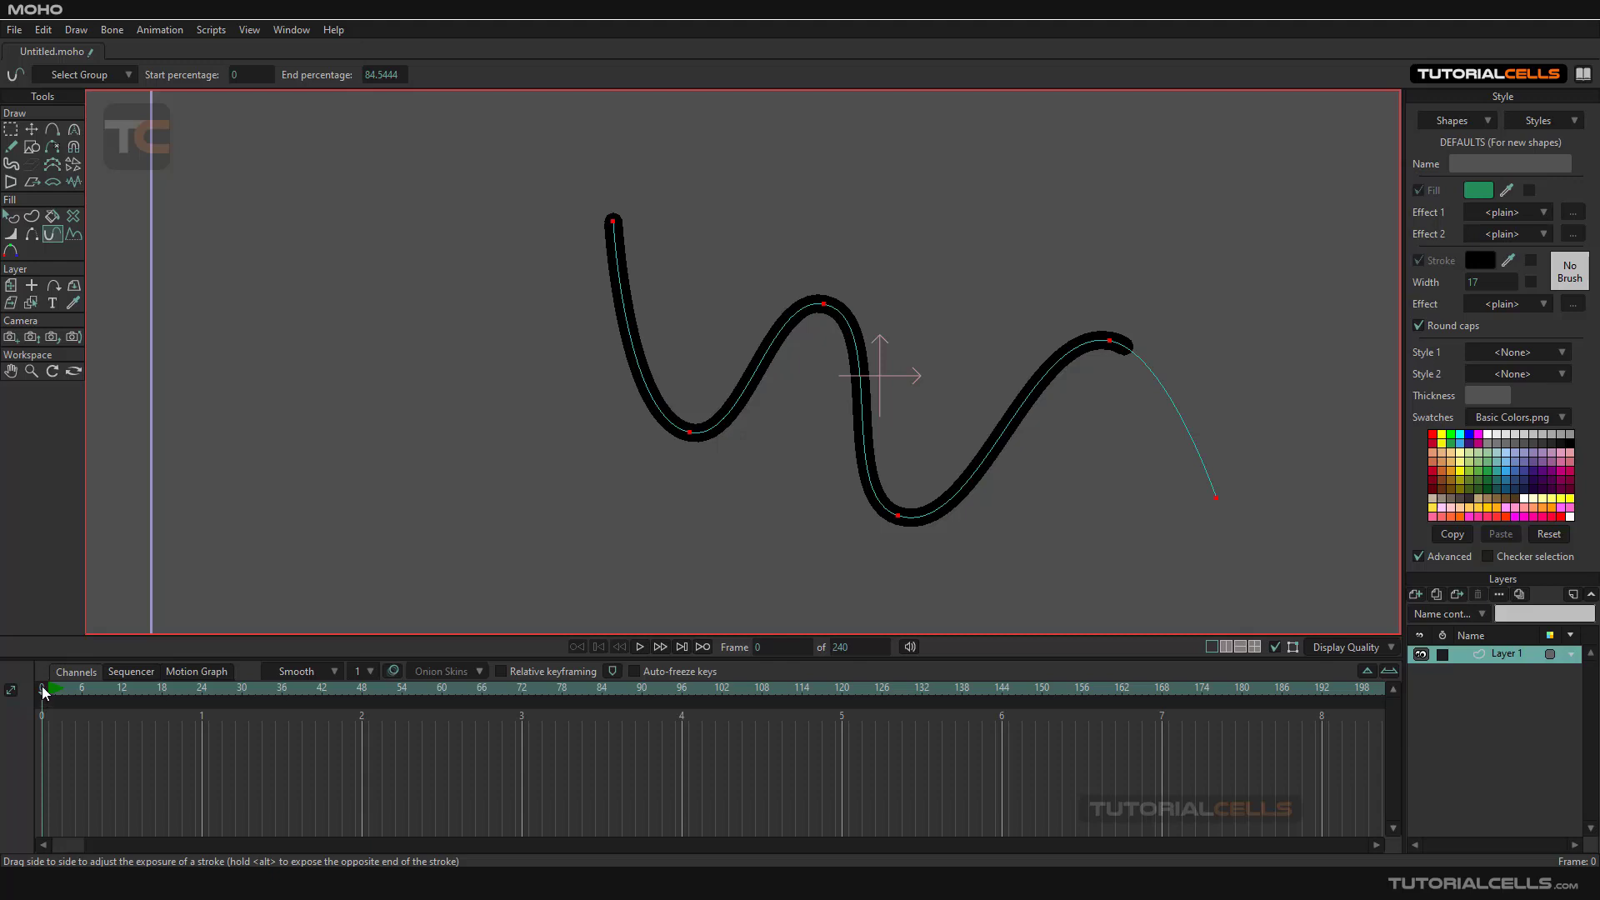
mouse_move(268, 446)
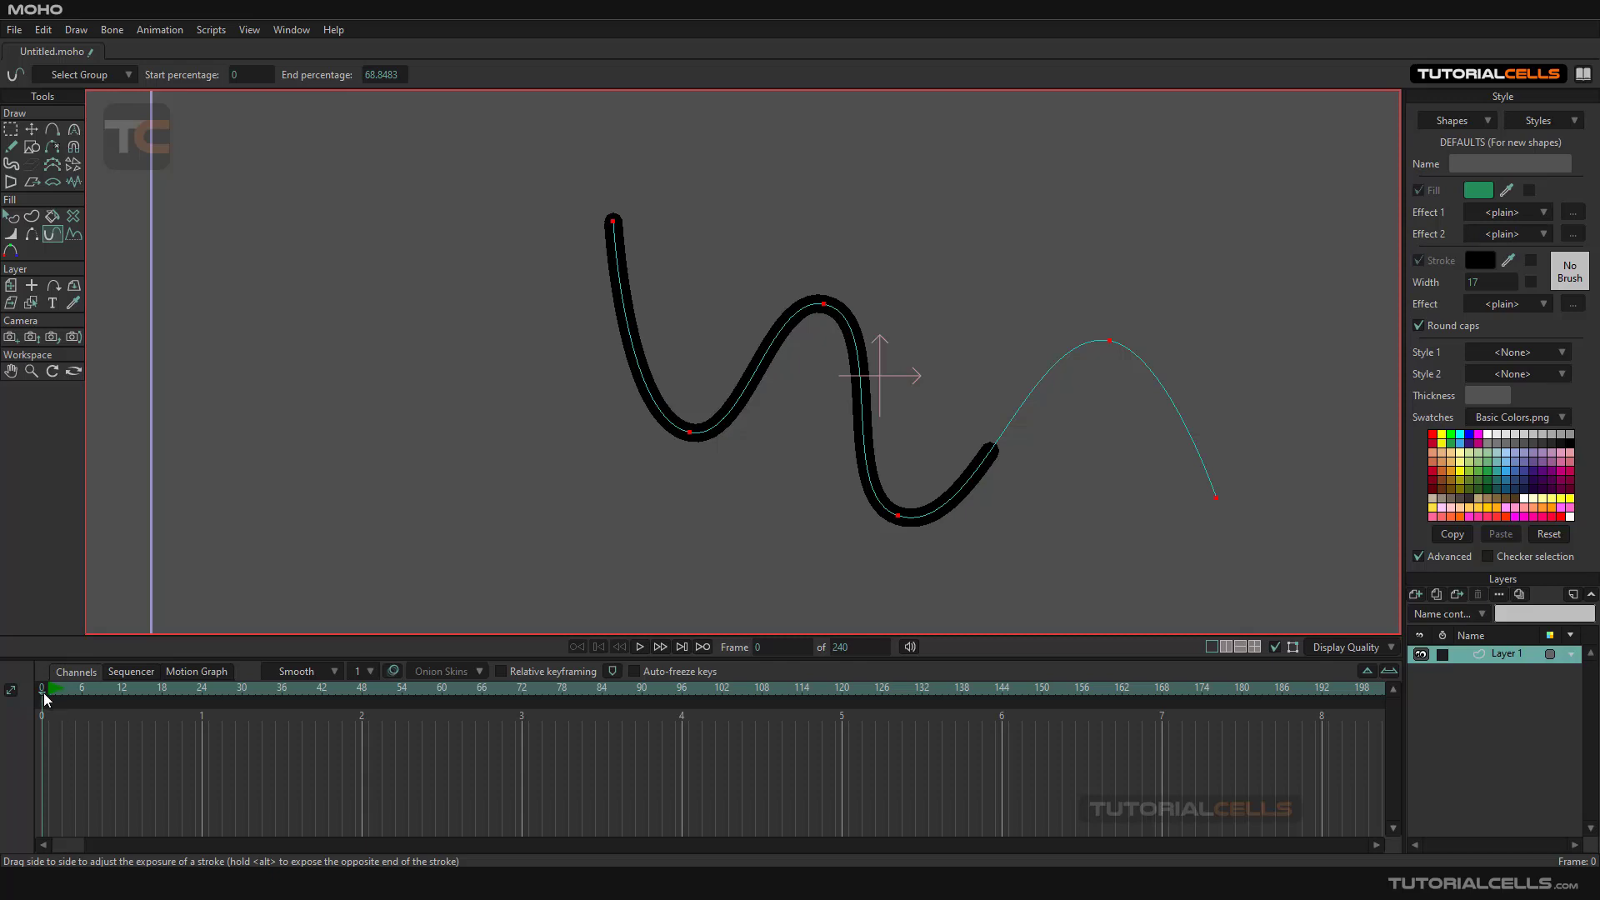
Step: Move between frames 1 and 0 on the timeline, finishing at frame 1
click(660, 646)
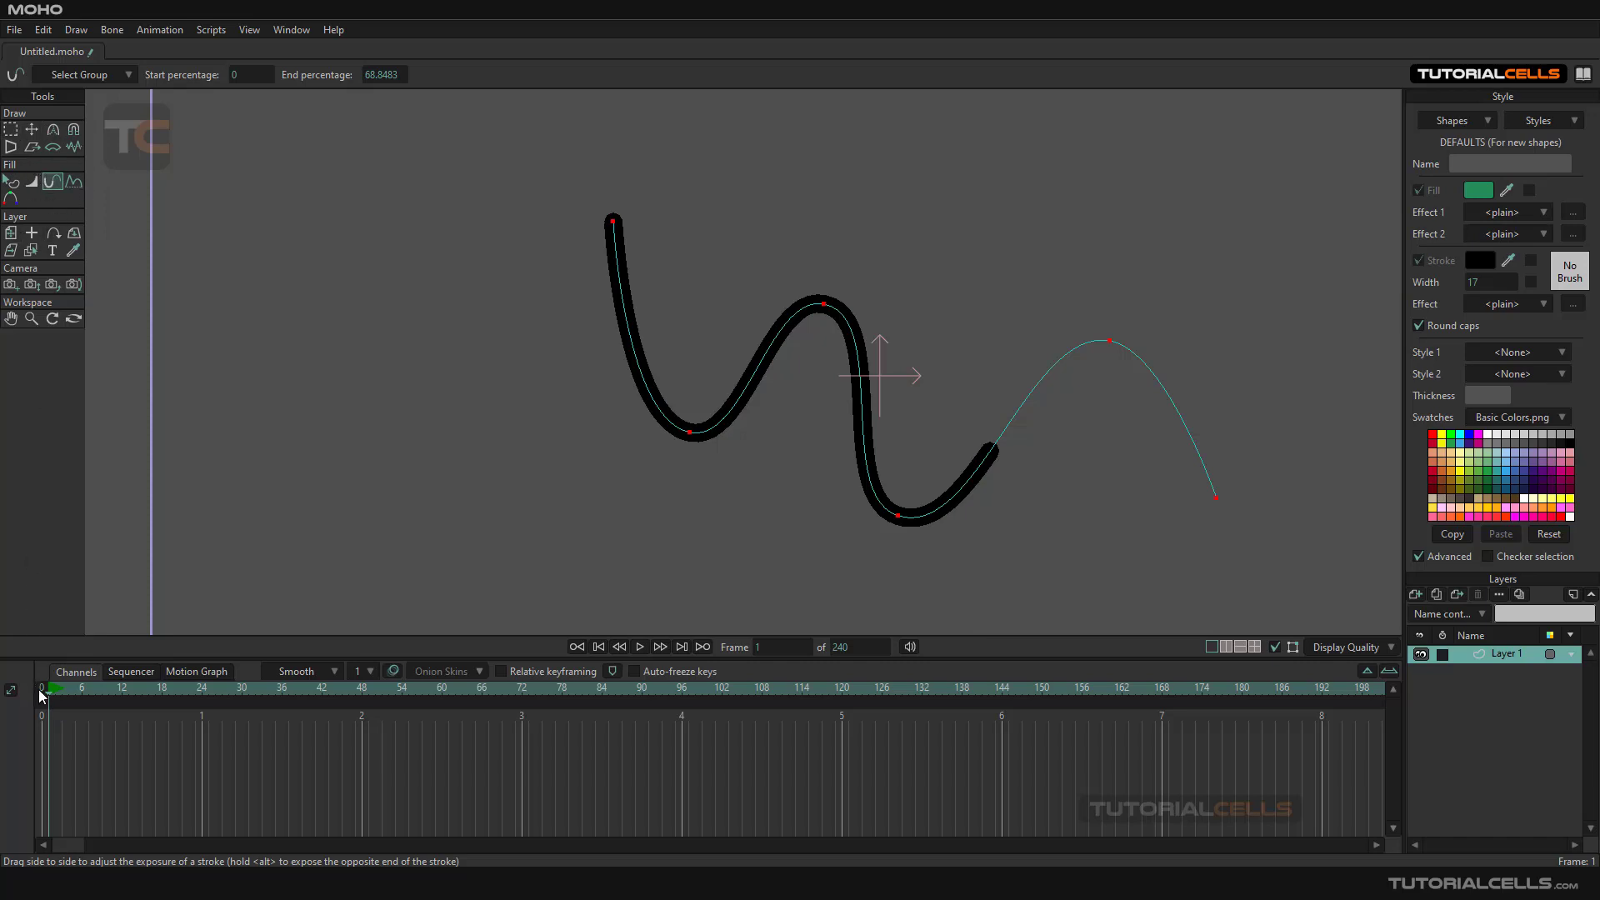
click(598, 645)
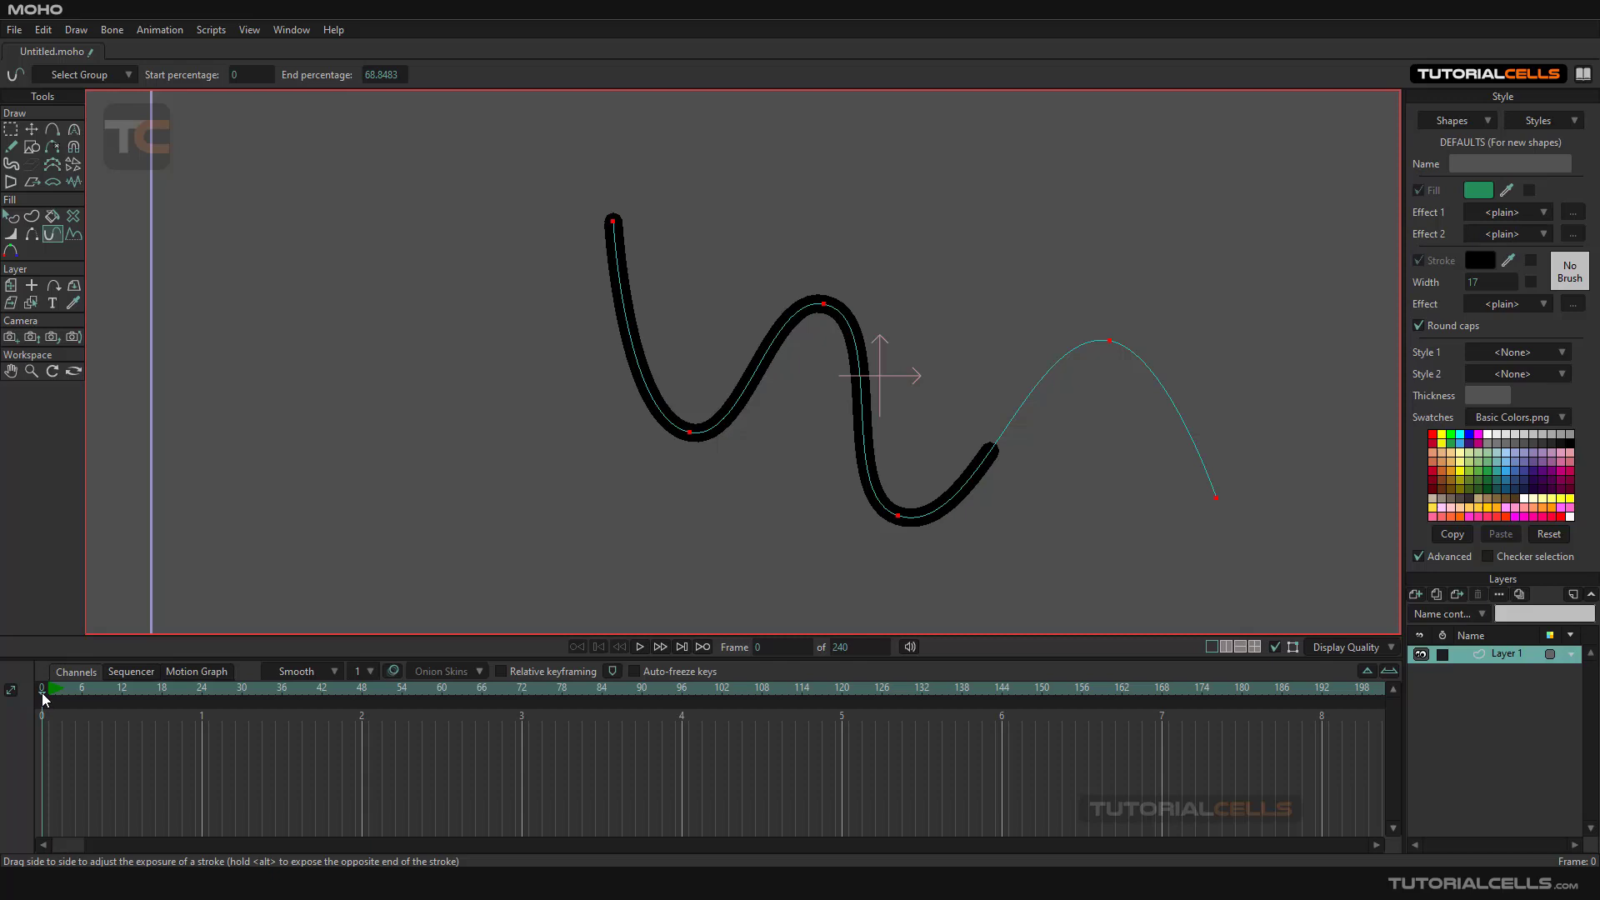
mouse_move(563, 702)
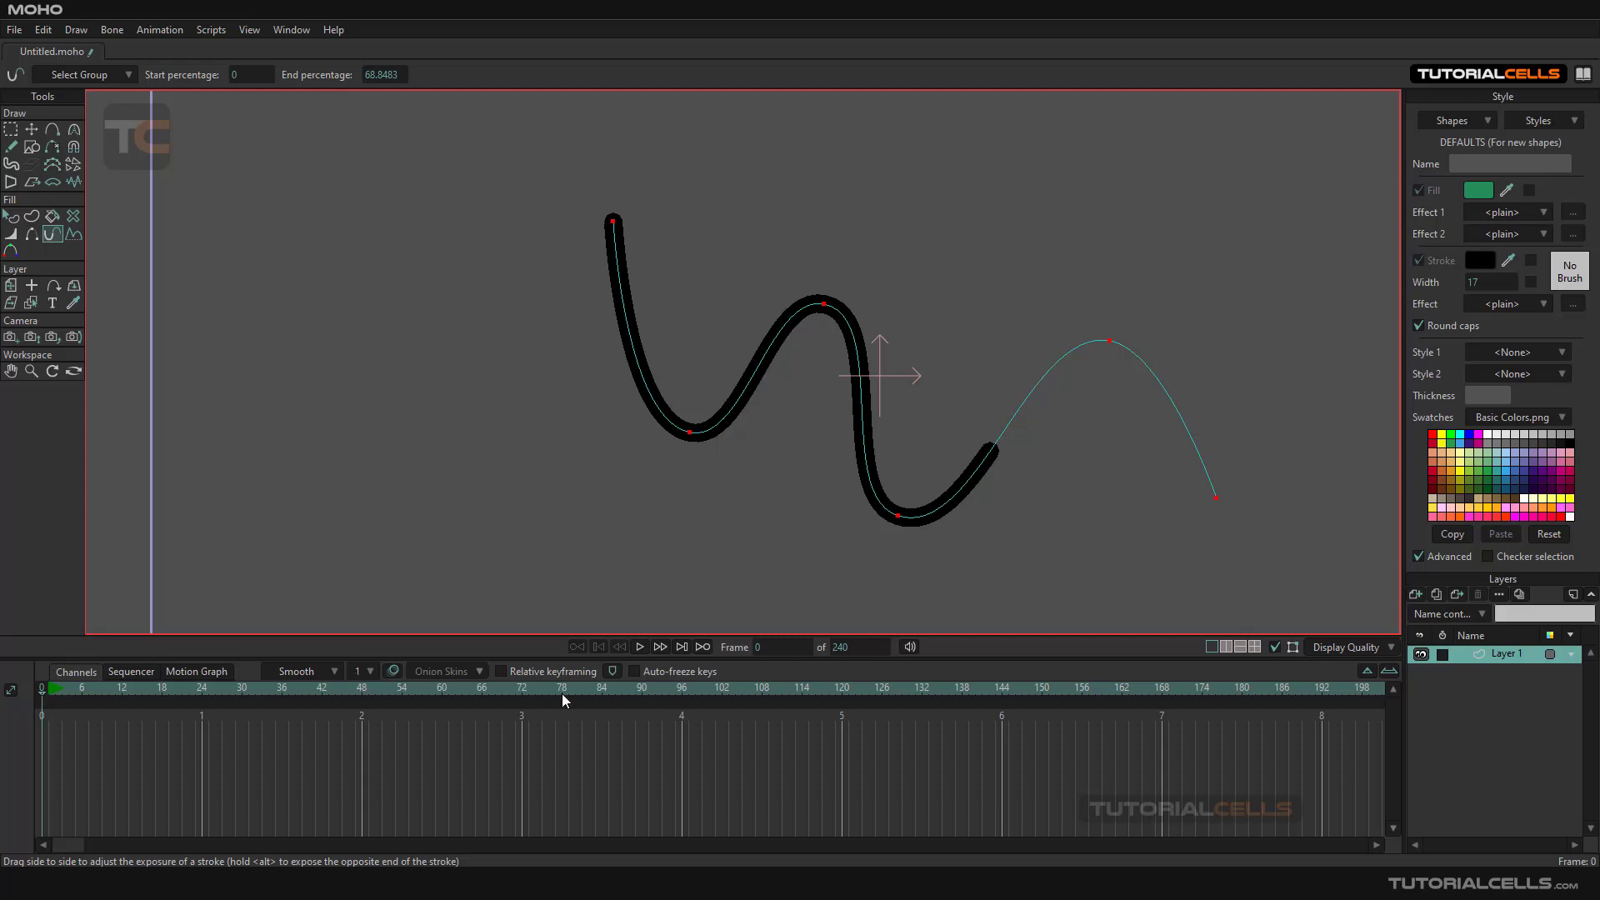
mouse_move(659, 647)
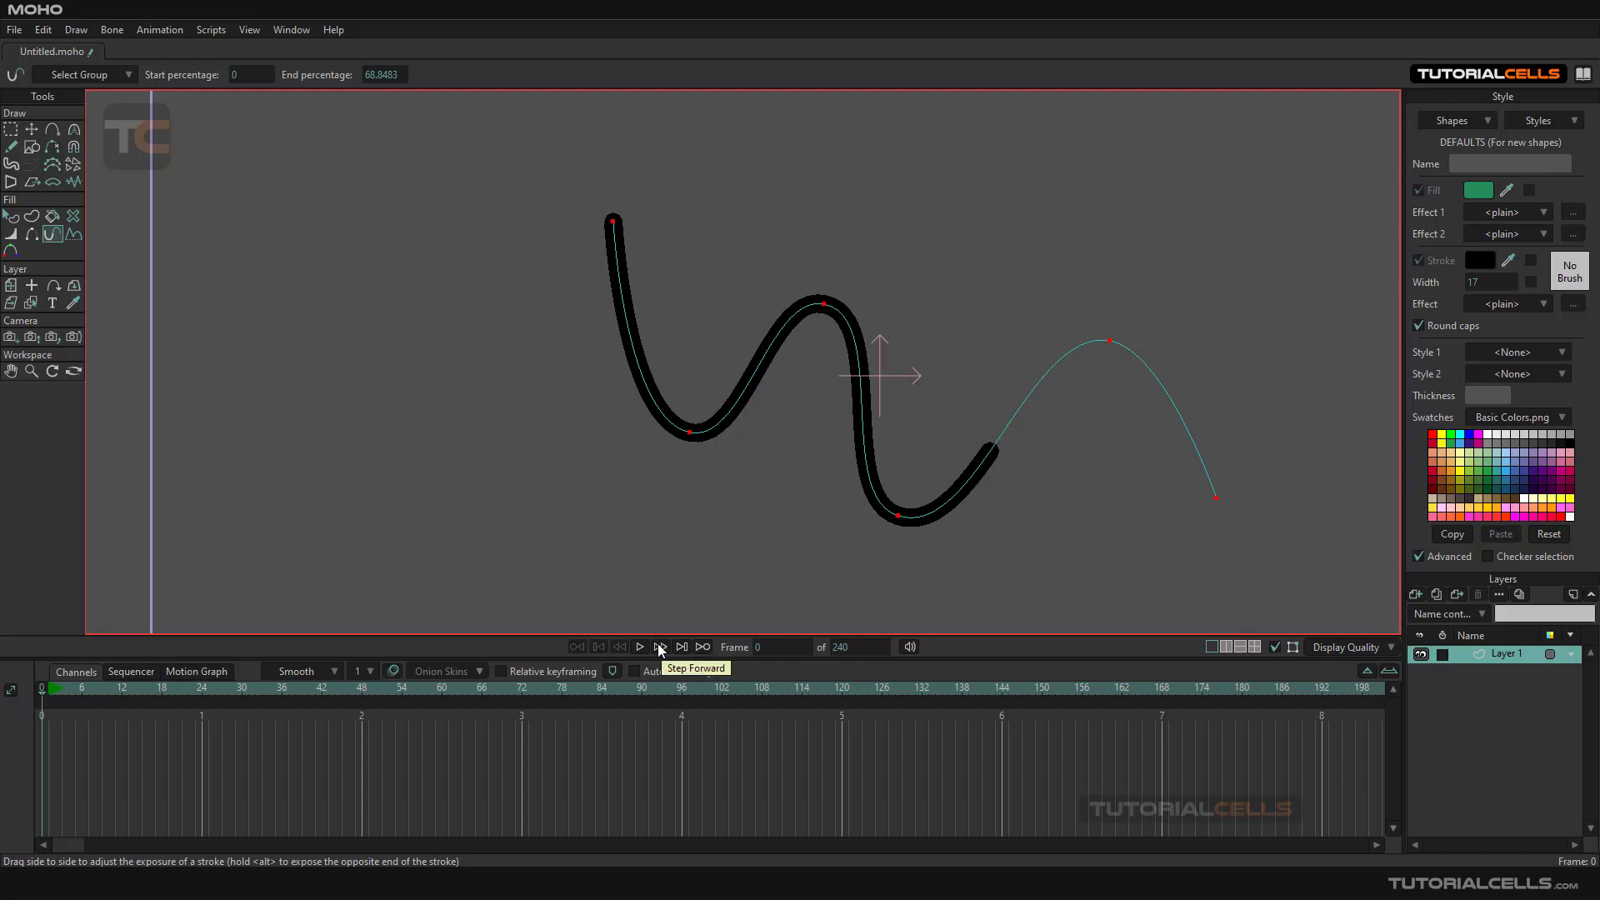
click(660, 645)
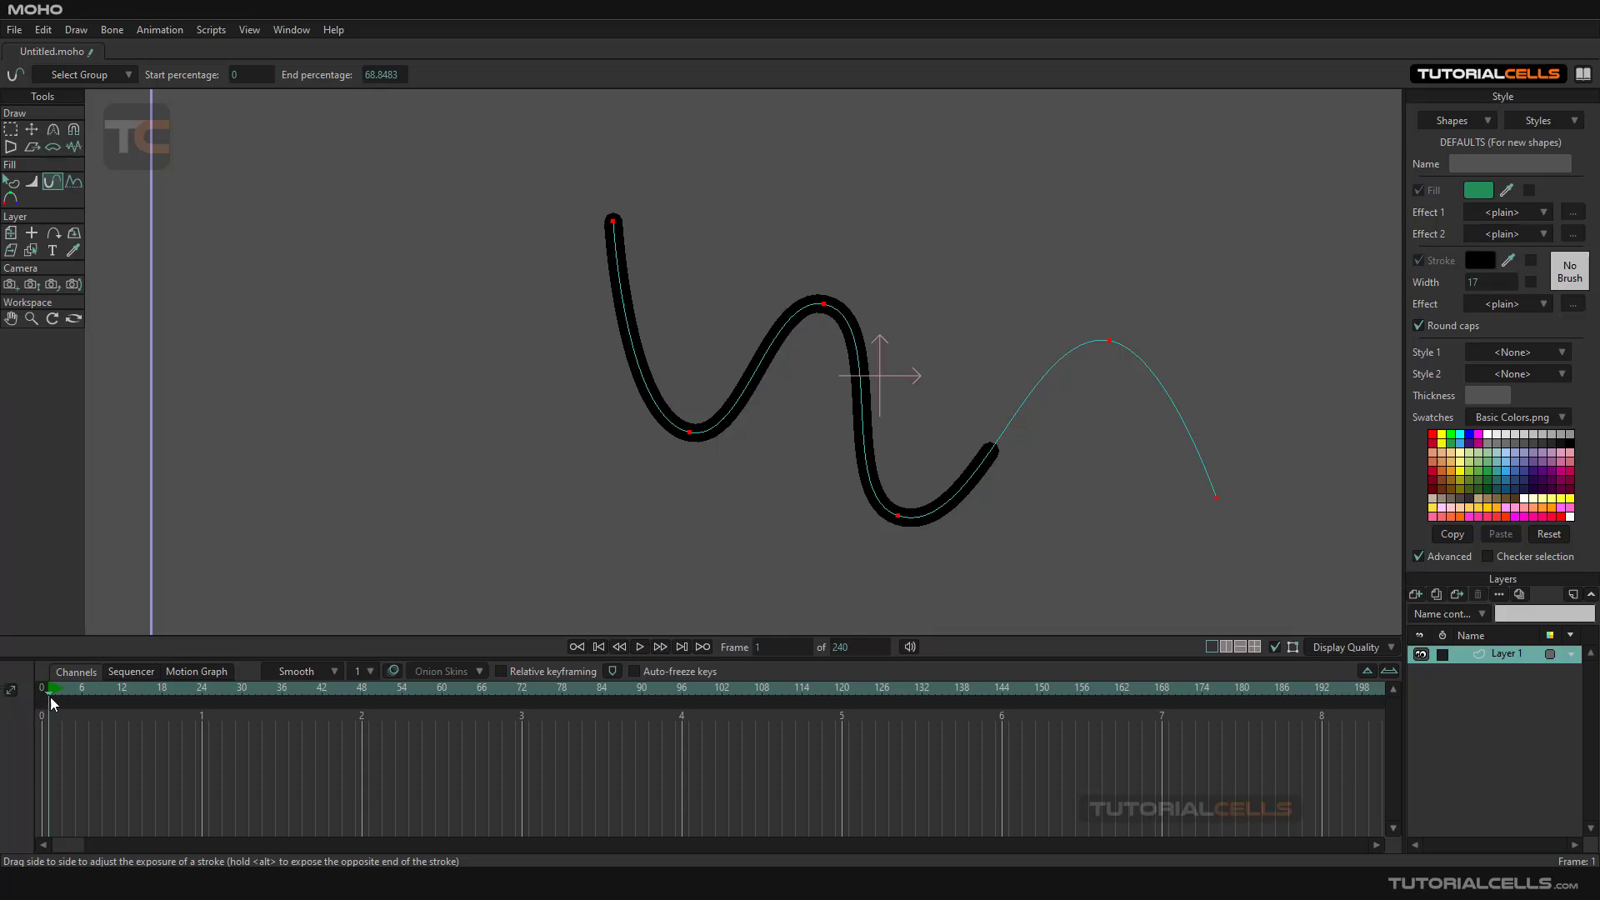
mouse_move(177, 555)
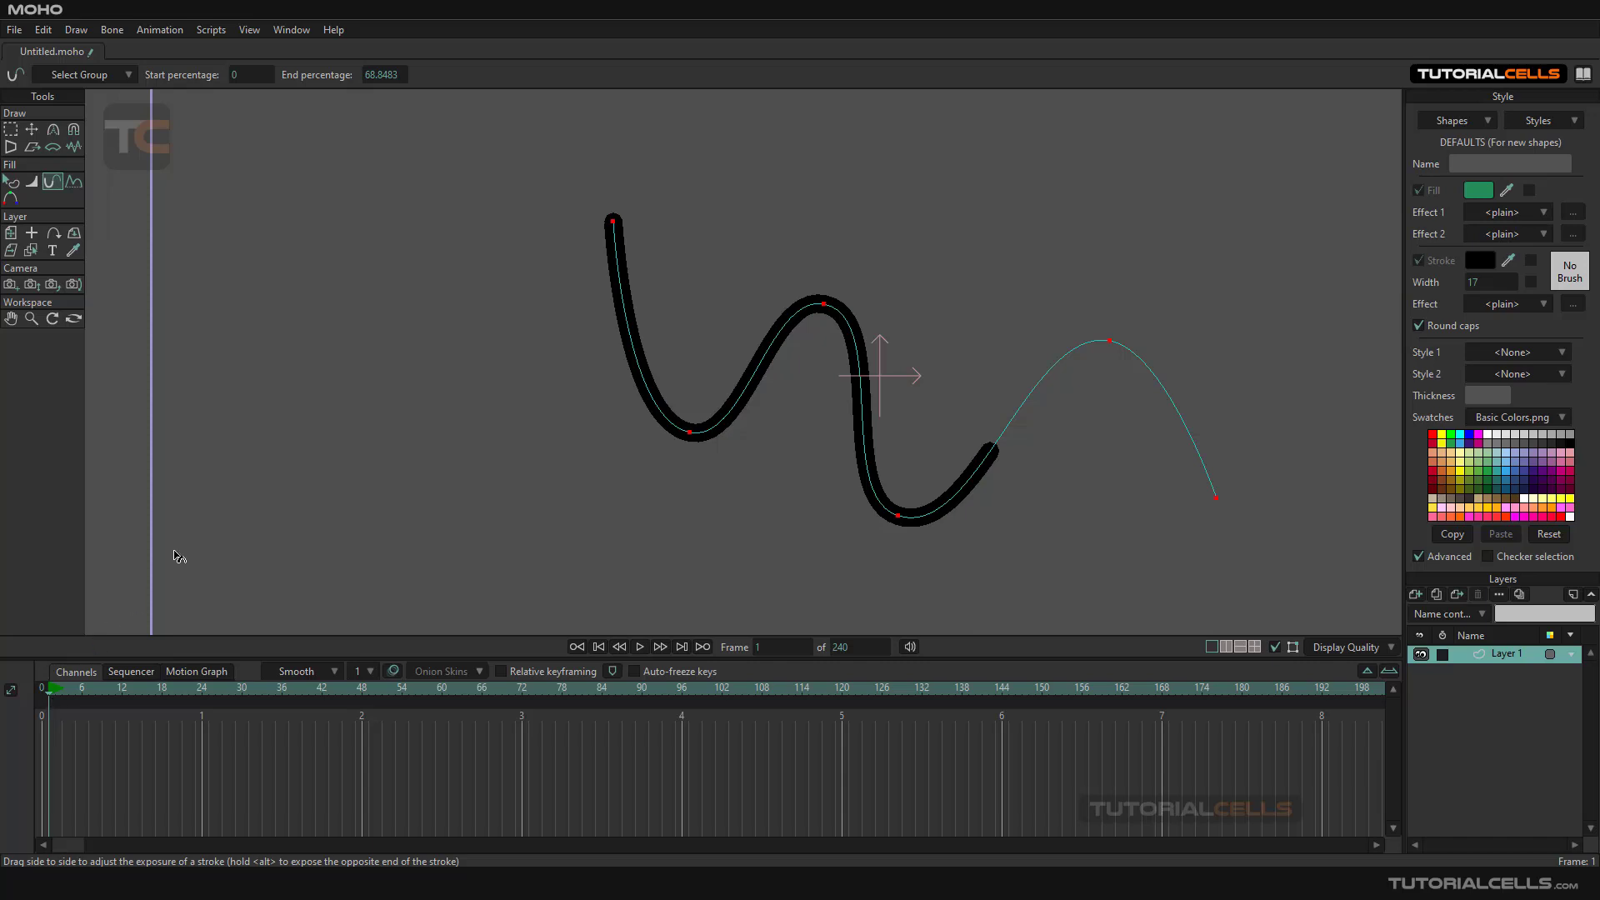
mouse_move(623, 418)
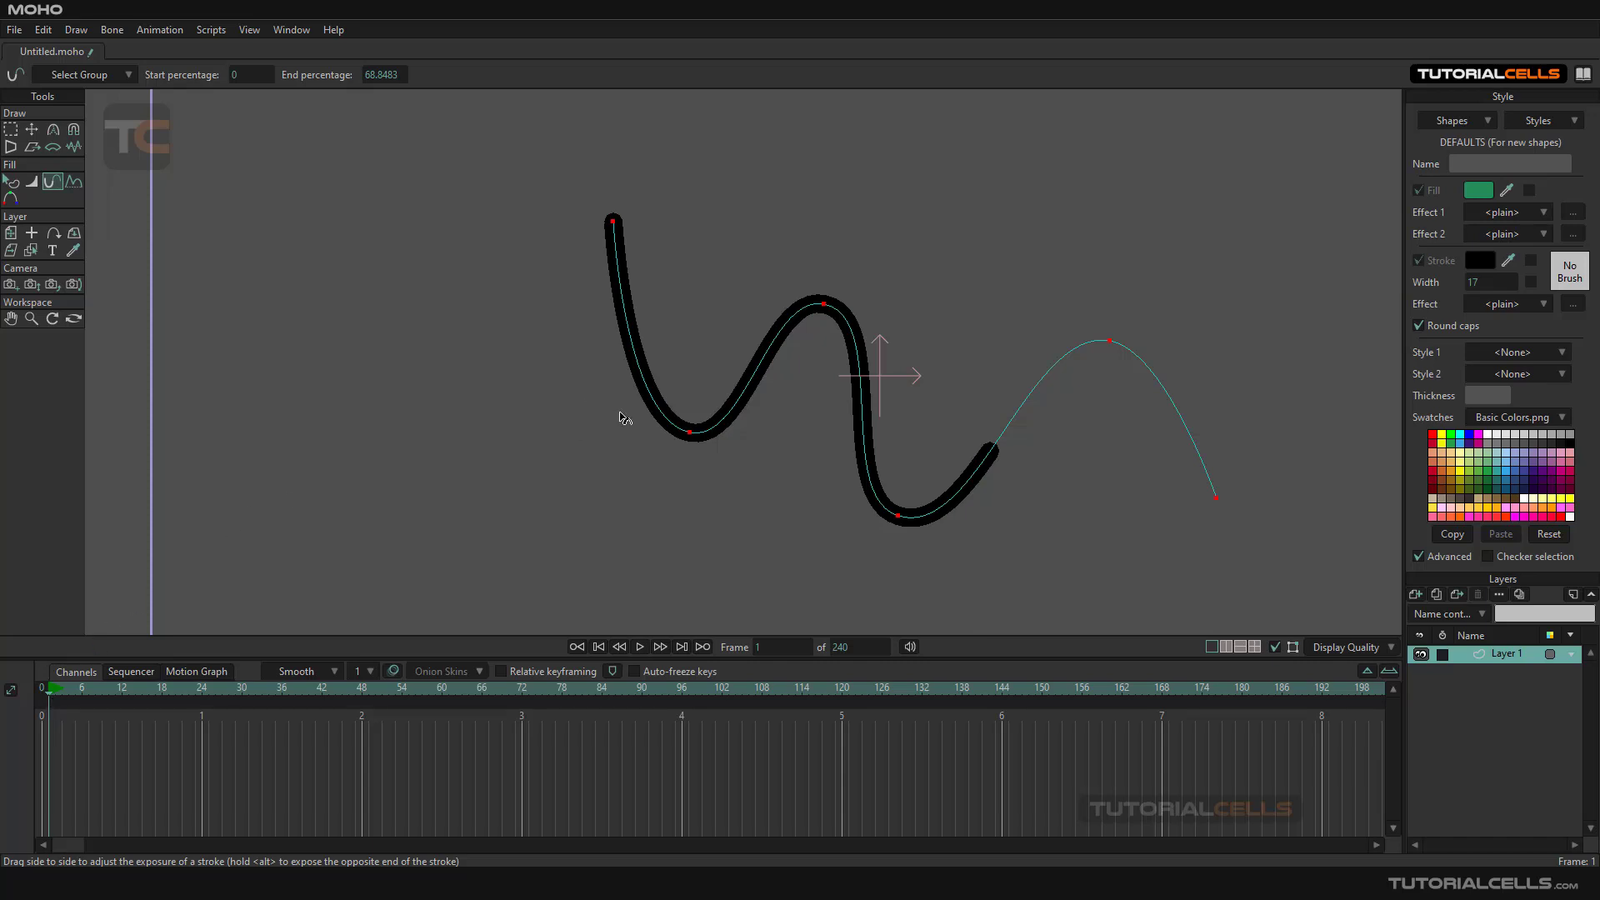
Step: Key the wavy stroke's exposure at frame 1, then go to frame 12
click(49, 686)
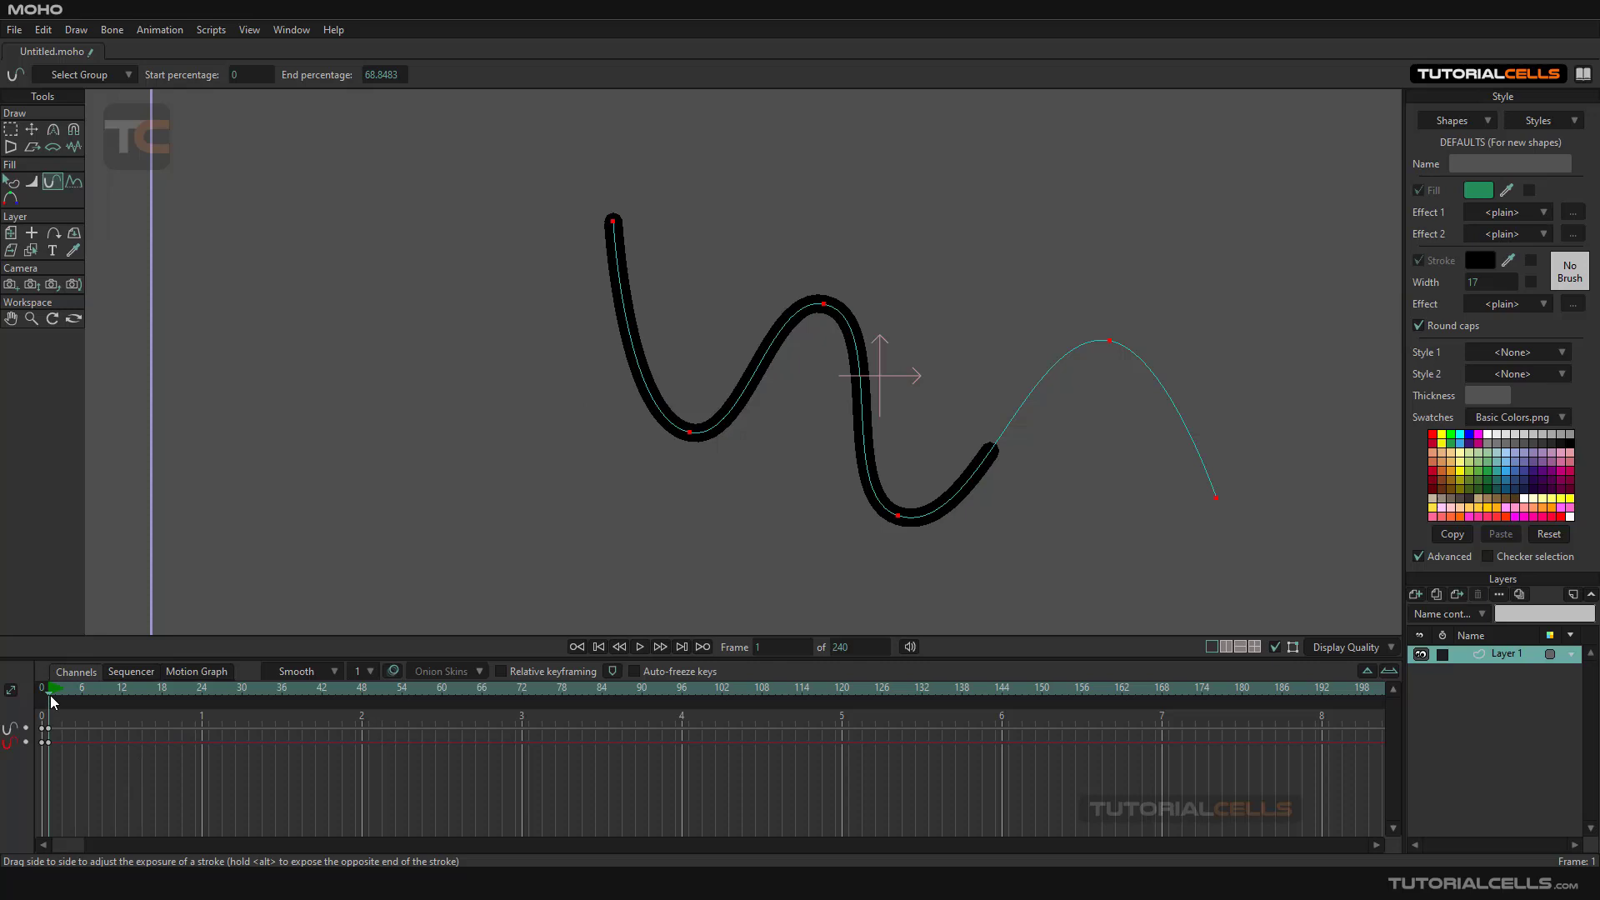
click(242, 687)
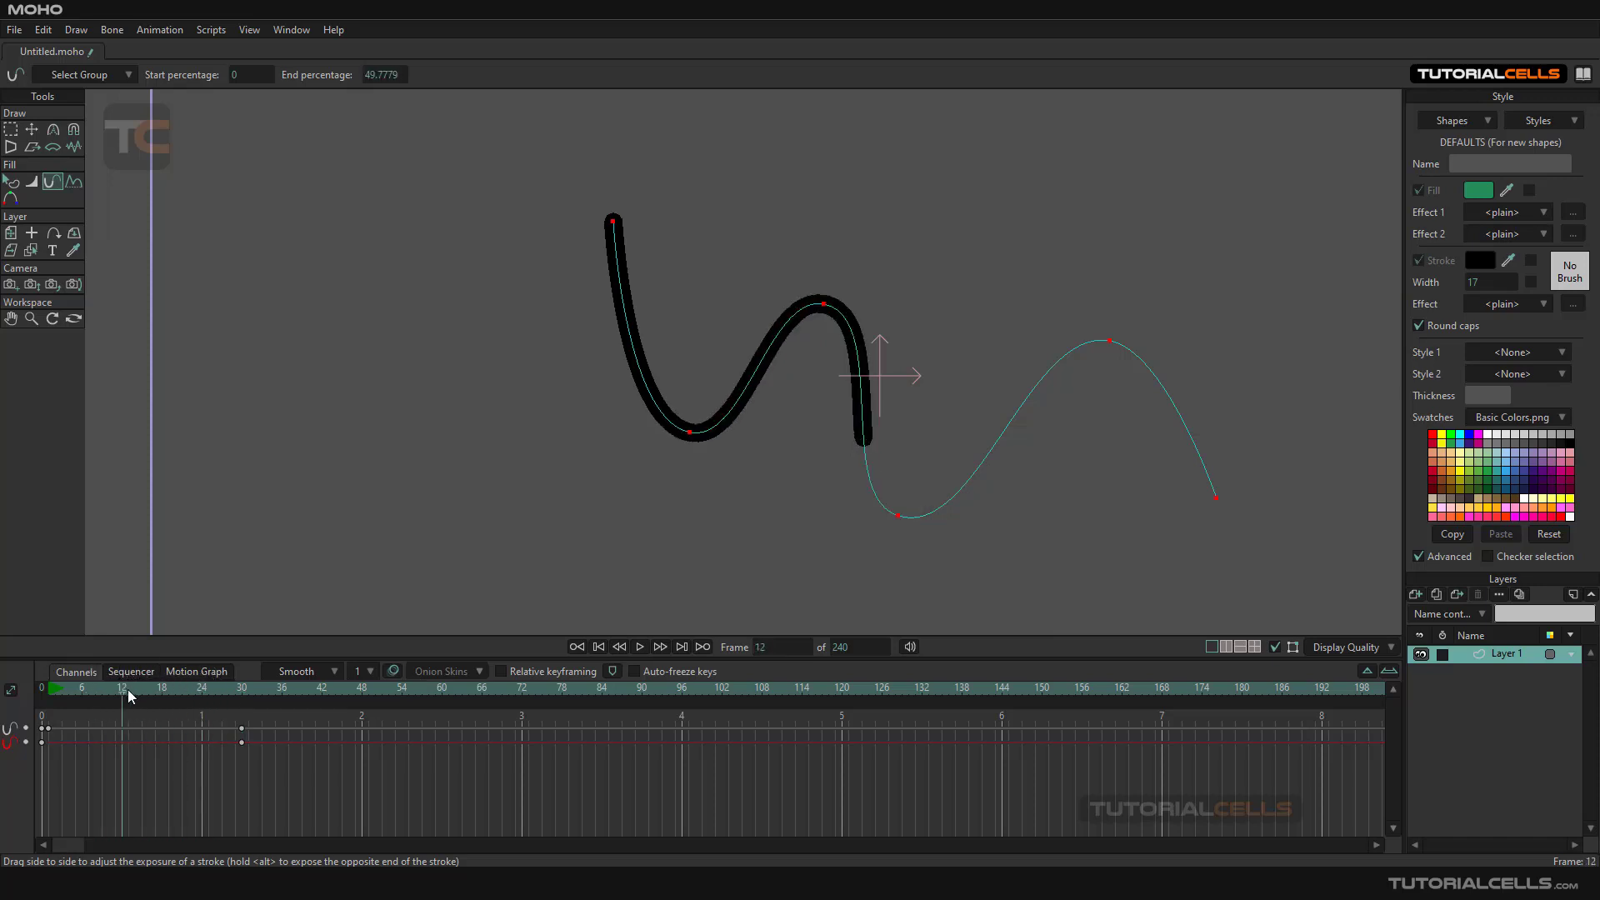
click(159, 29)
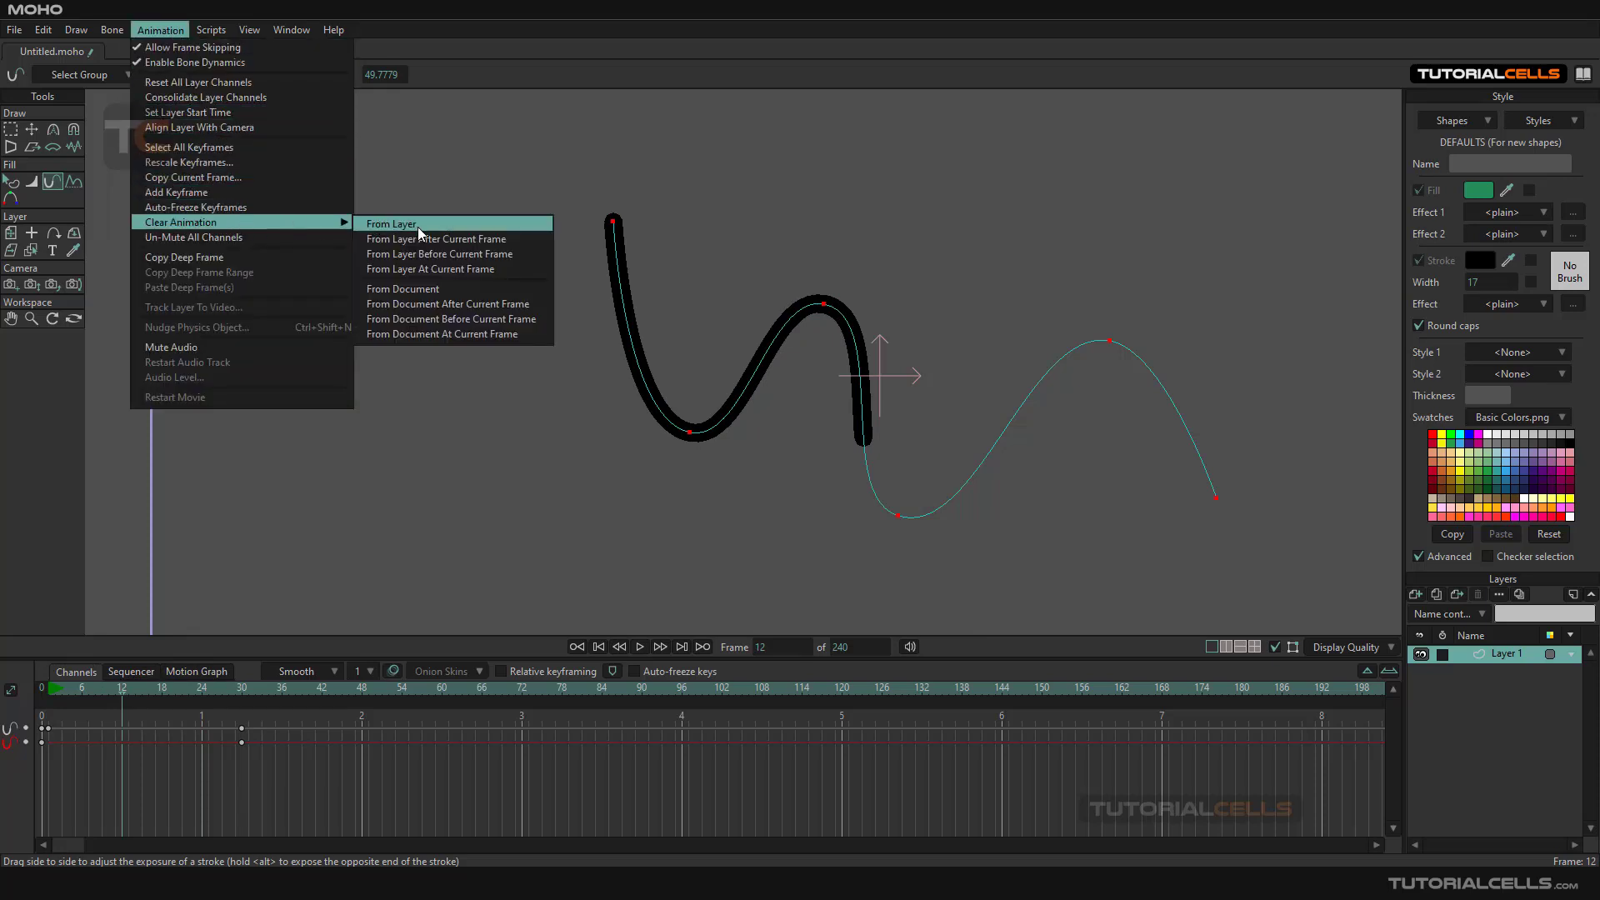
mouse_move(439, 295)
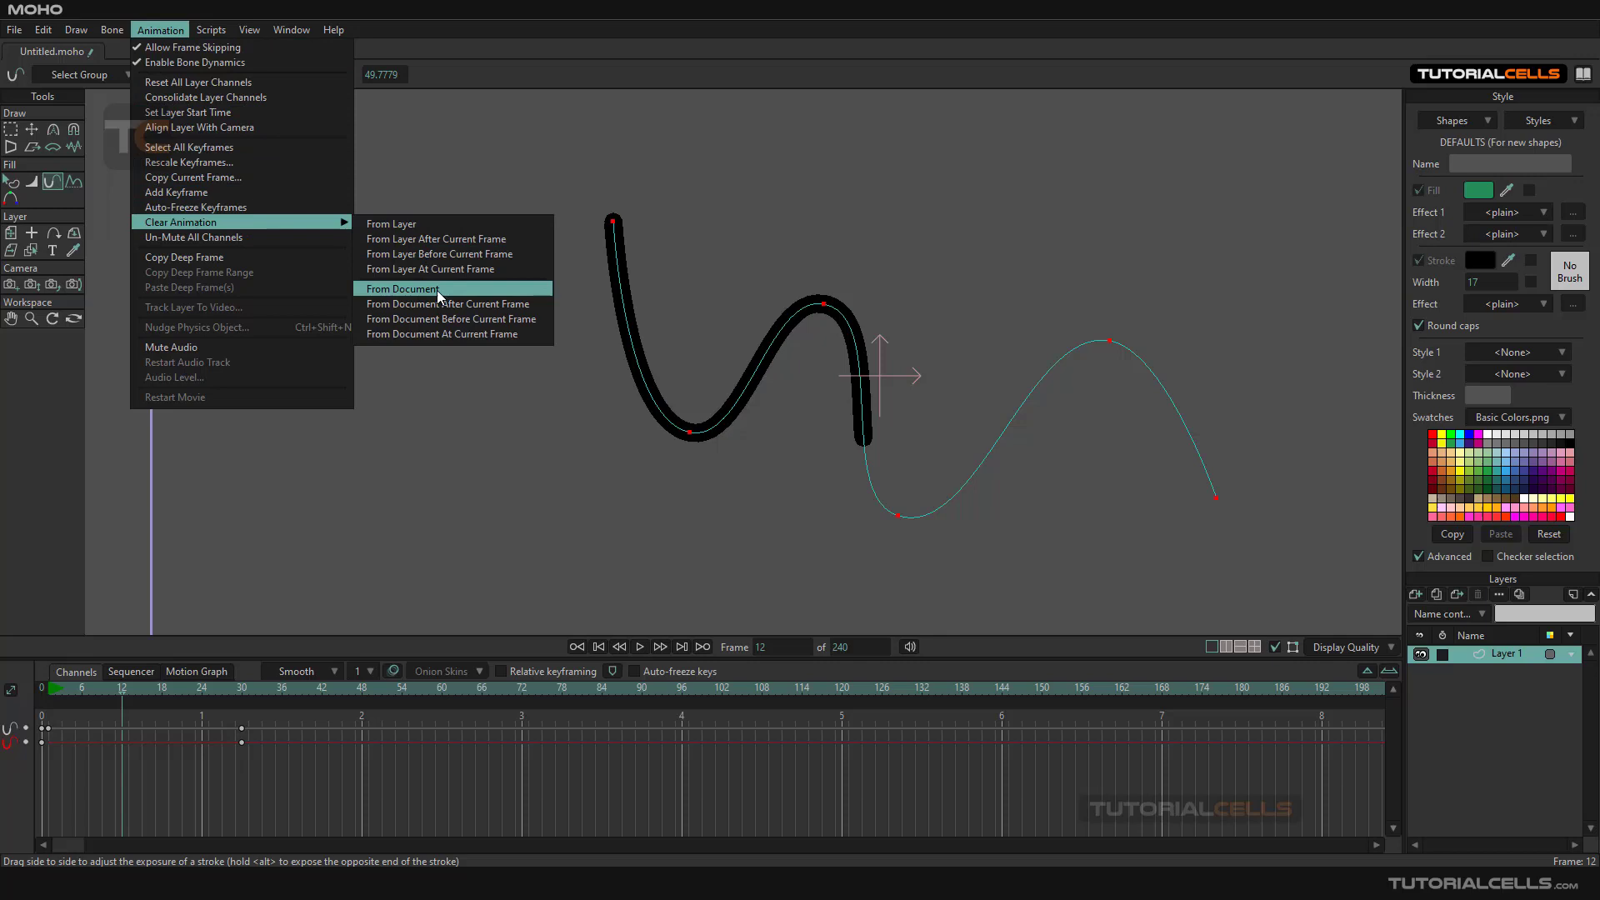
Step: Clear all exposure keyframes and return the timeline to frame 0
click(402, 289)
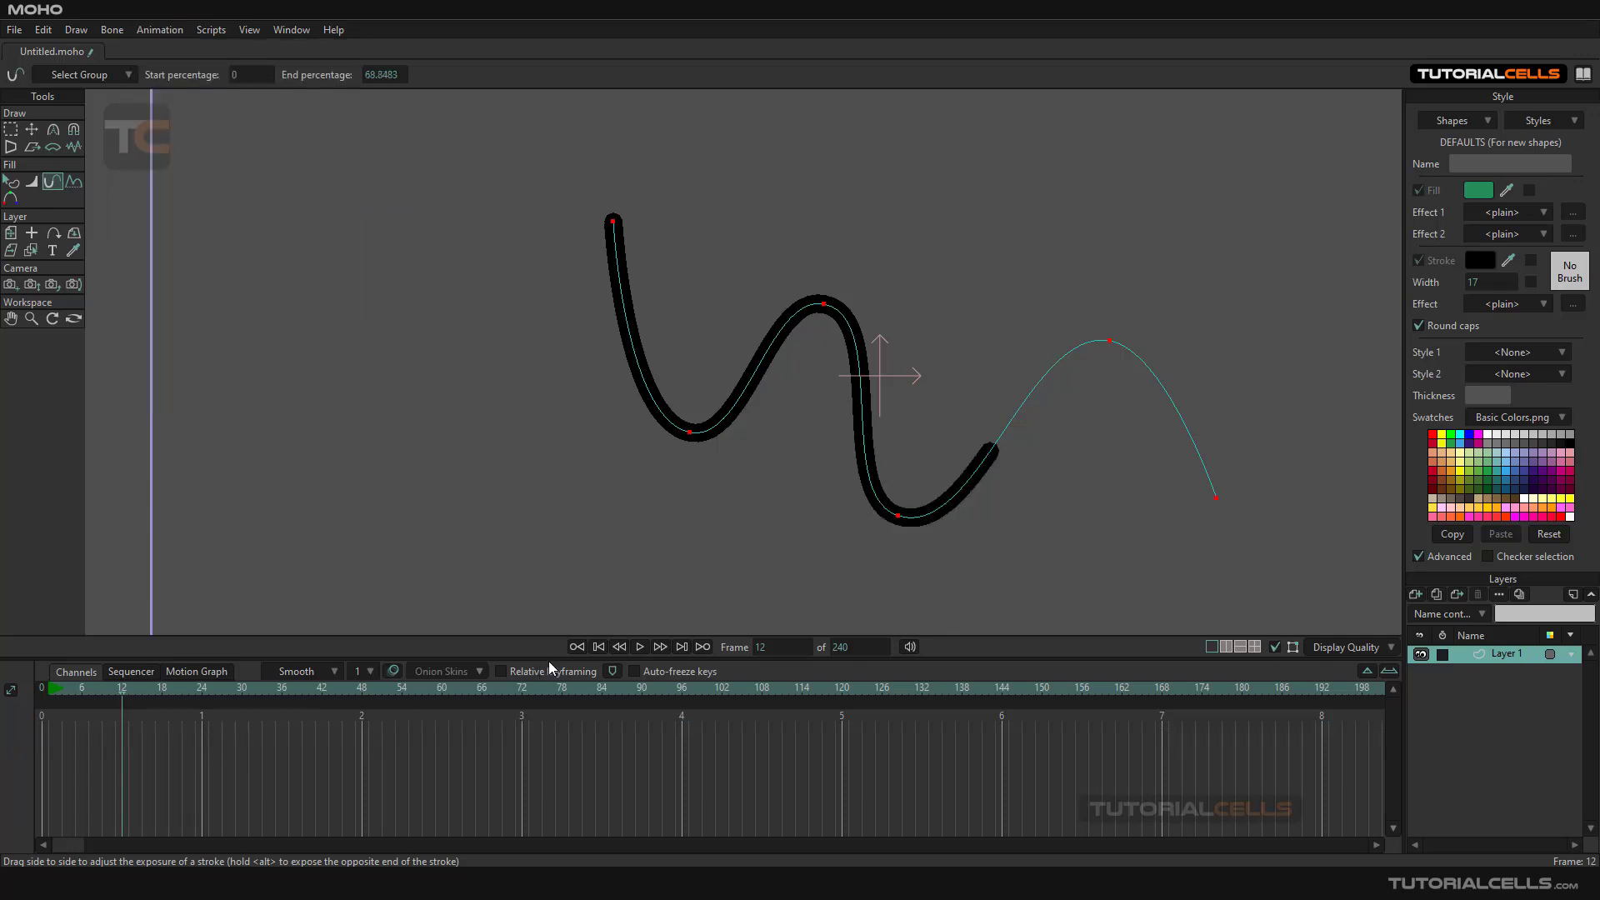
mouse_move(578, 651)
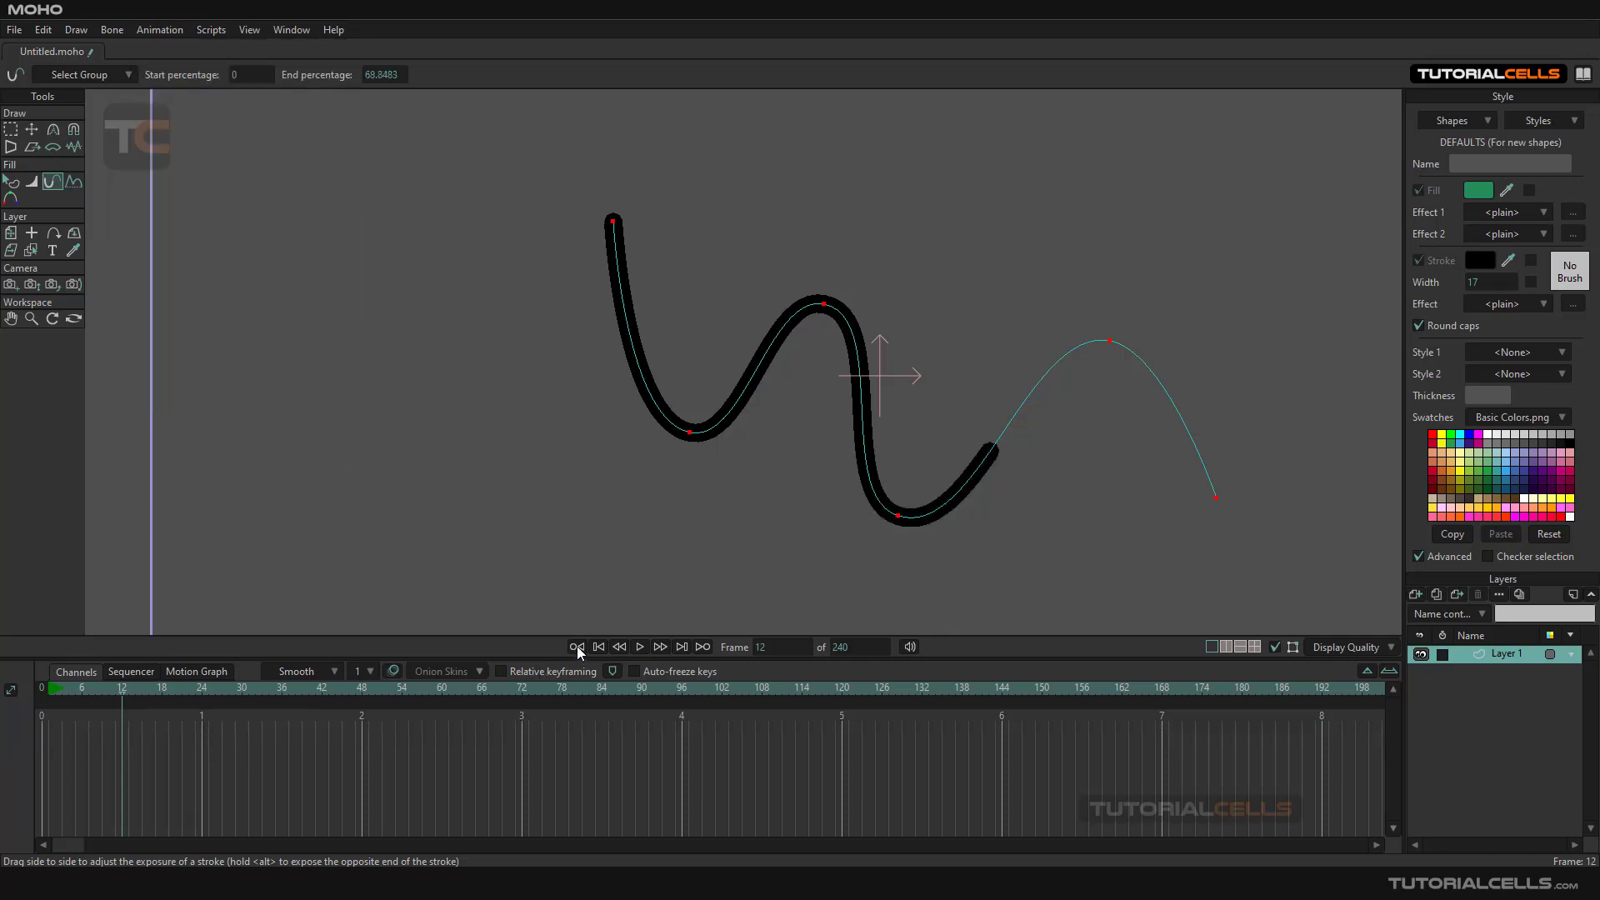
click(577, 646)
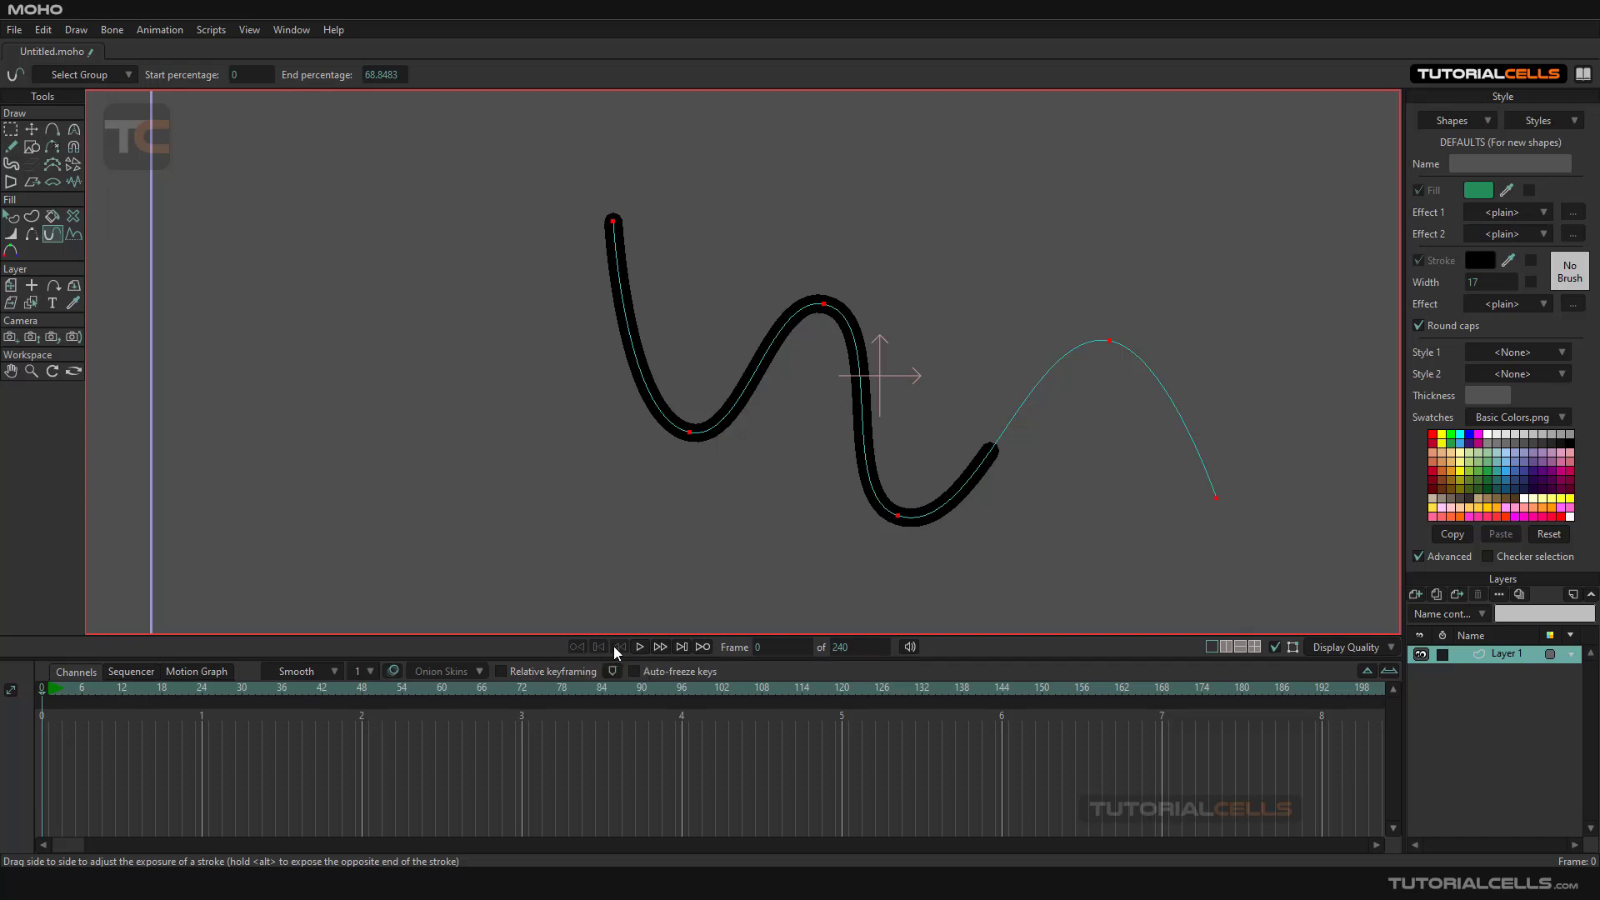
mouse_move(577, 646)
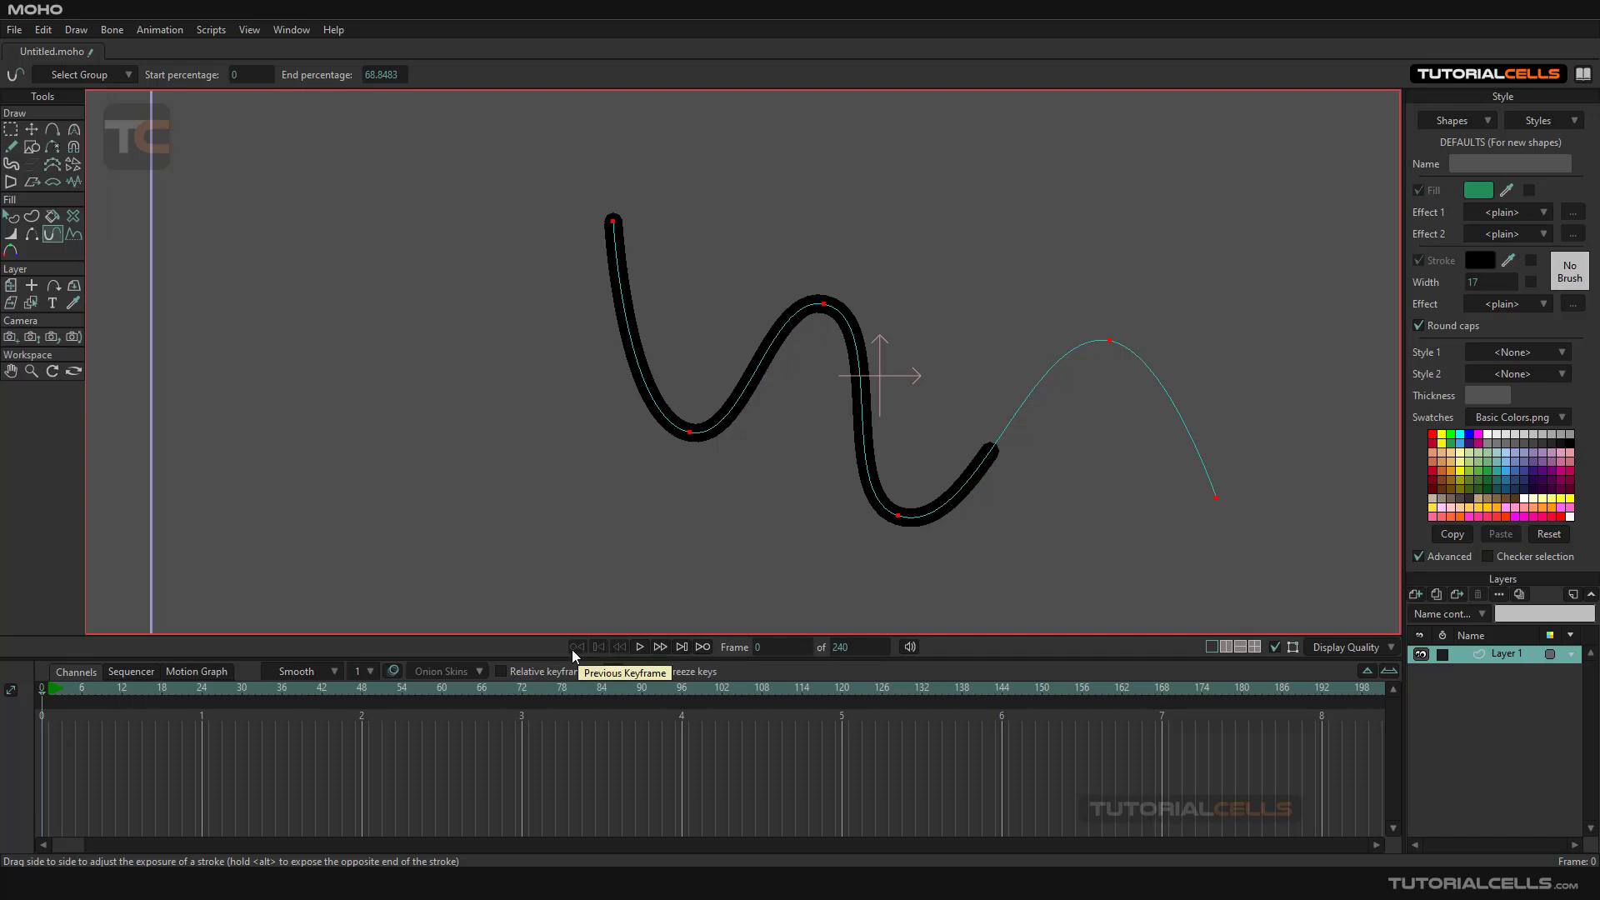
mouse_move(48, 703)
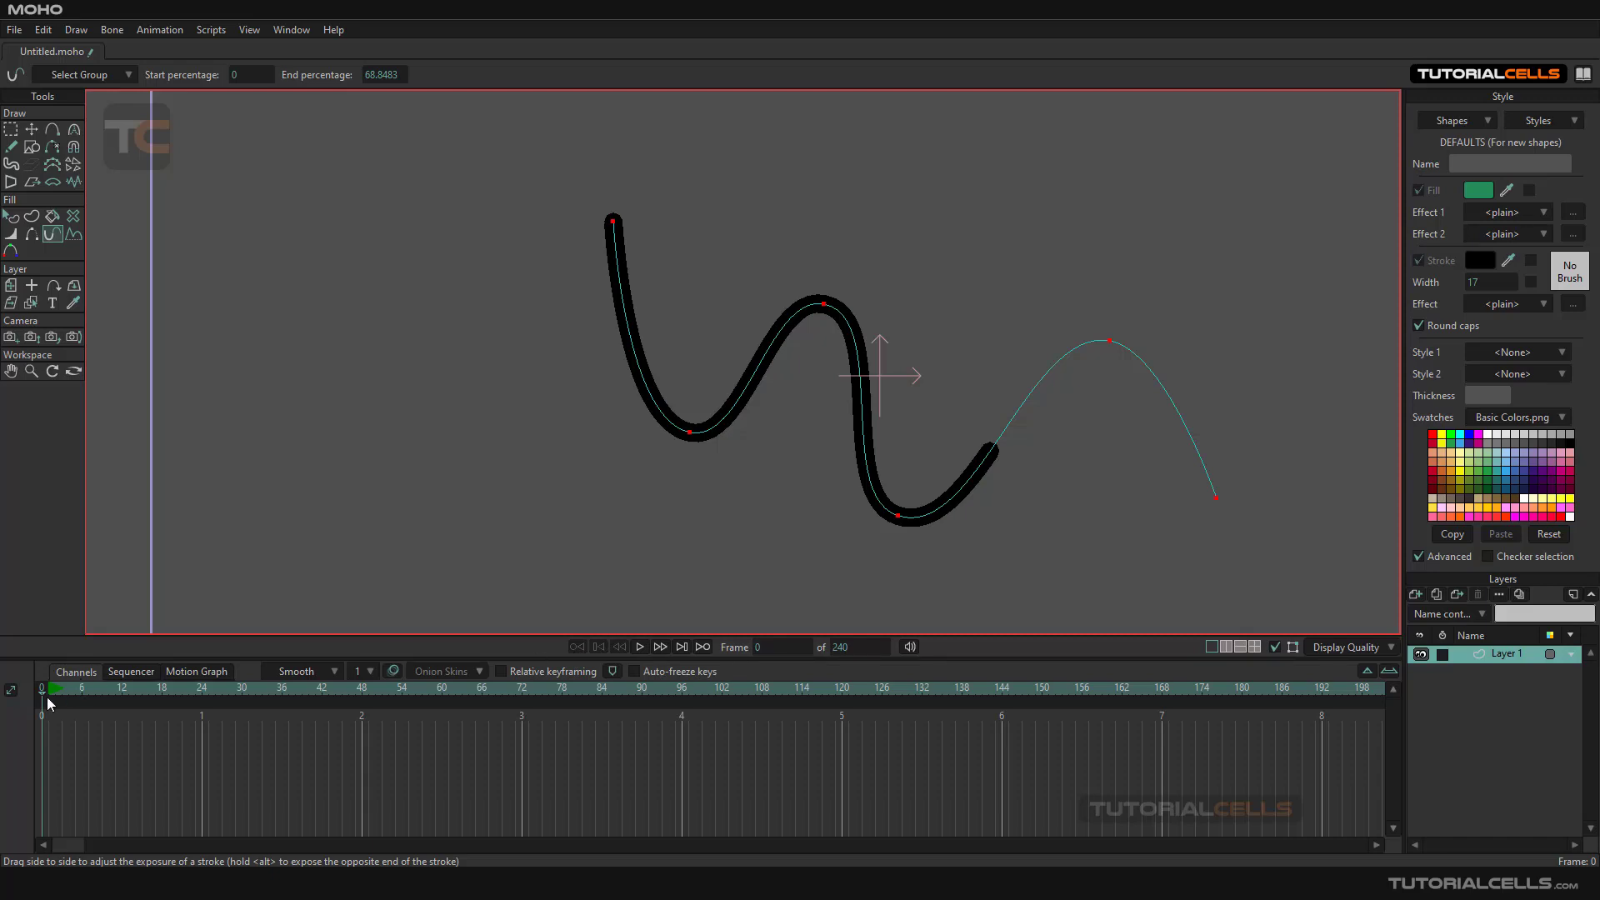
mouse_move(1352, 622)
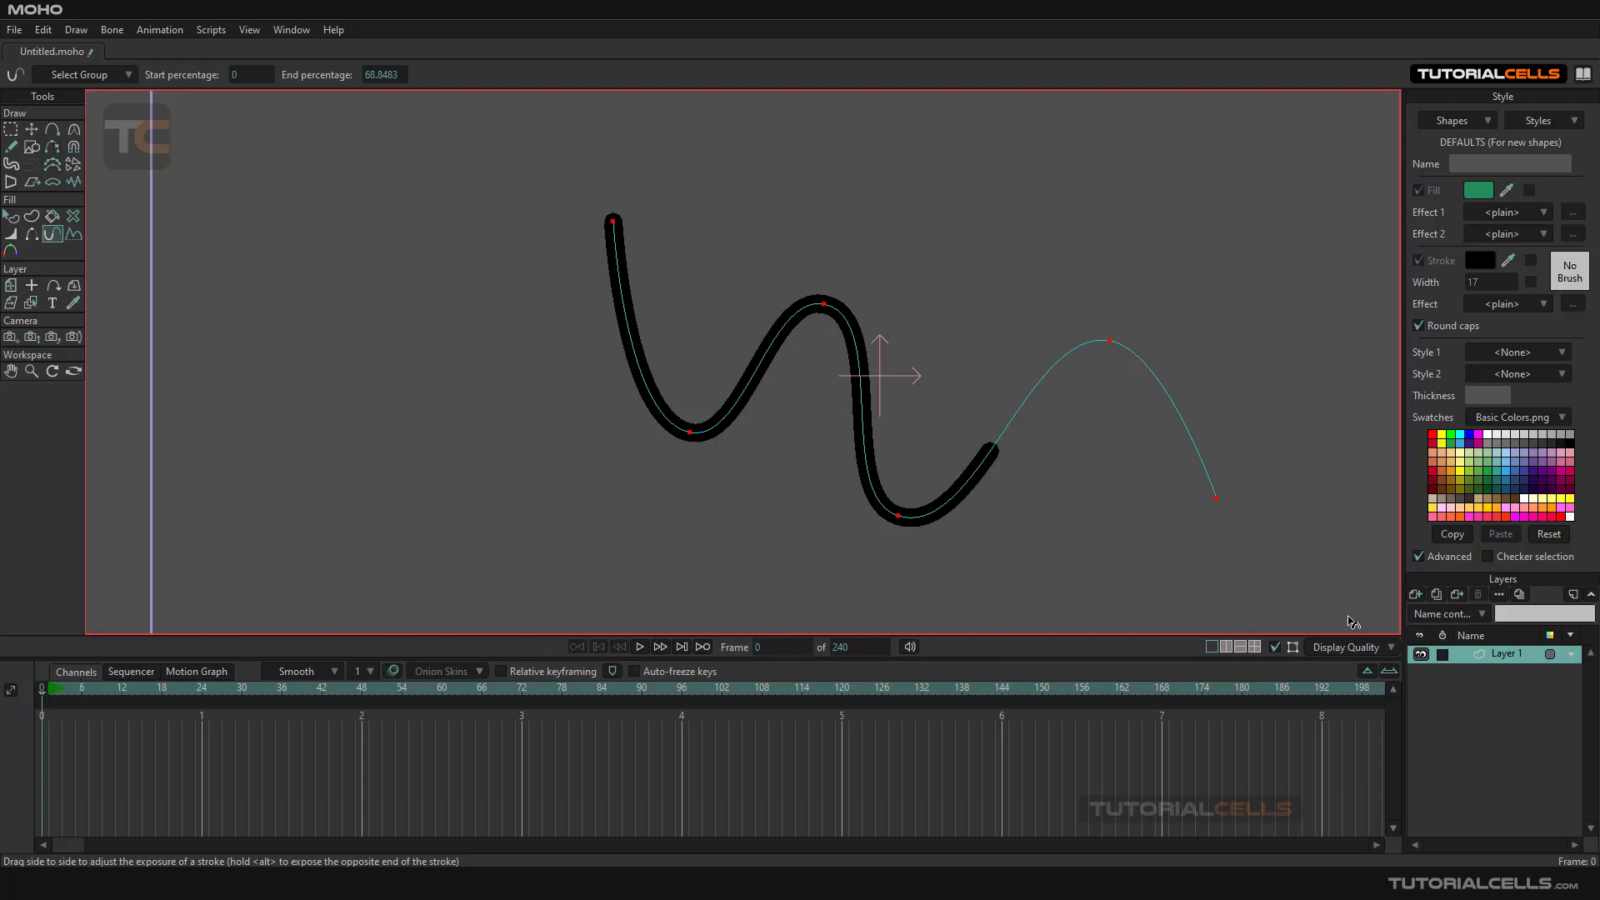
mouse_move(124, 99)
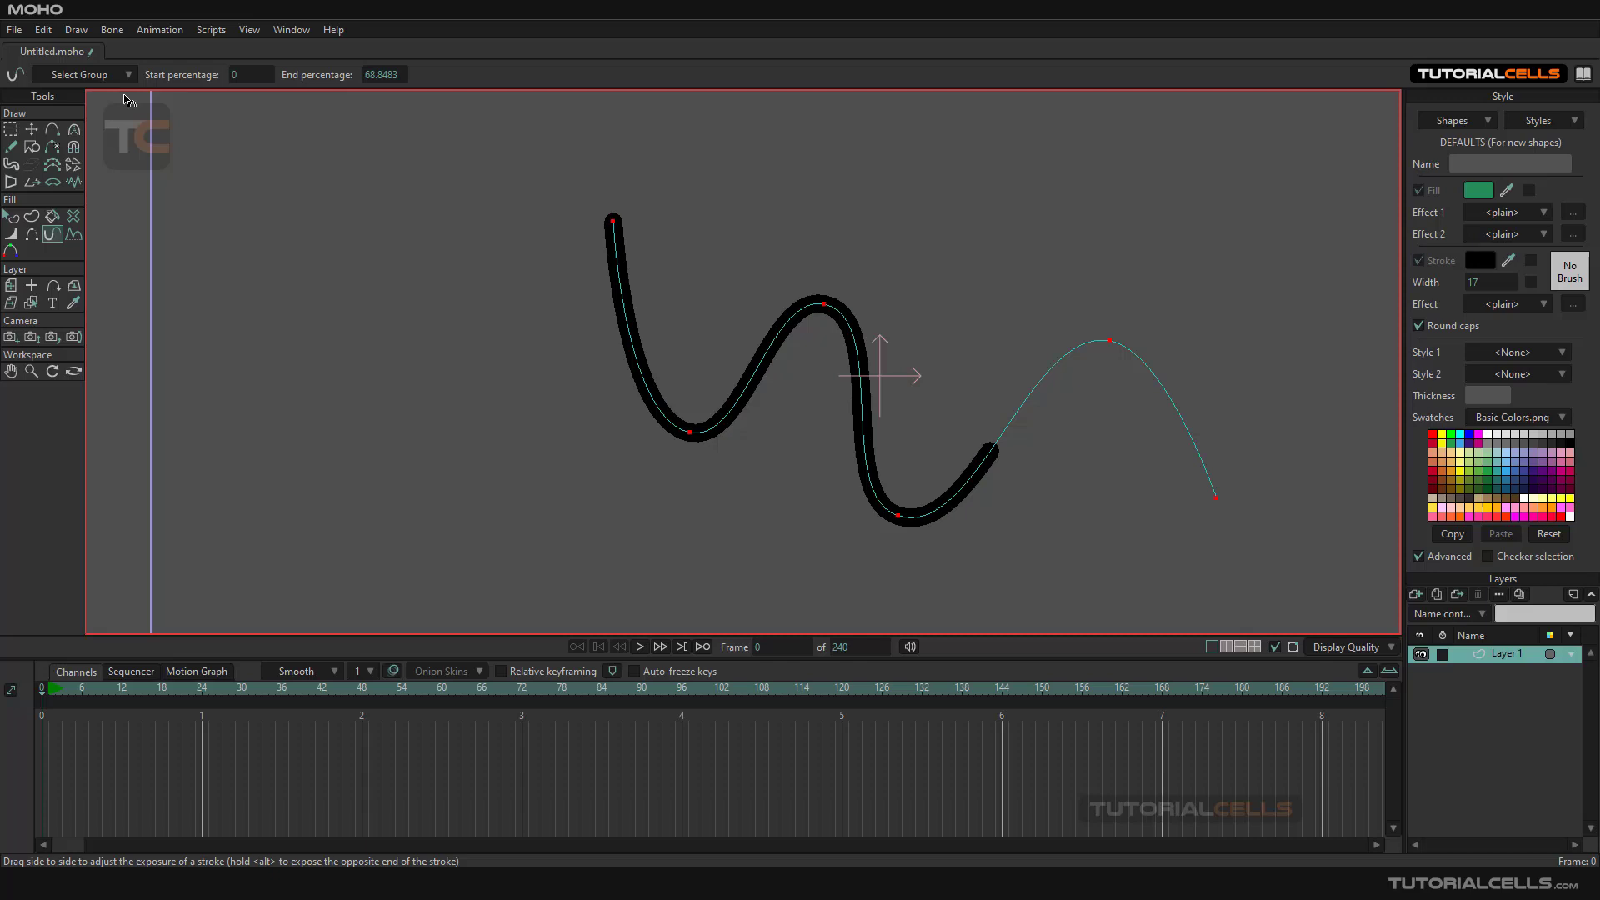
mouse_move(345, 675)
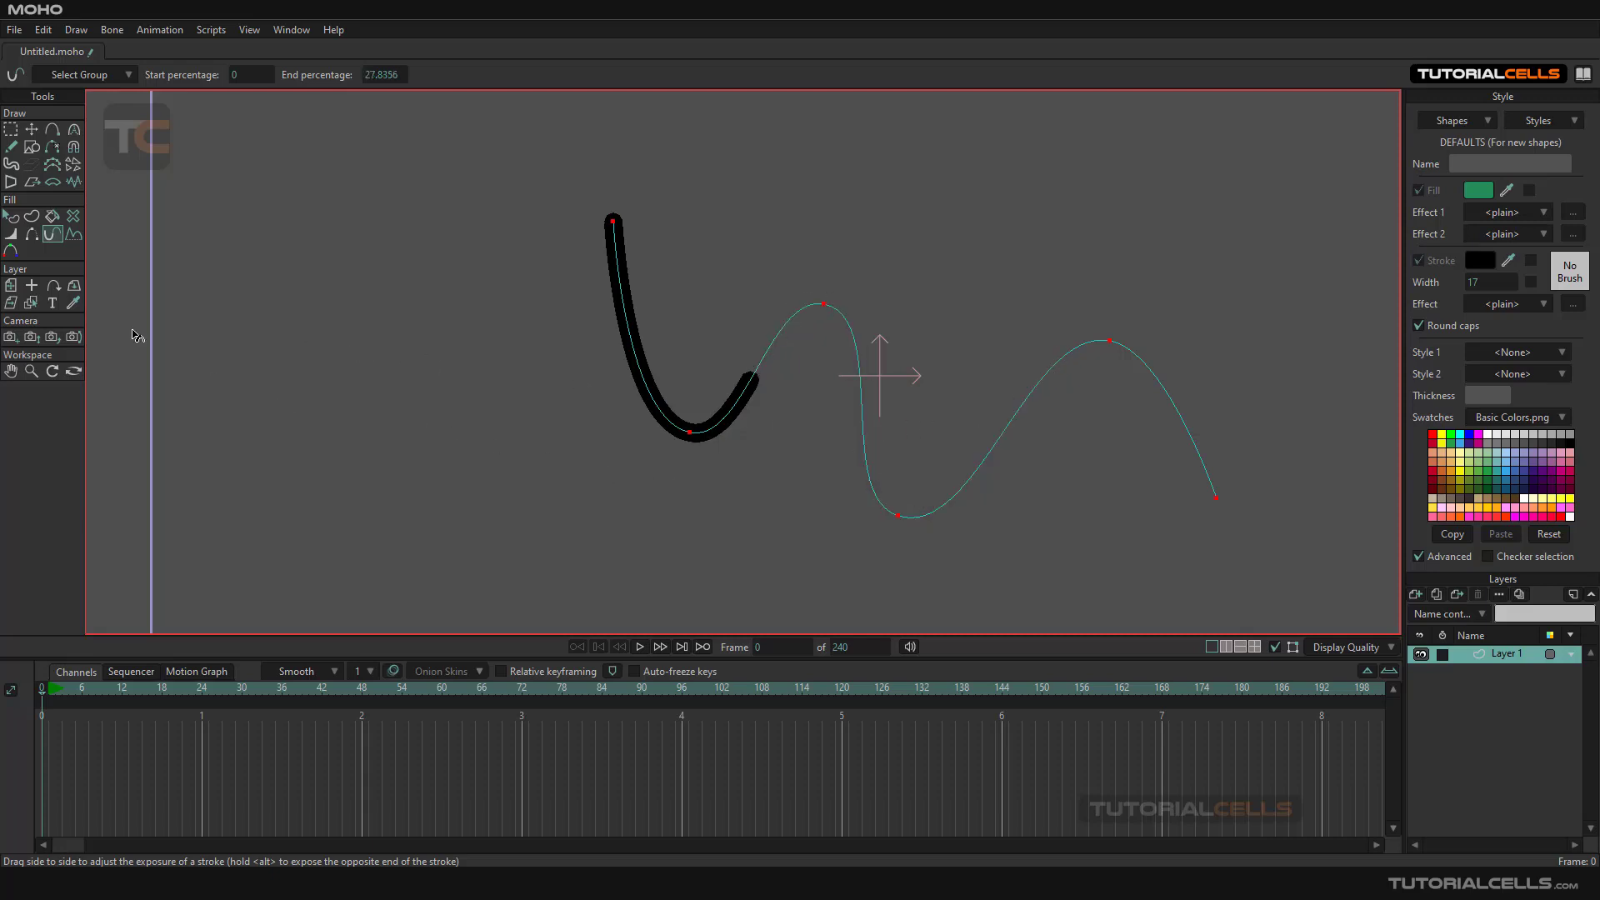
mouse_move(28, 701)
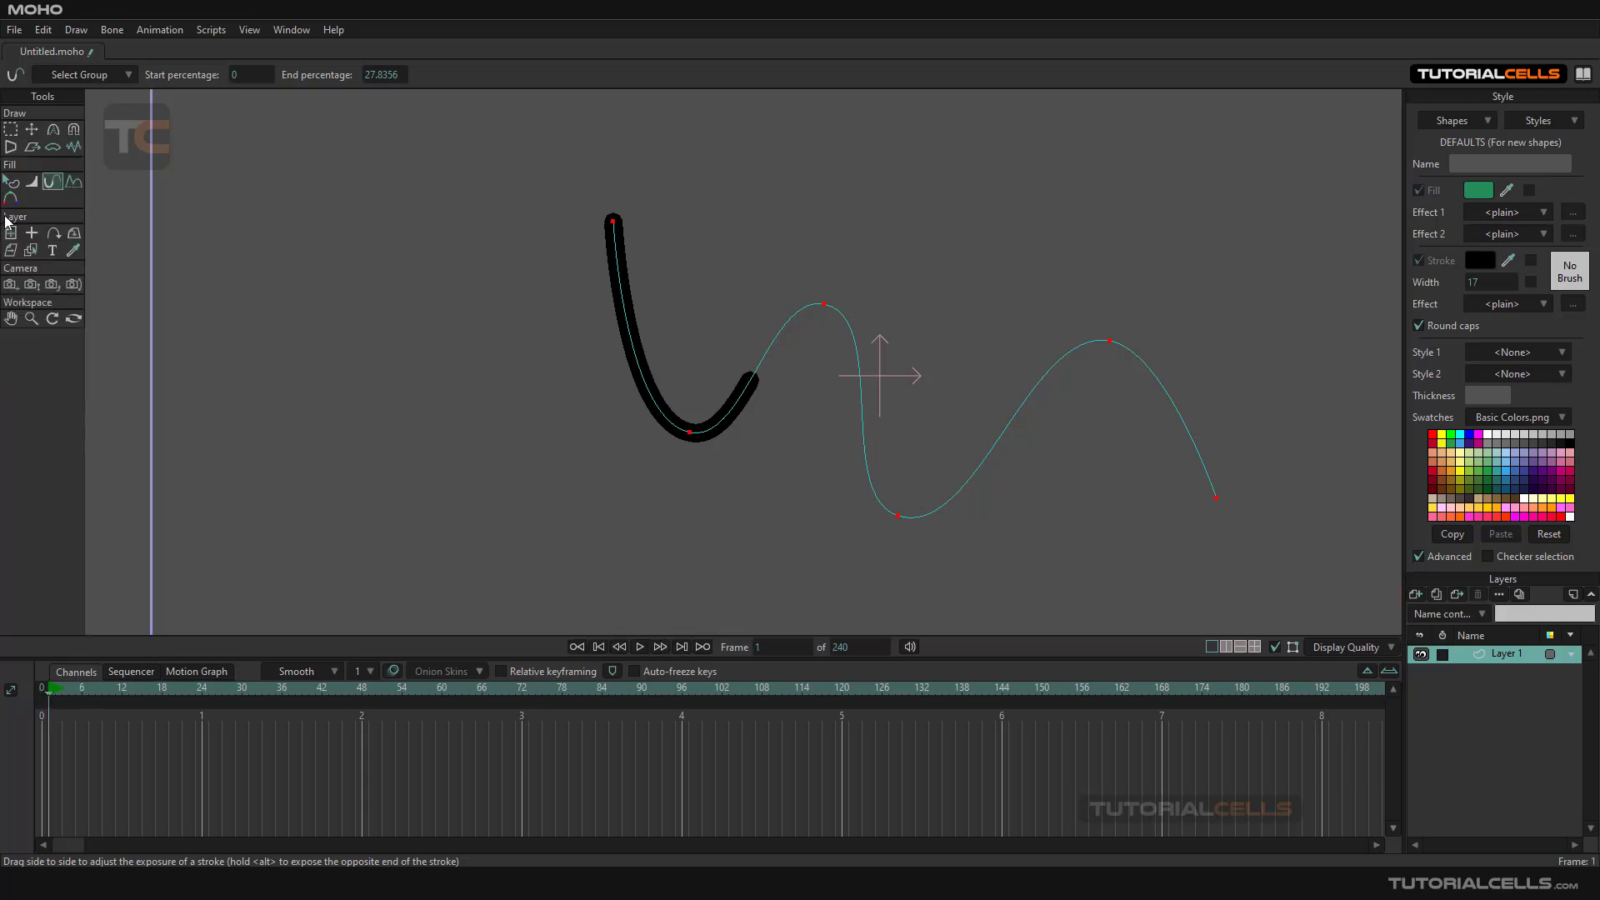
click(598, 645)
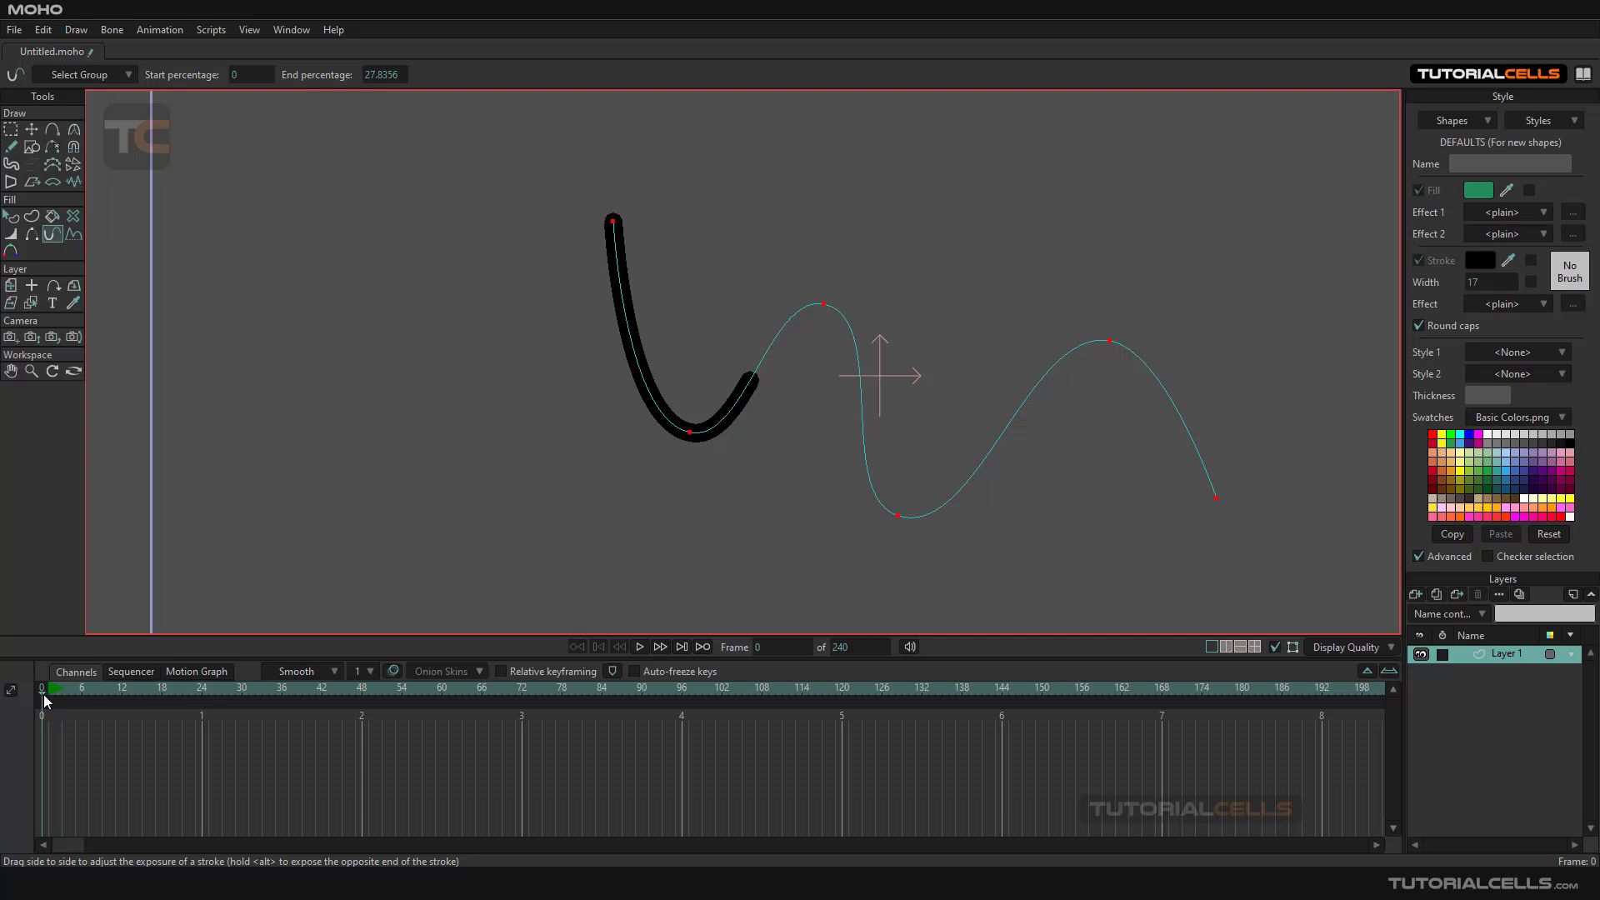
click(659, 646)
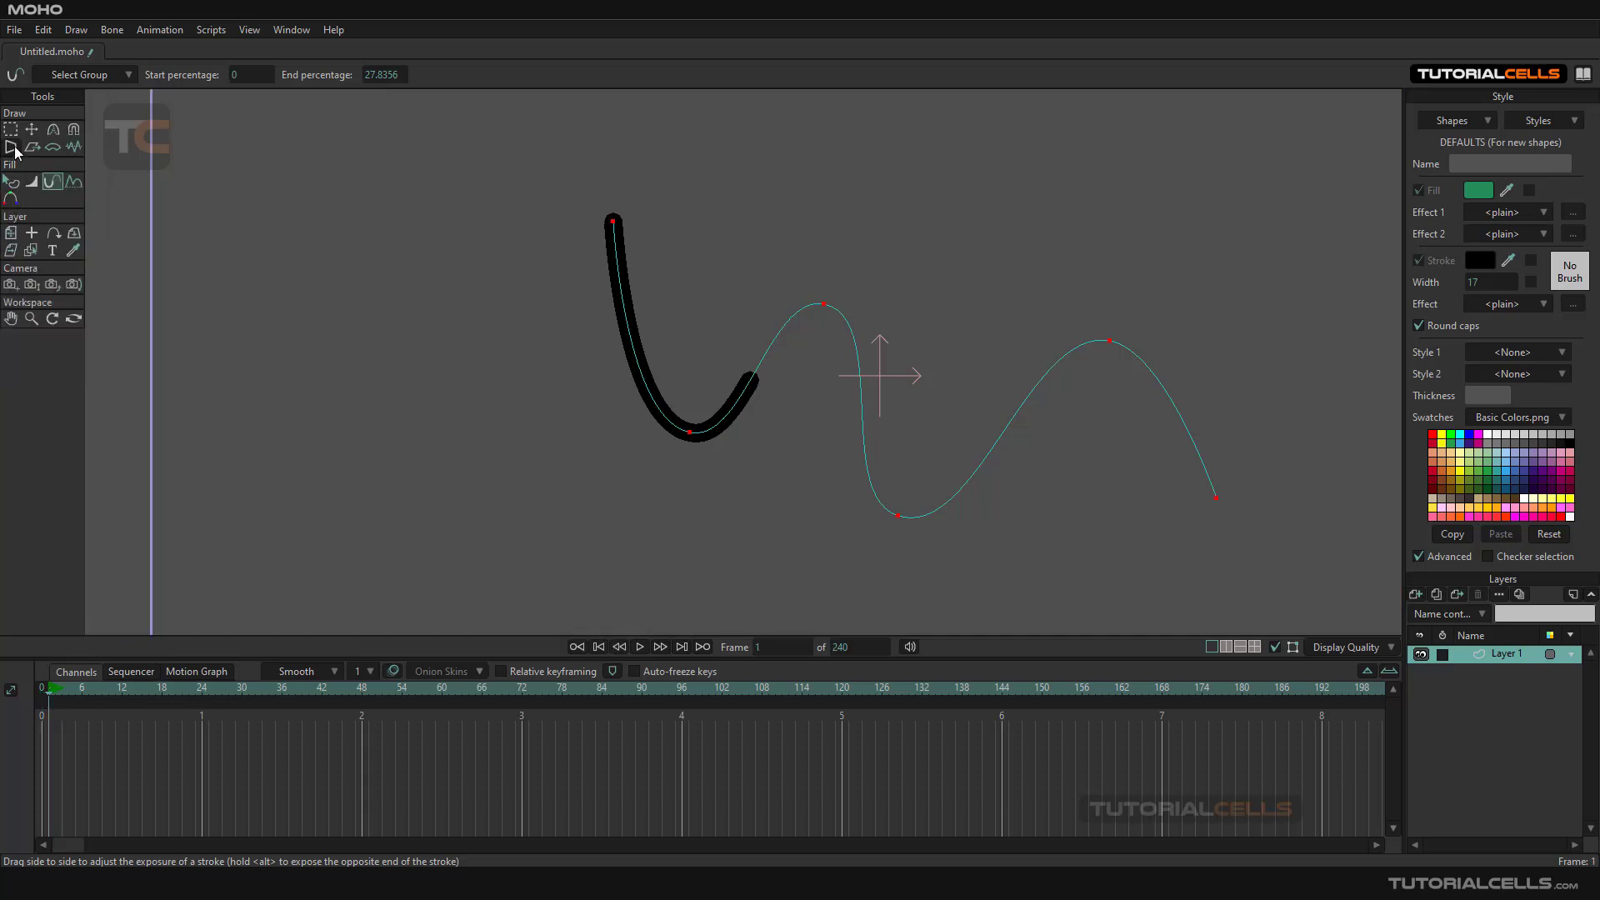
mouse_move(73, 146)
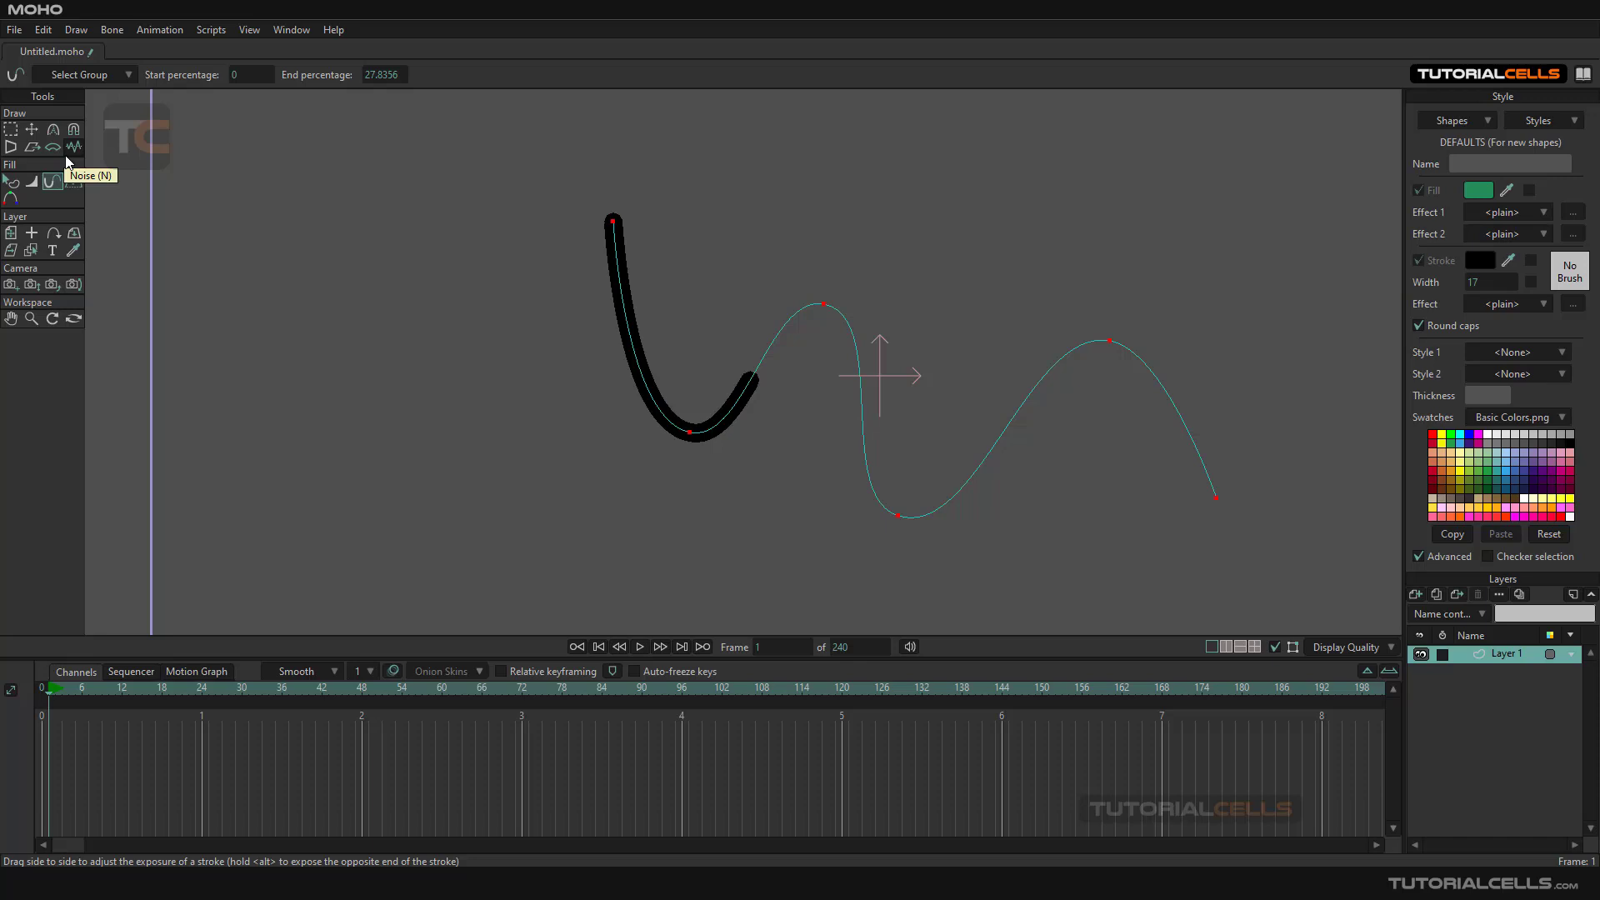
mouse_move(74, 128)
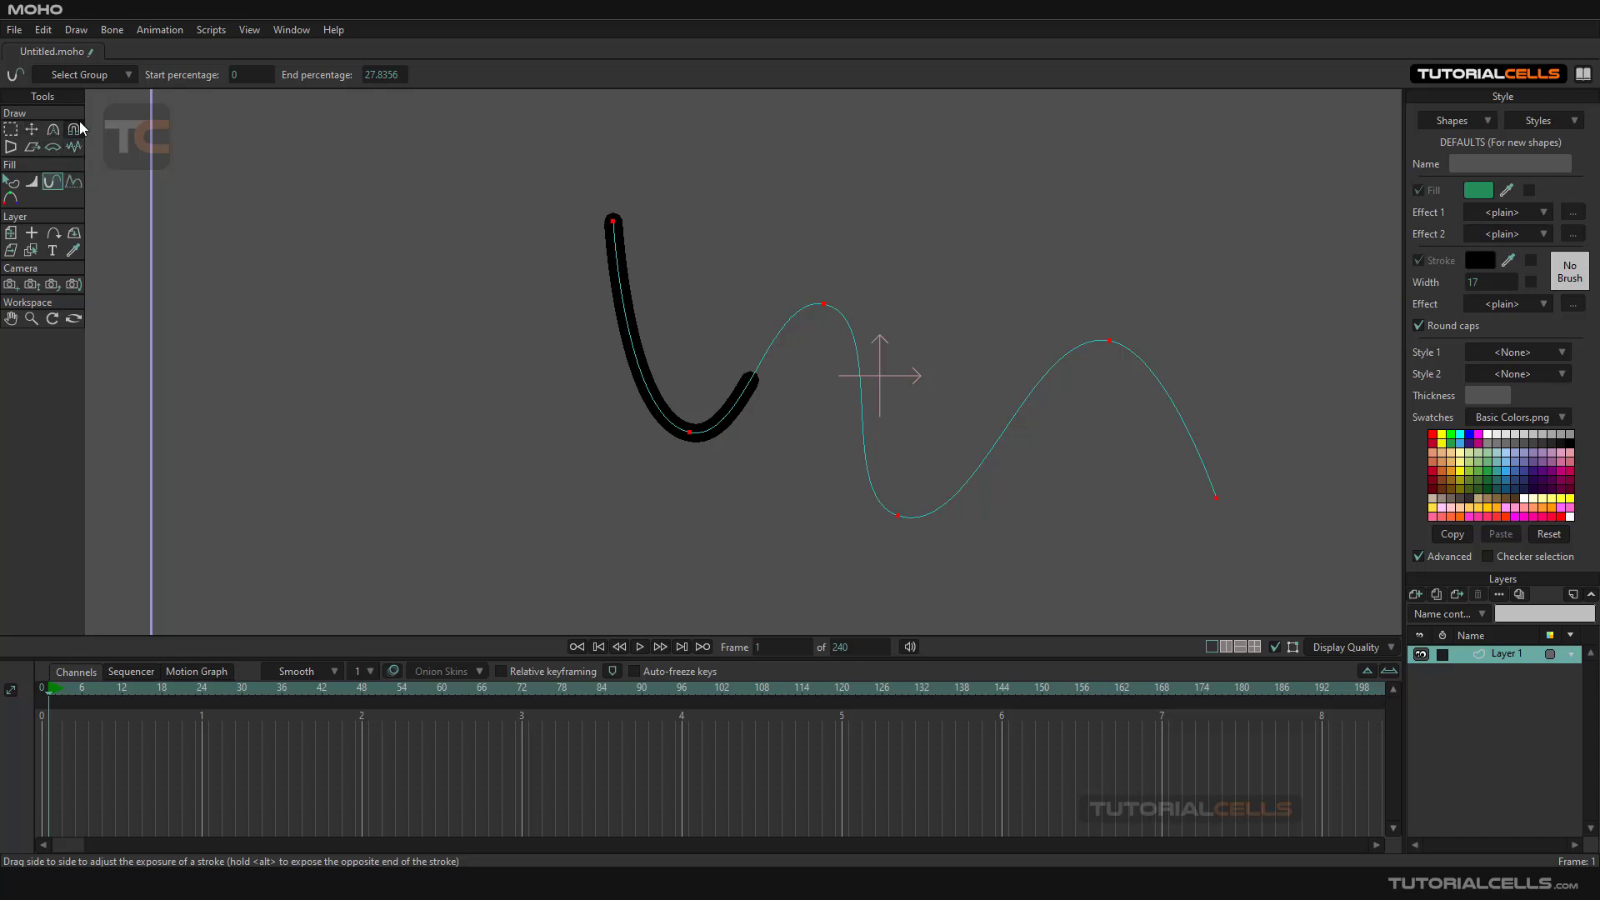
mouse_move(11, 192)
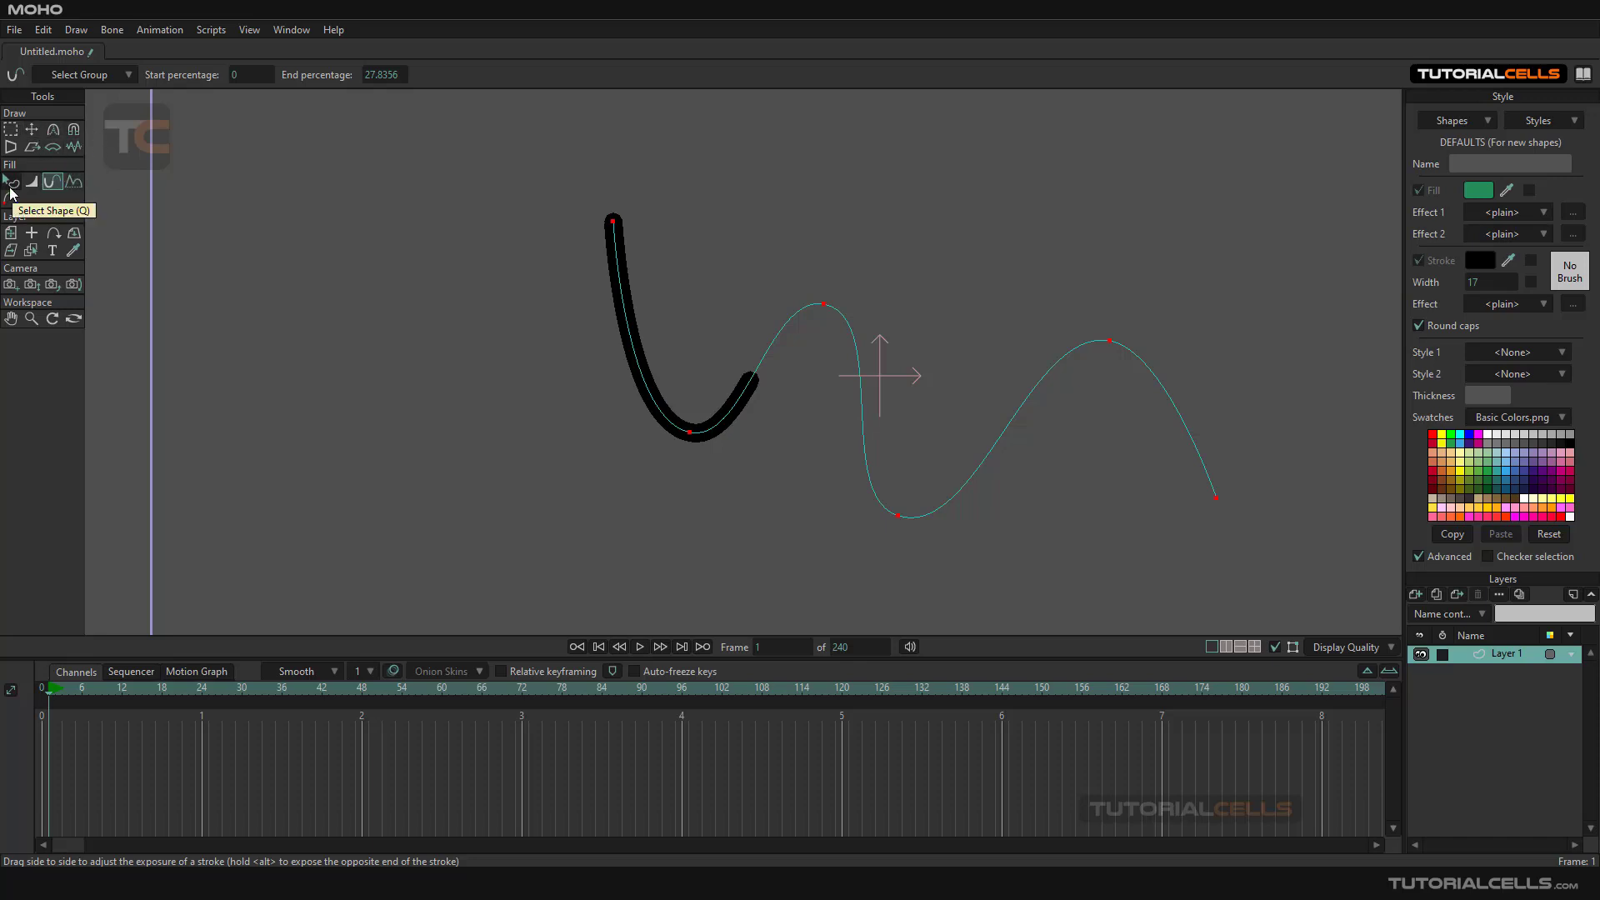
mouse_move(45, 191)
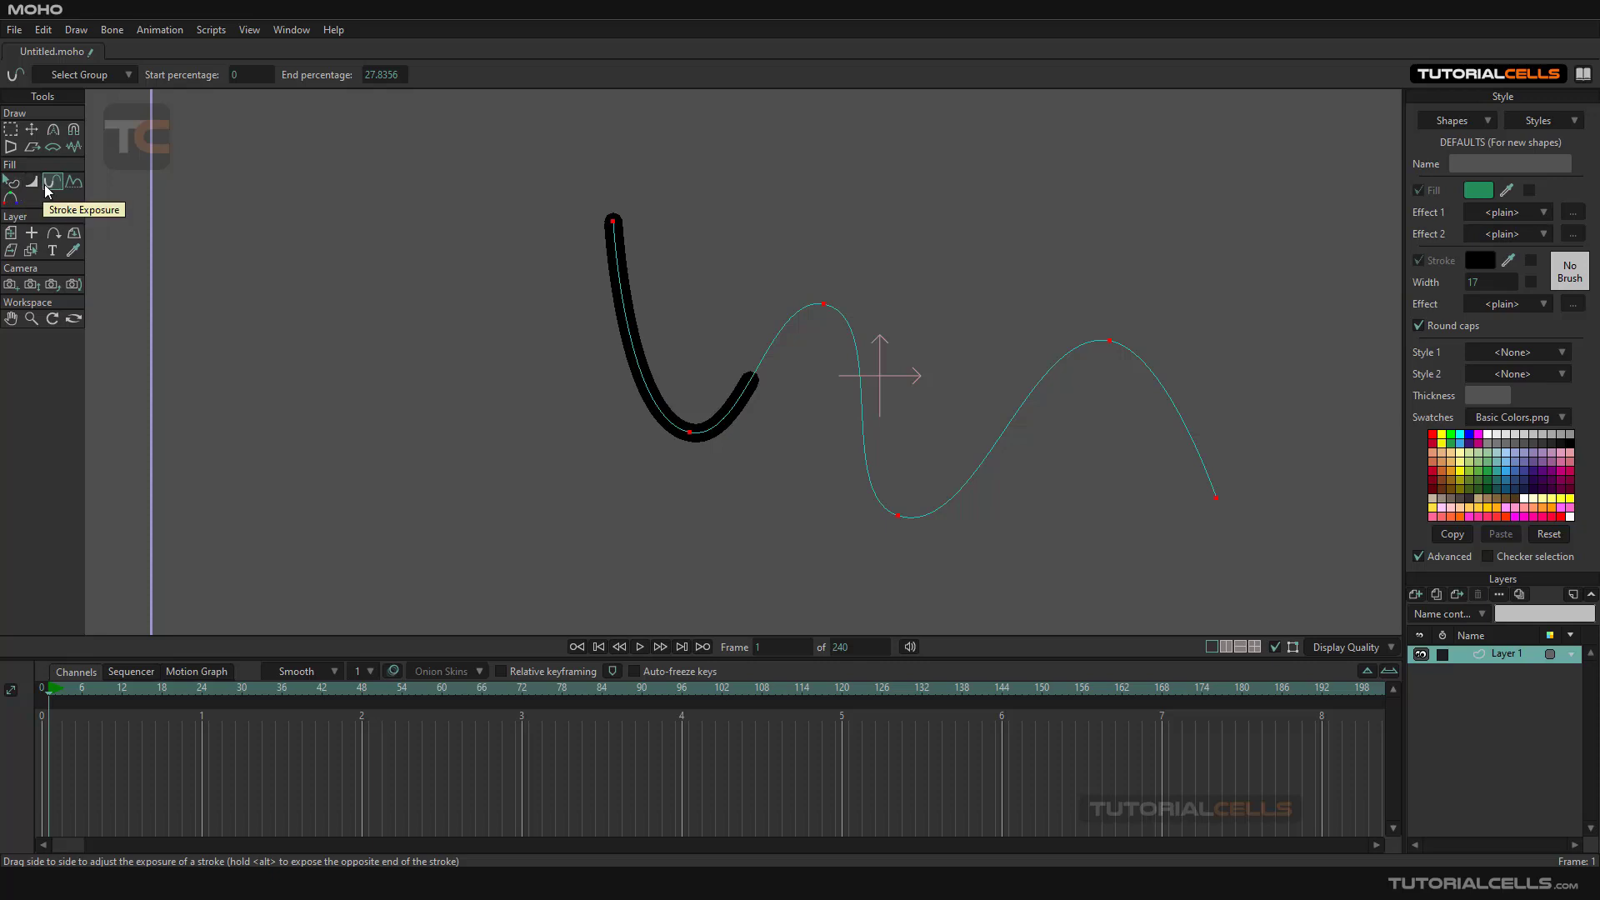
mouse_move(72, 184)
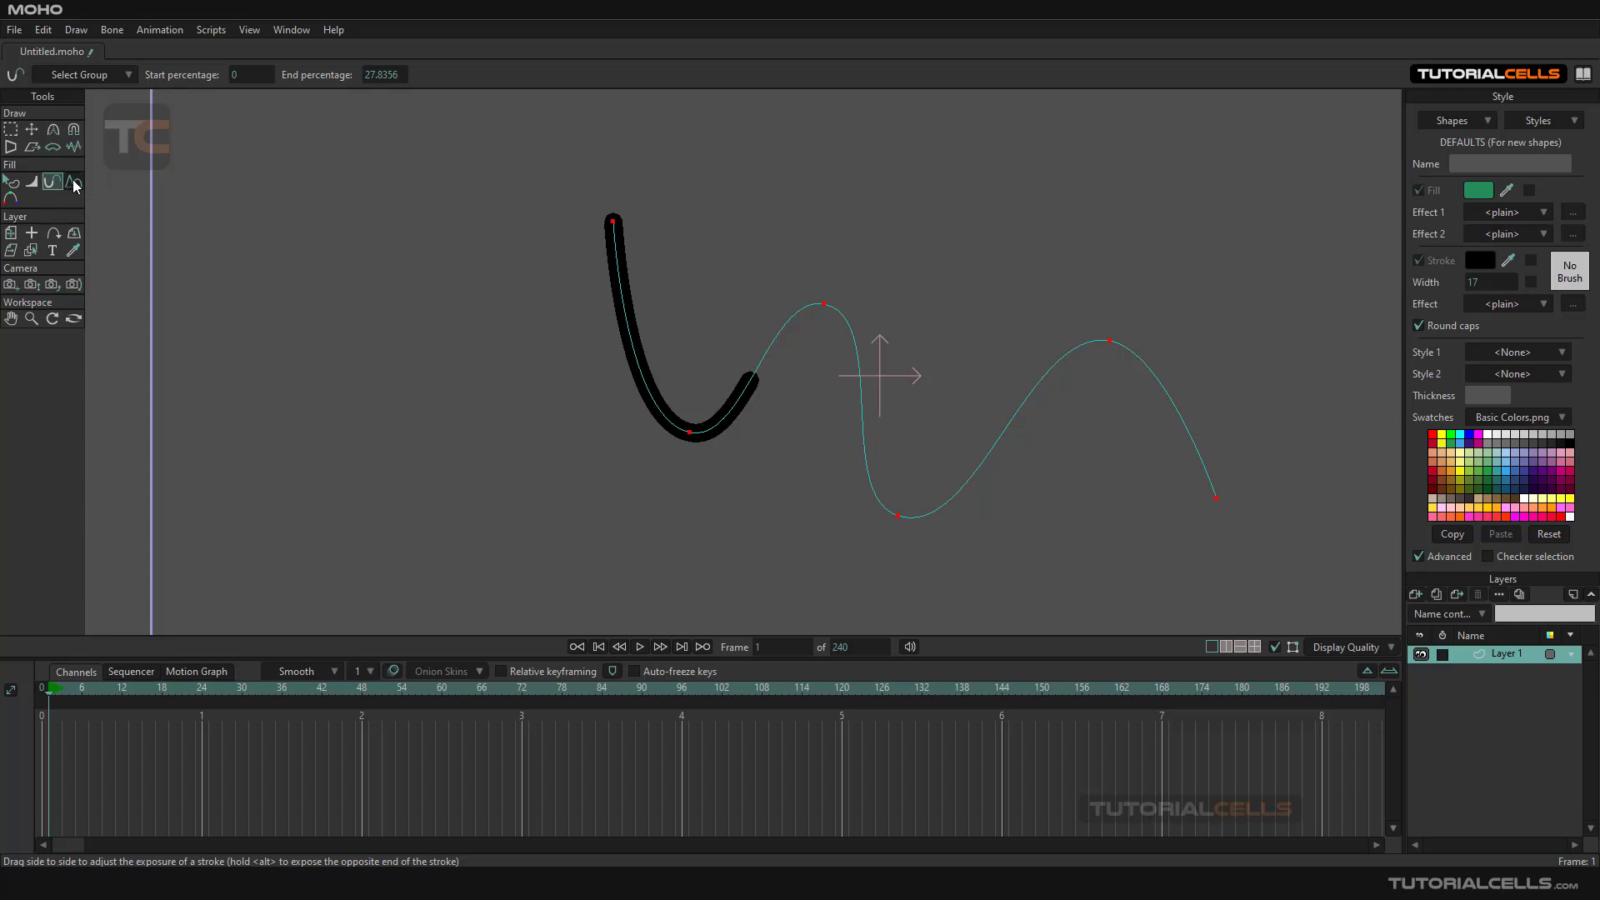
mouse_move(11, 183)
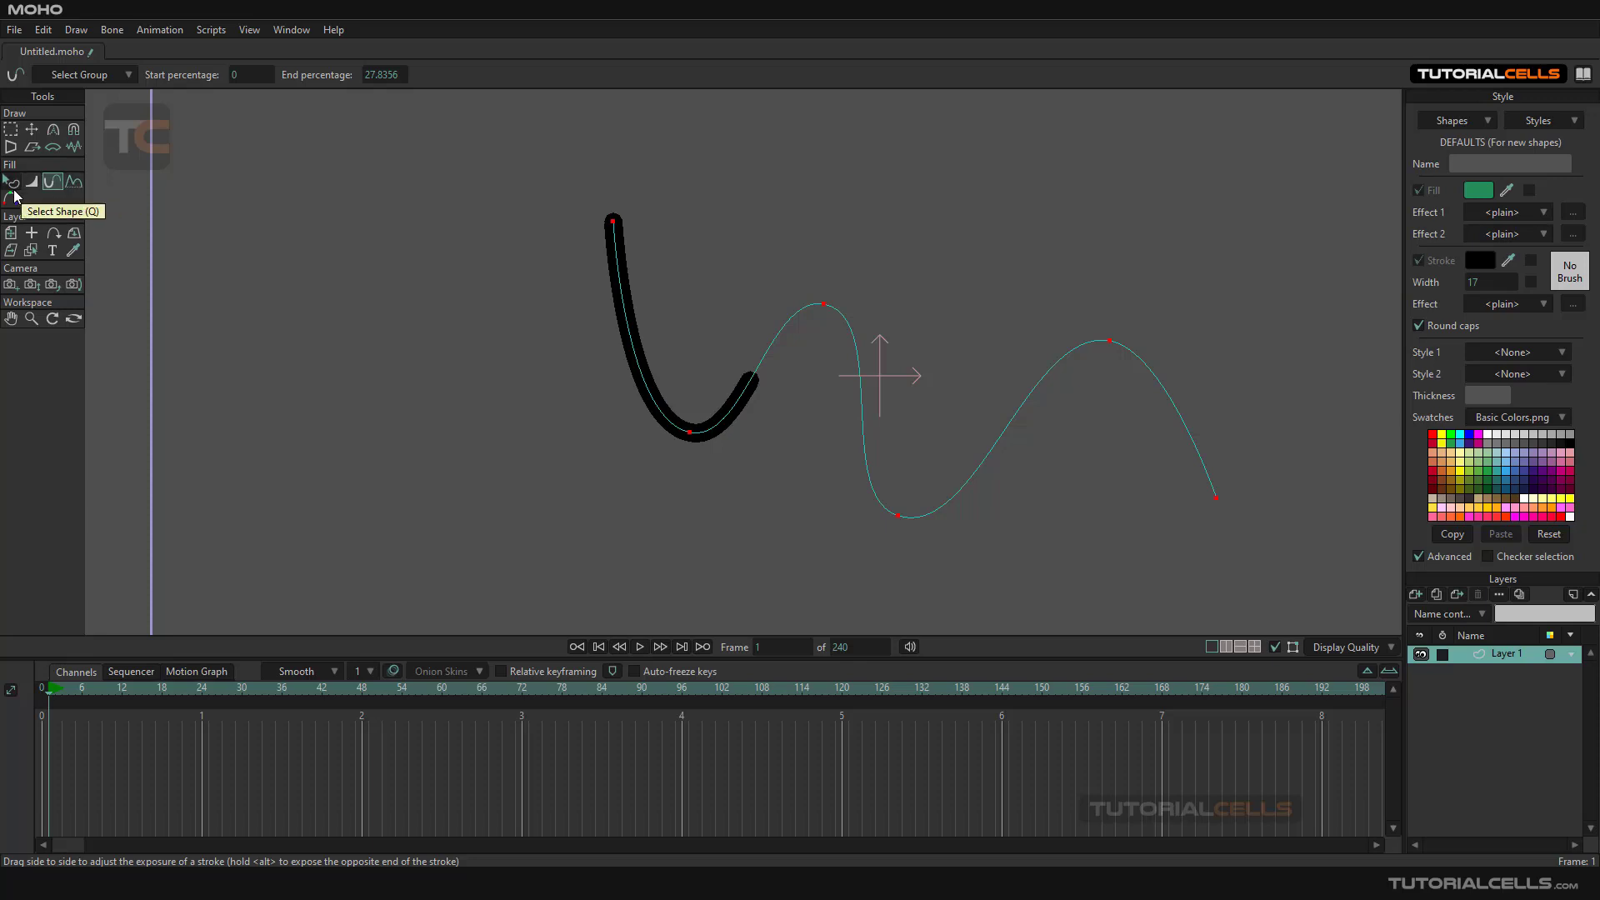
mouse_move(51, 146)
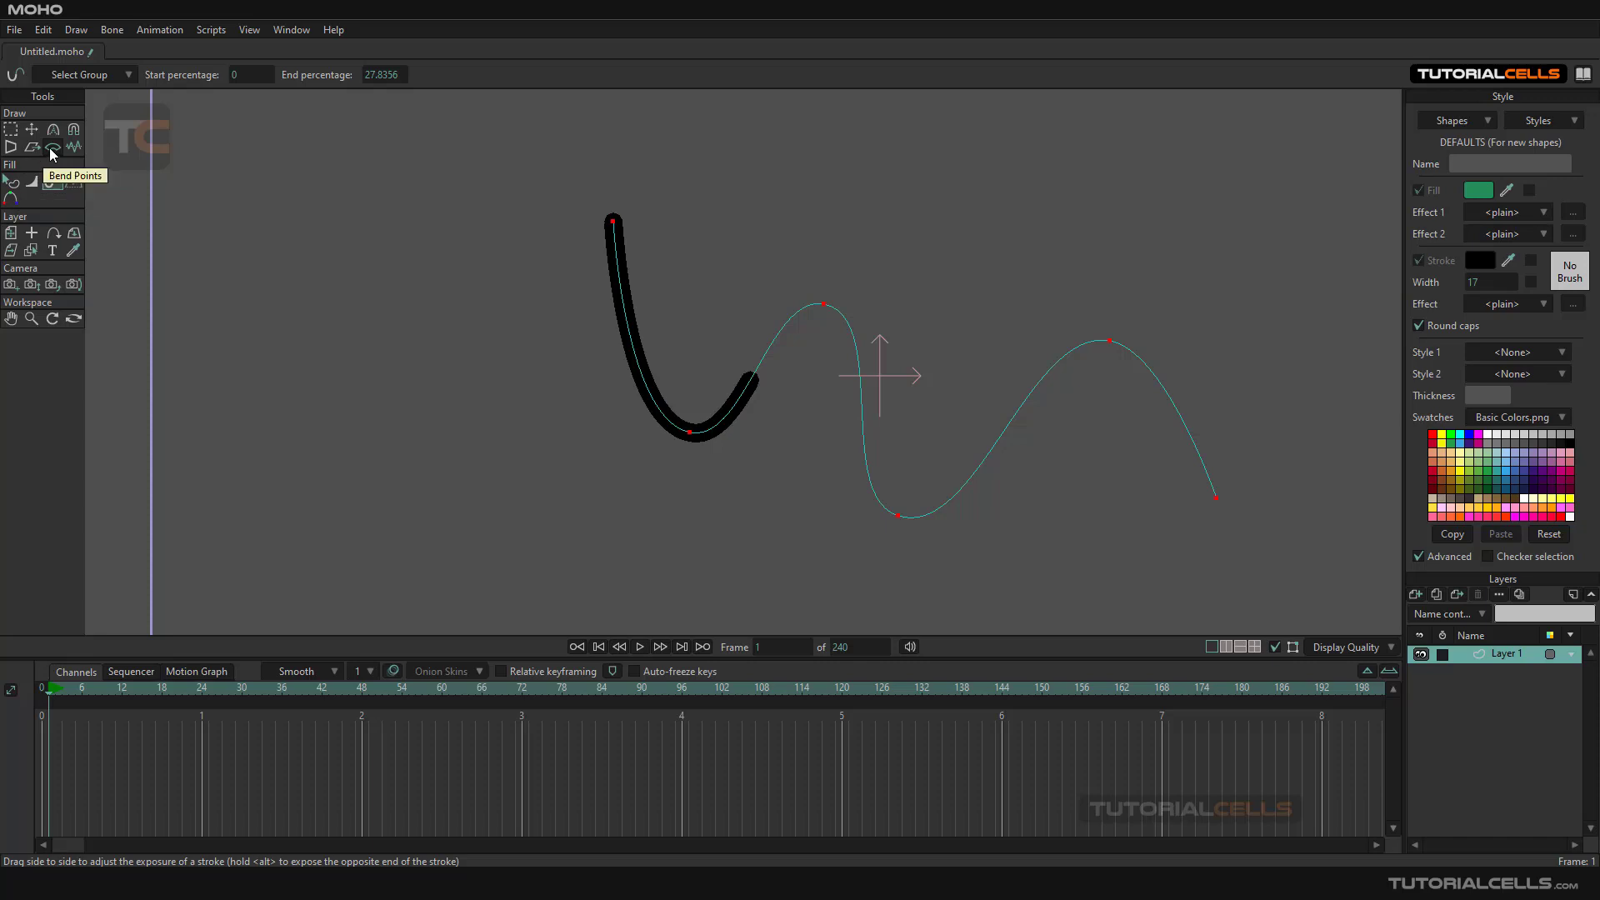
mouse_move(54, 181)
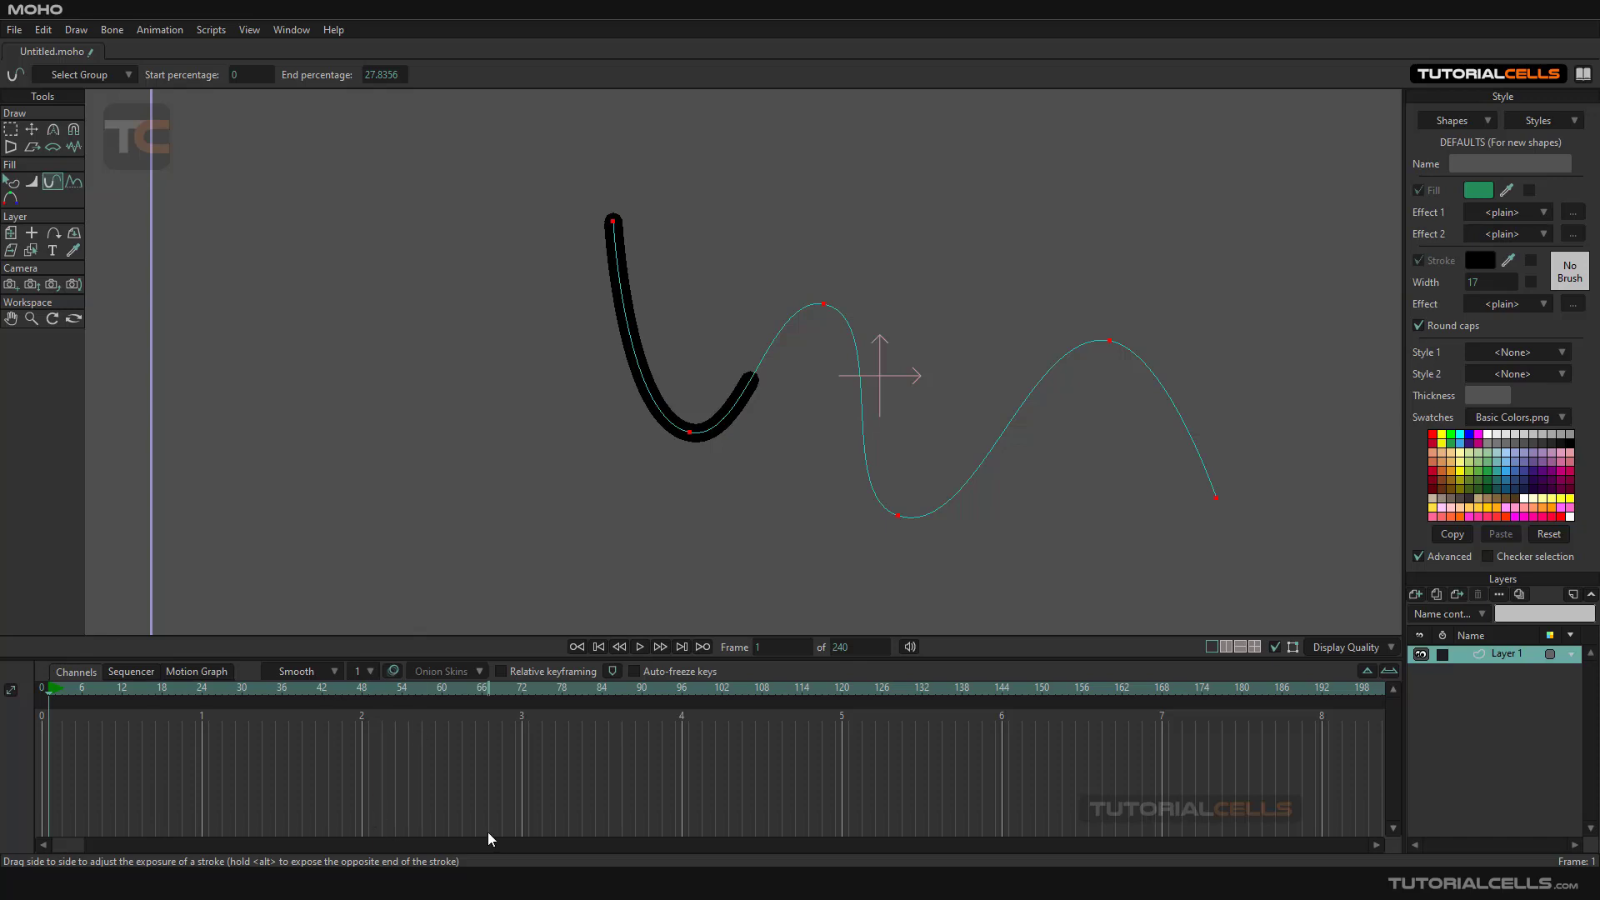
mouse_move(488, 742)
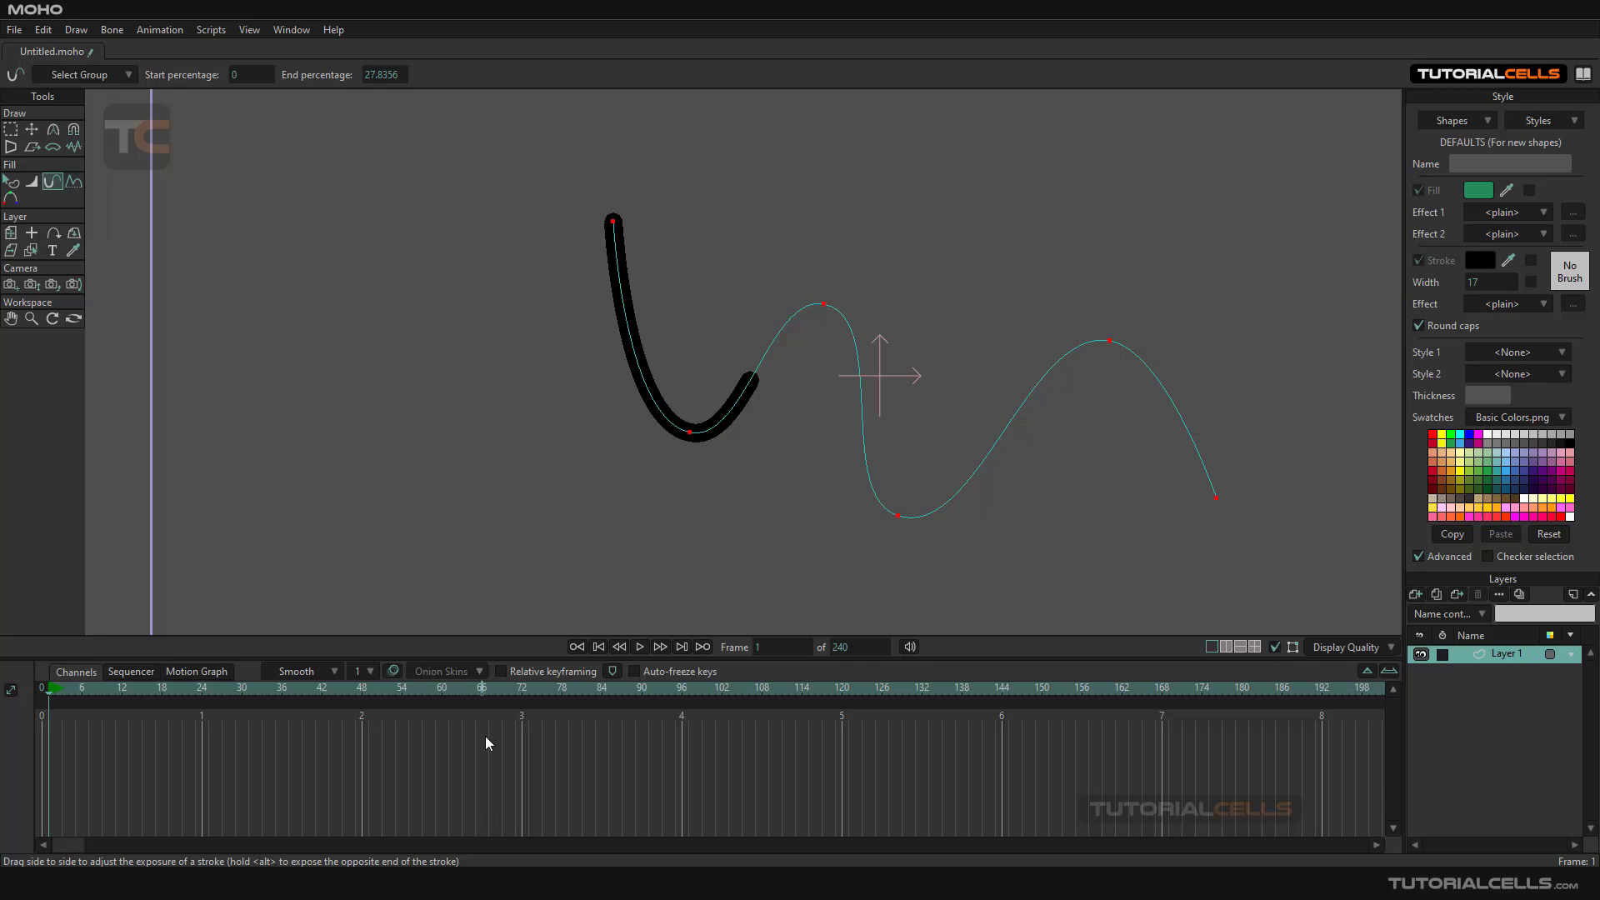
mouse_move(154, 600)
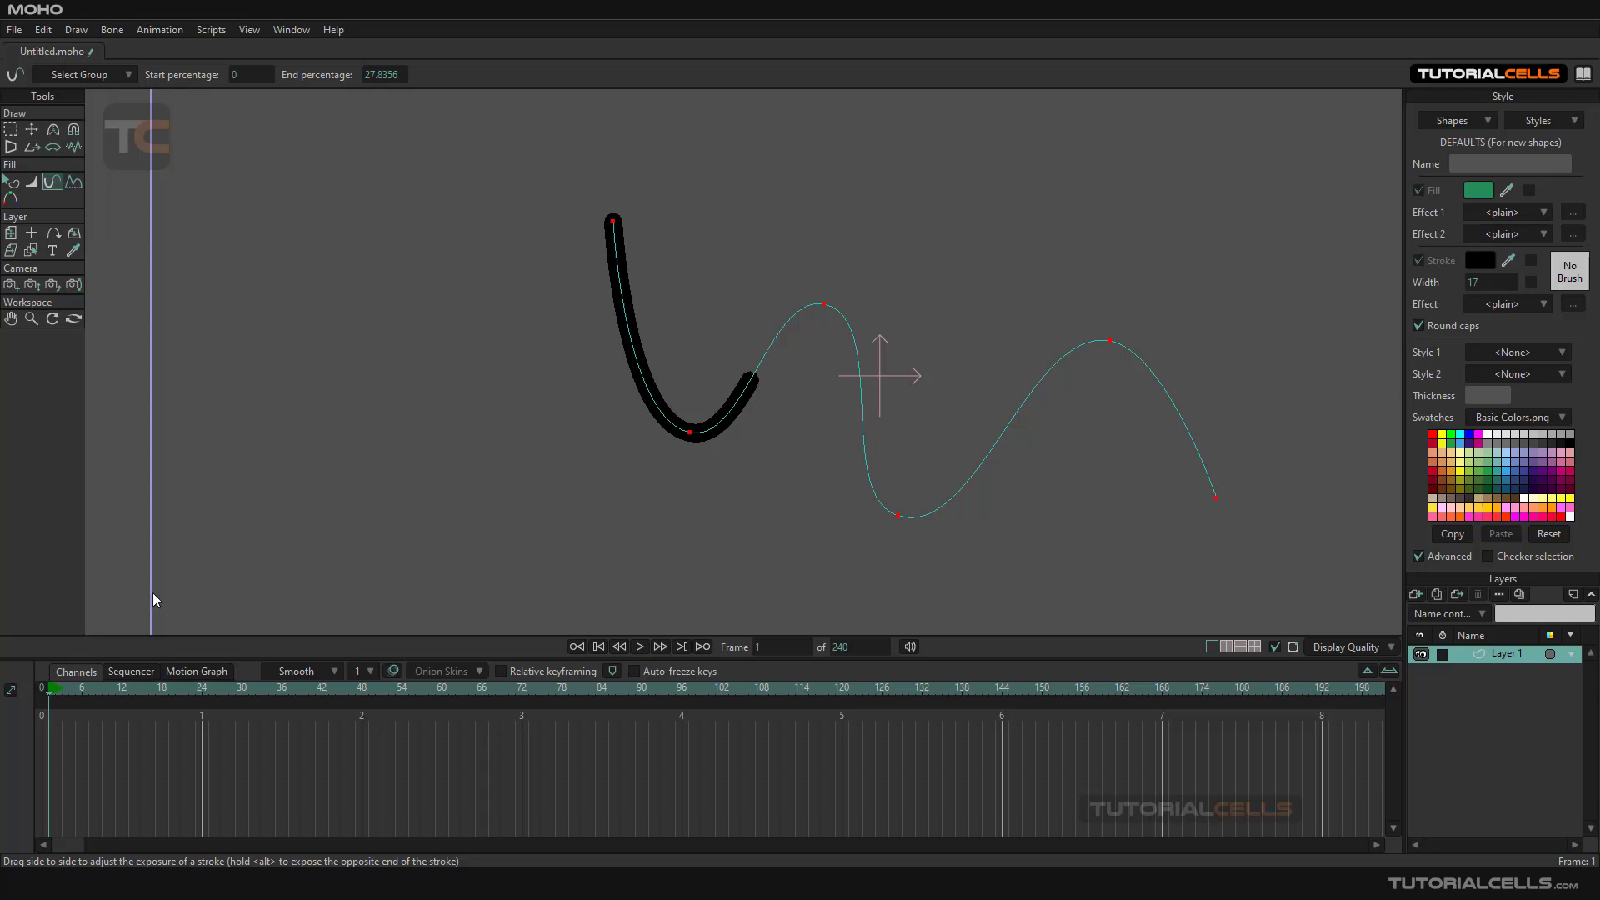
mouse_move(67, 705)
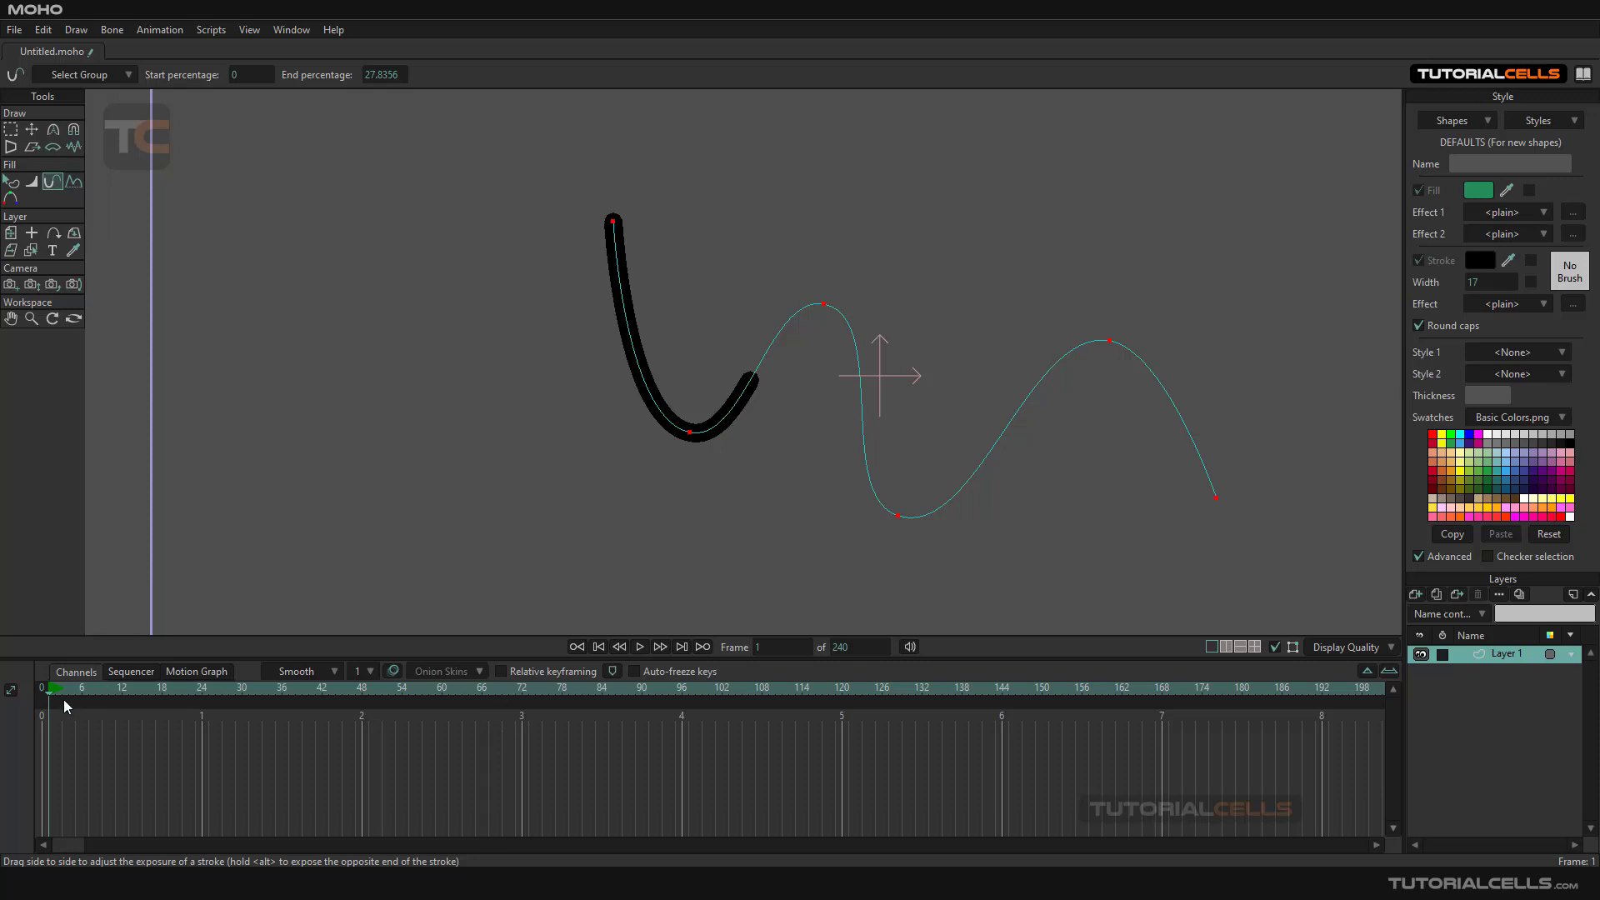
Step: Return to frame 0 and pick the star shape tool
click(598, 646)
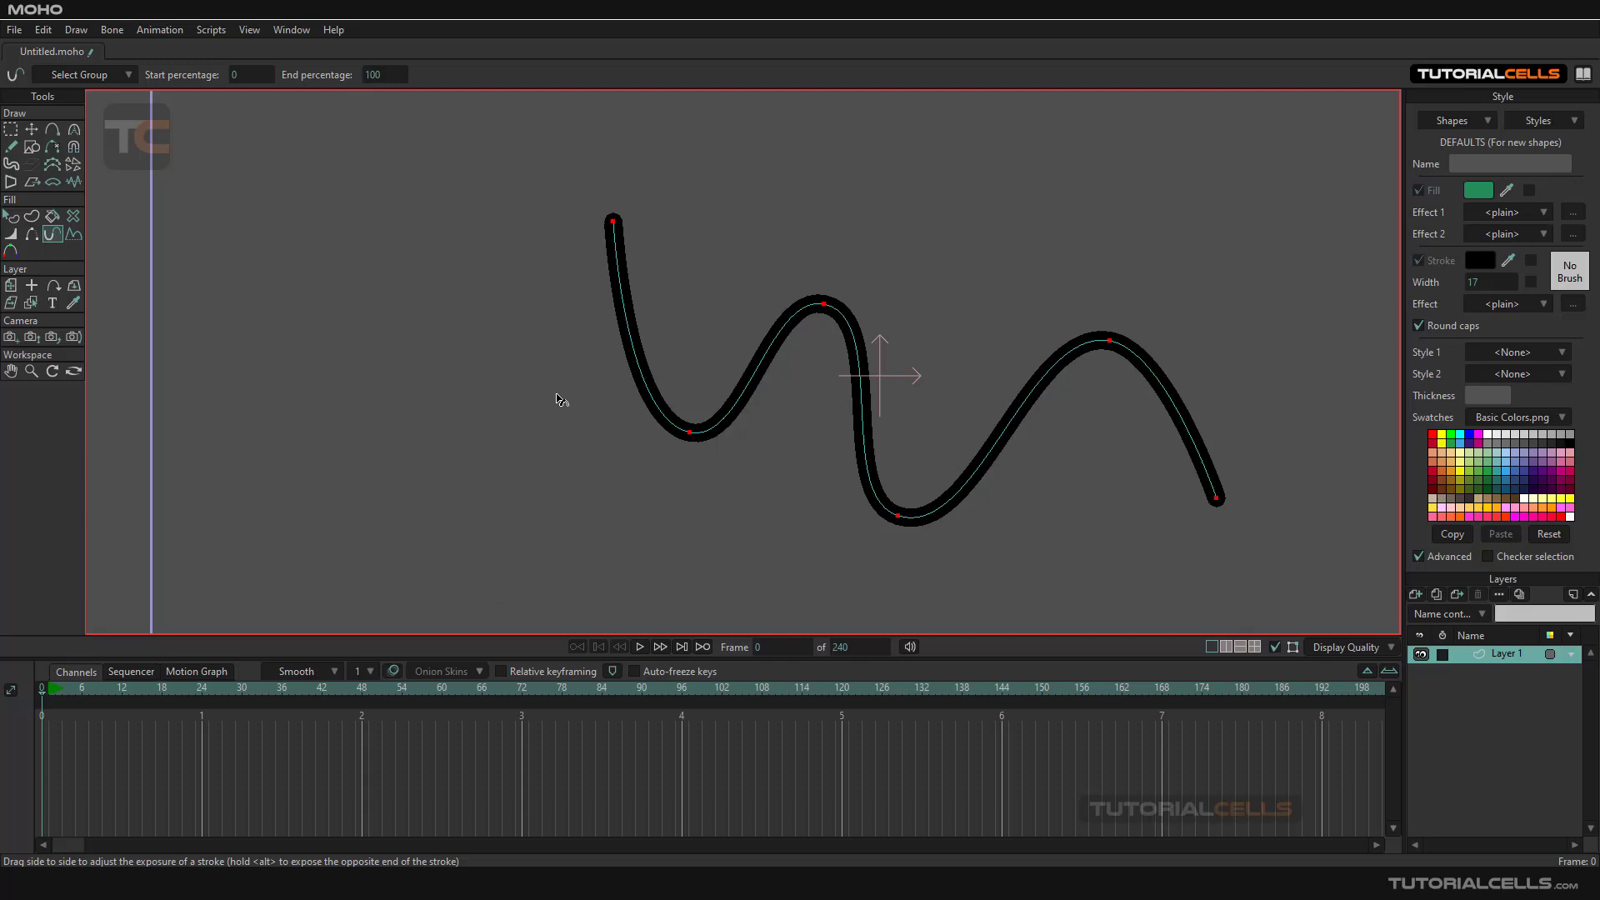
mouse_move(569, 397)
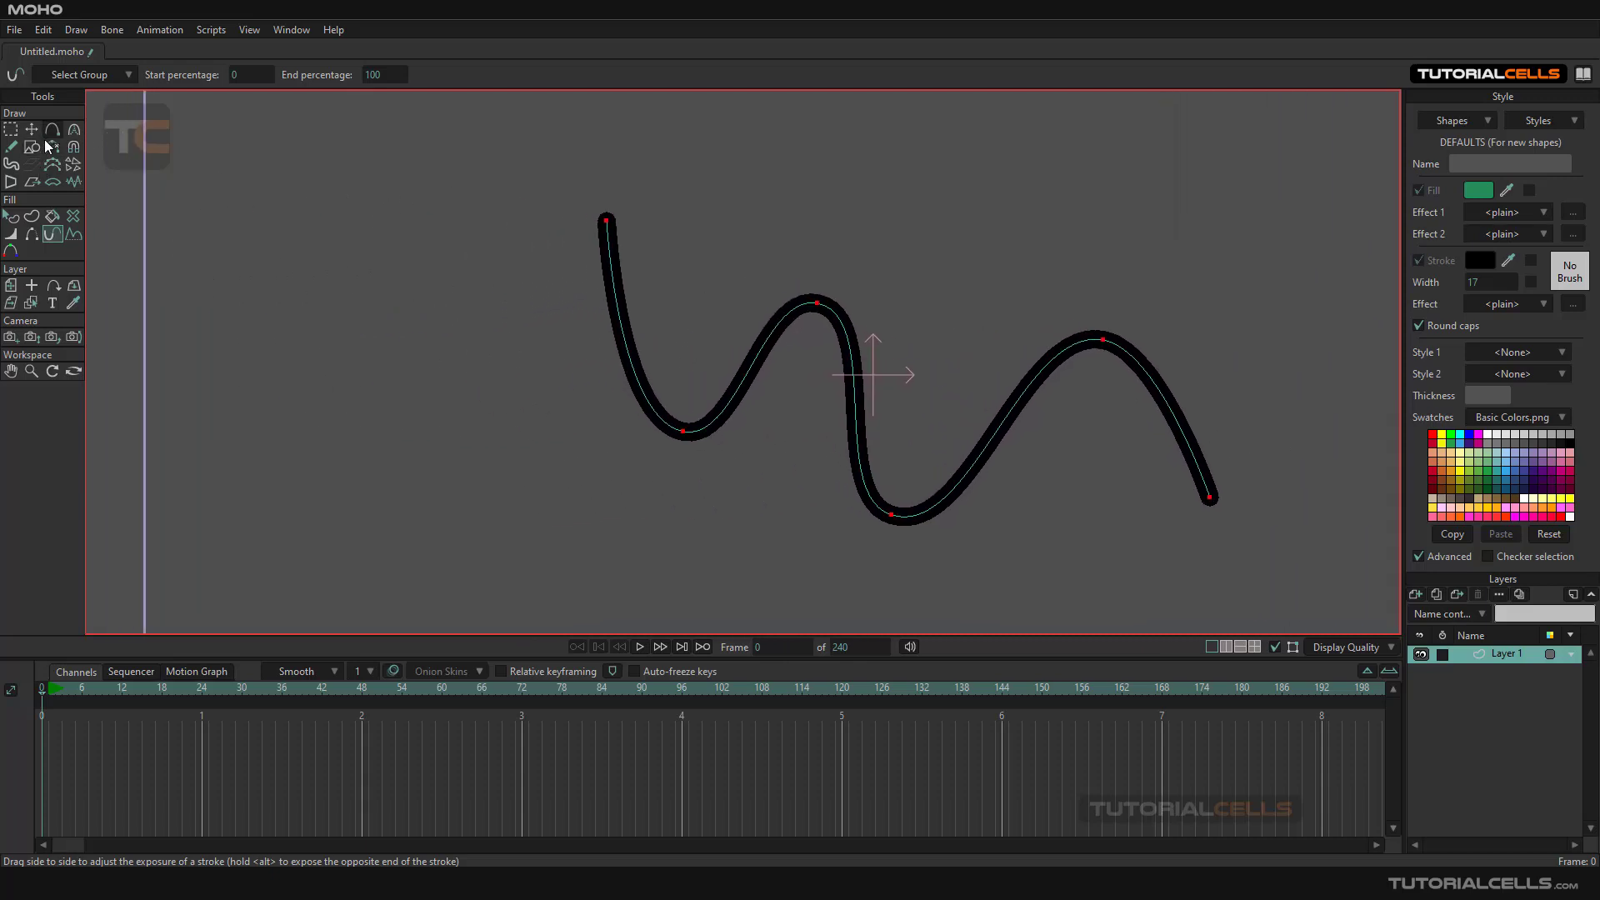
click(32, 146)
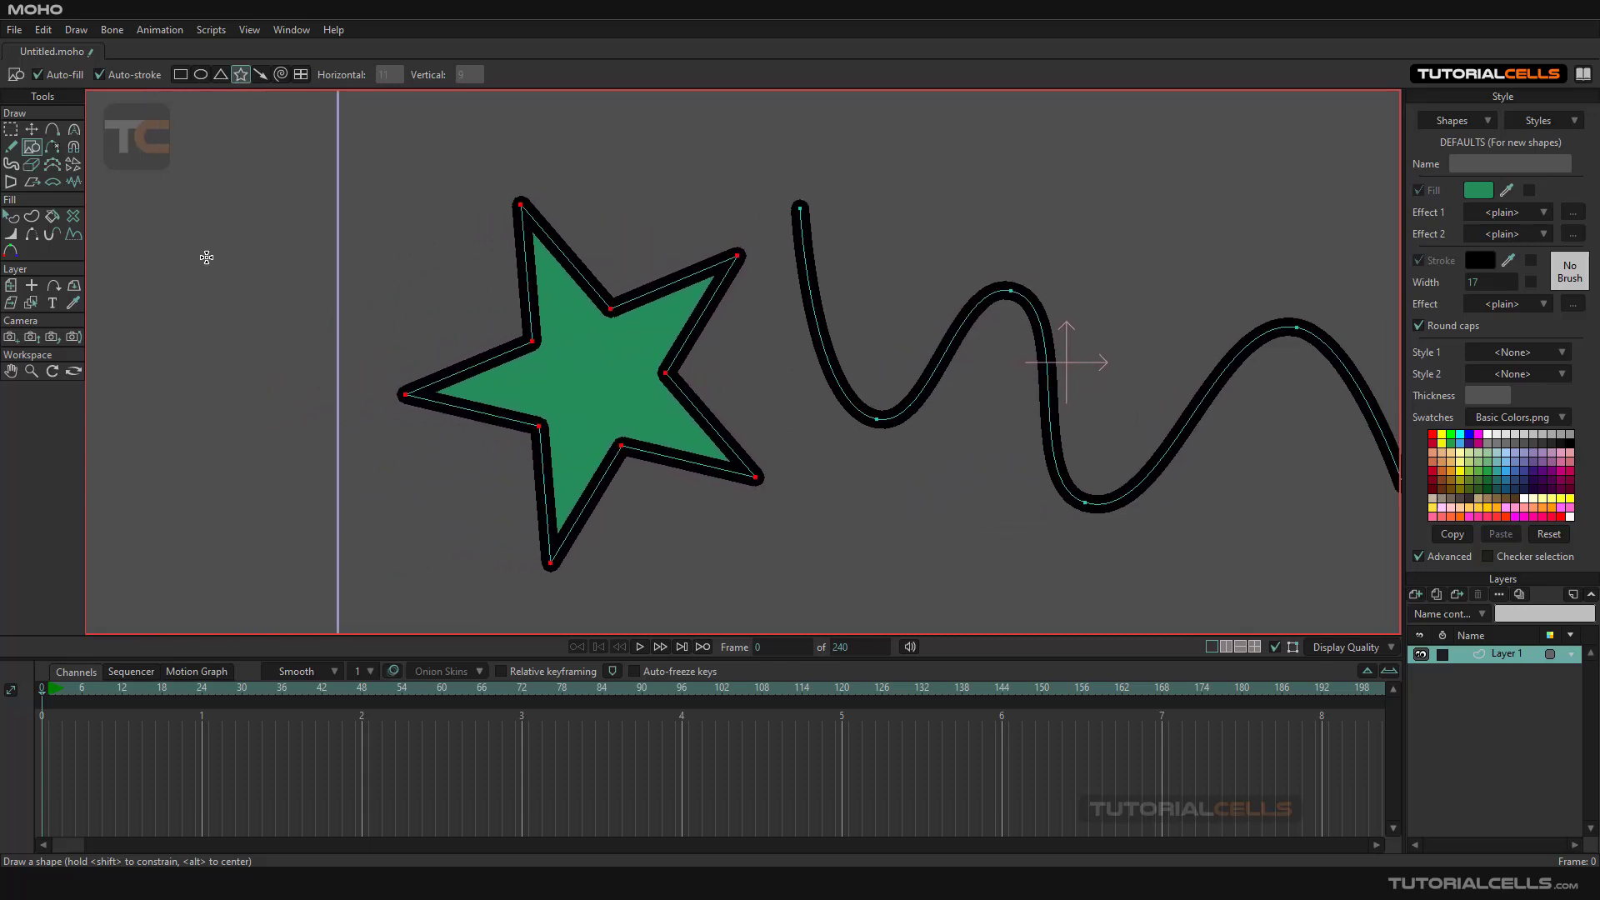
Step: Use Stroke Exposure to trim the star's outline to an End of about 96 percent
click(52, 232)
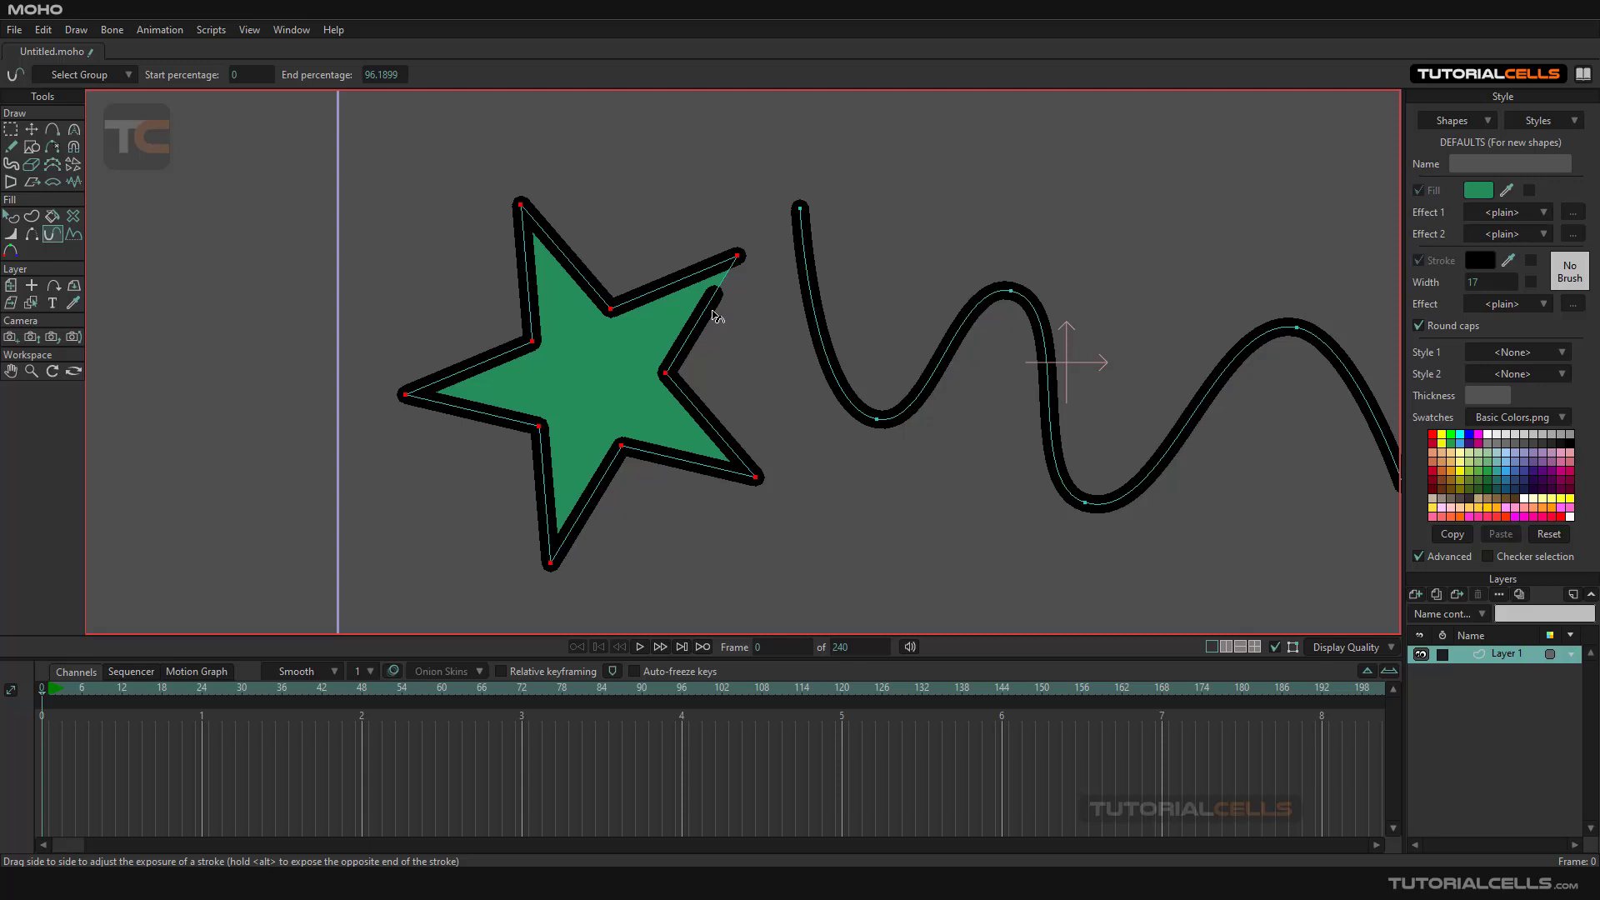
mouse_move(740, 263)
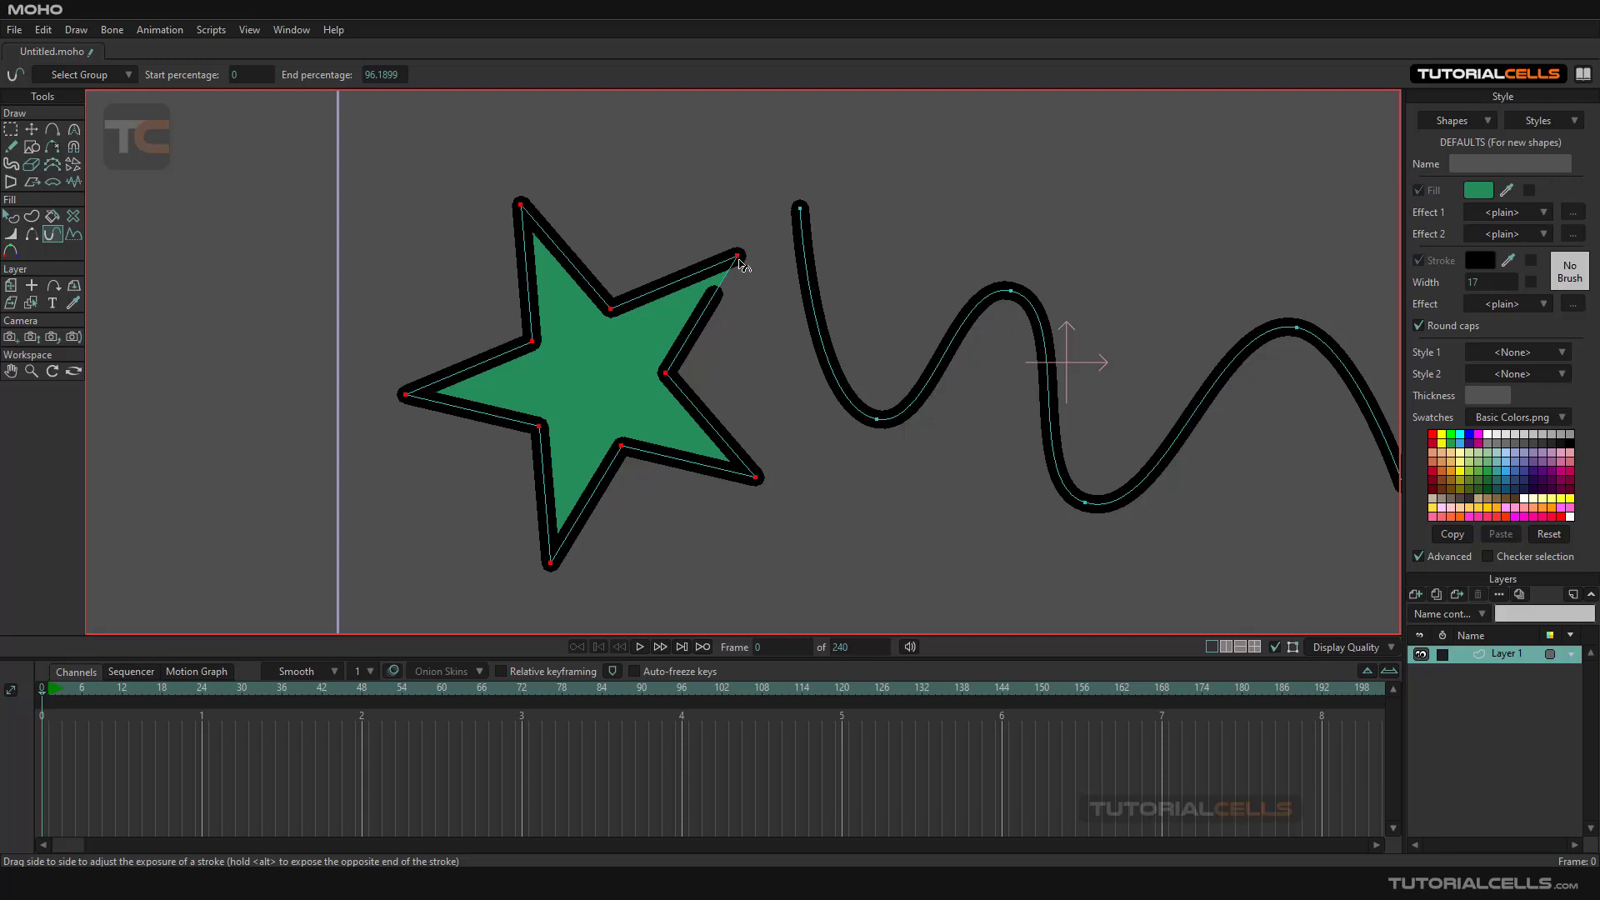
mouse_move(719, 268)
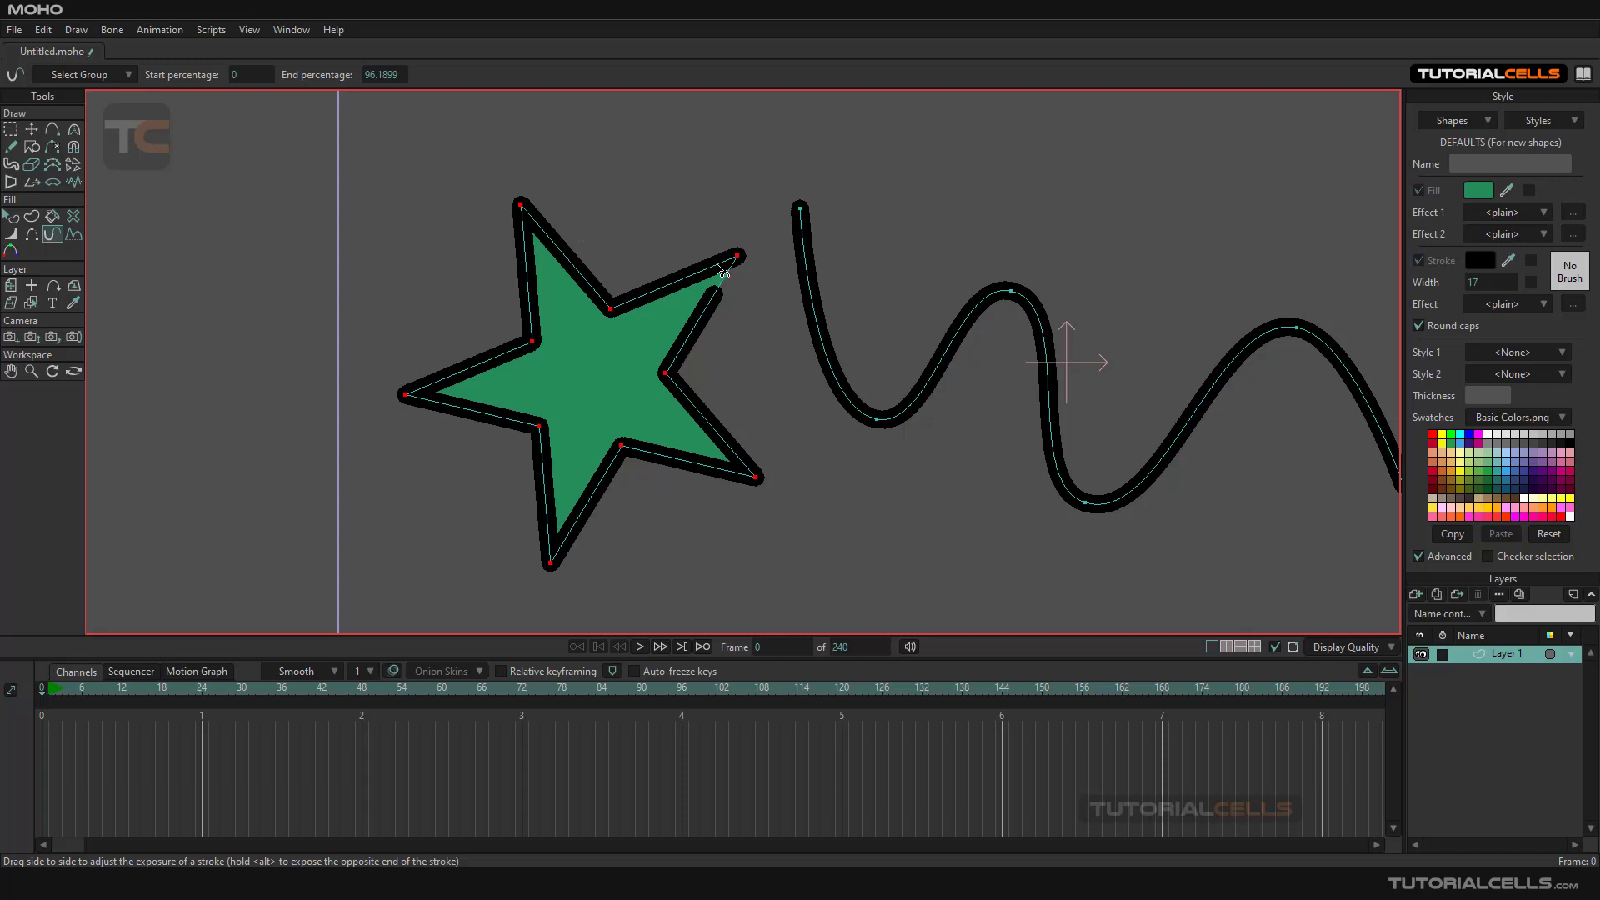